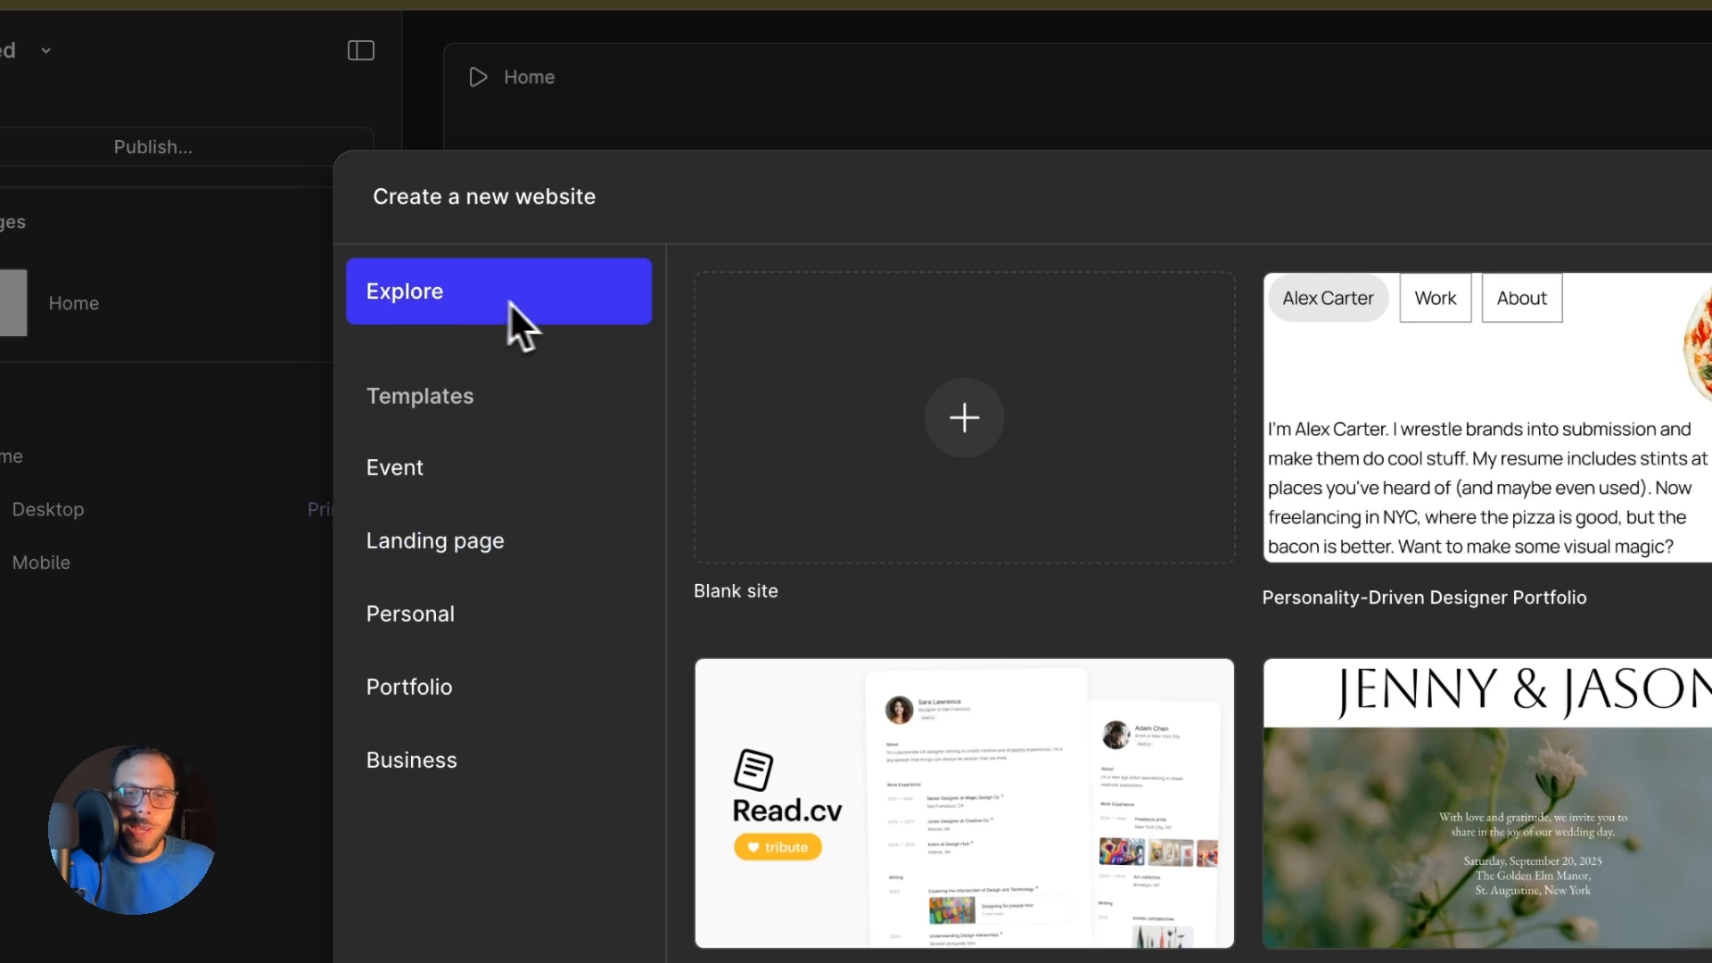
Create a new website from the Performance-Driven Gym landing page template
{"action": "left_click", "coordinate": [433, 540]}
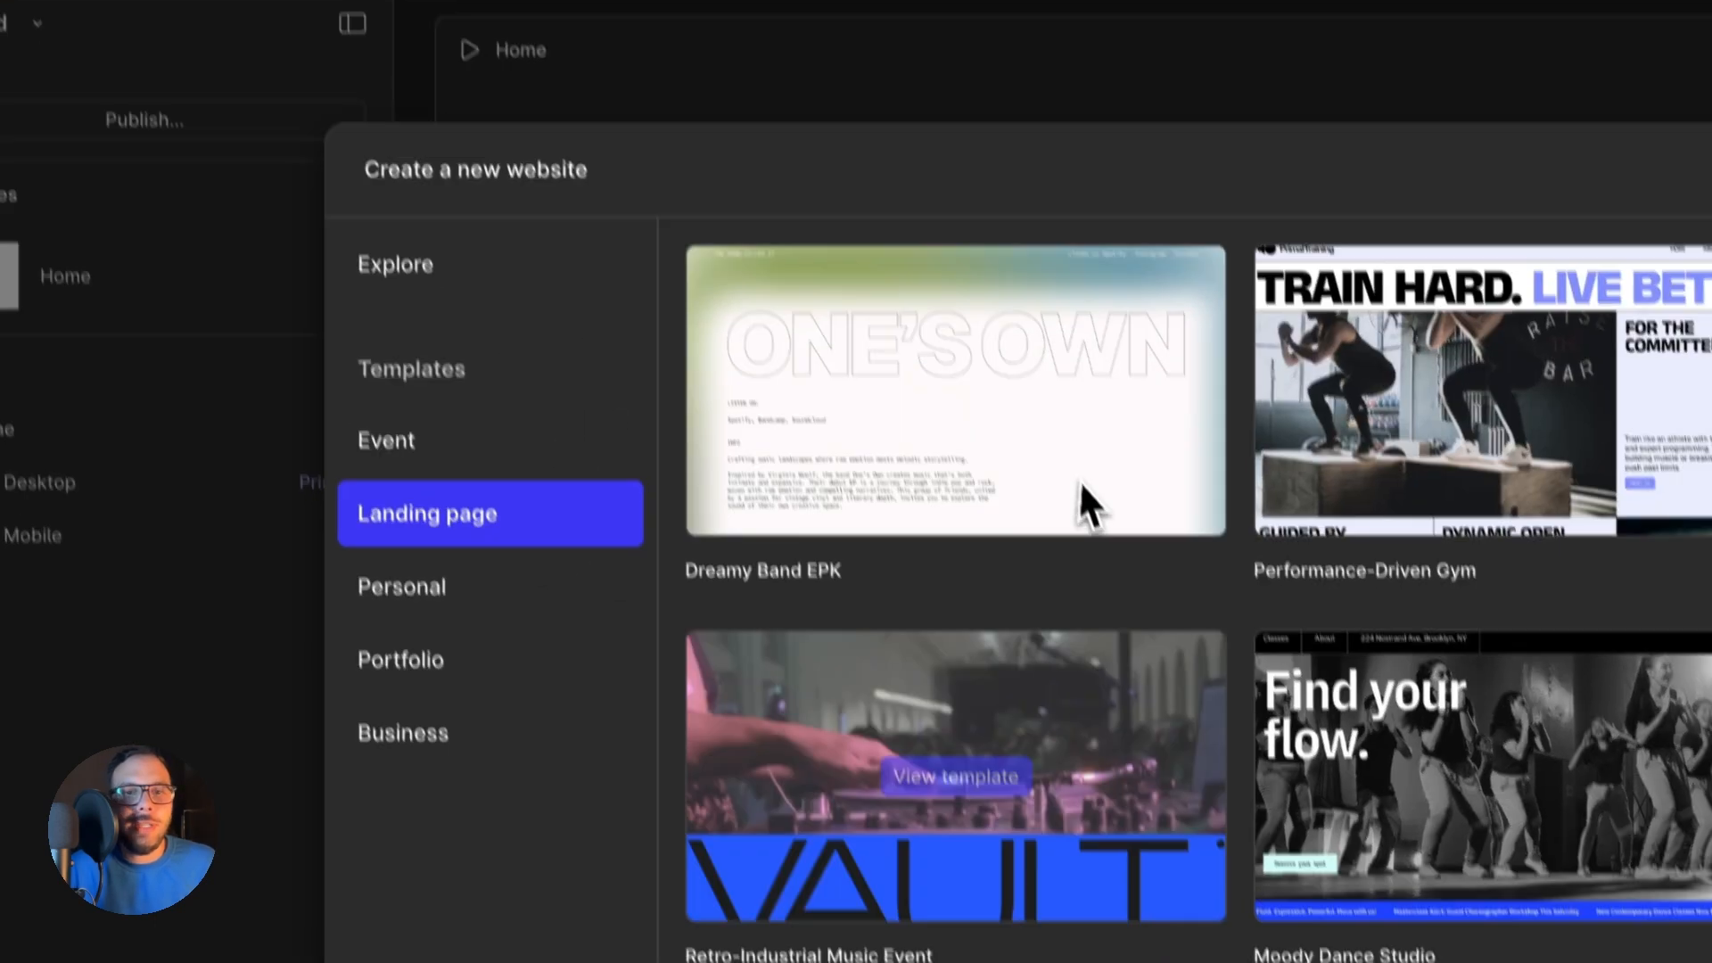
{"action": "left_click", "coordinate": [400, 658]}
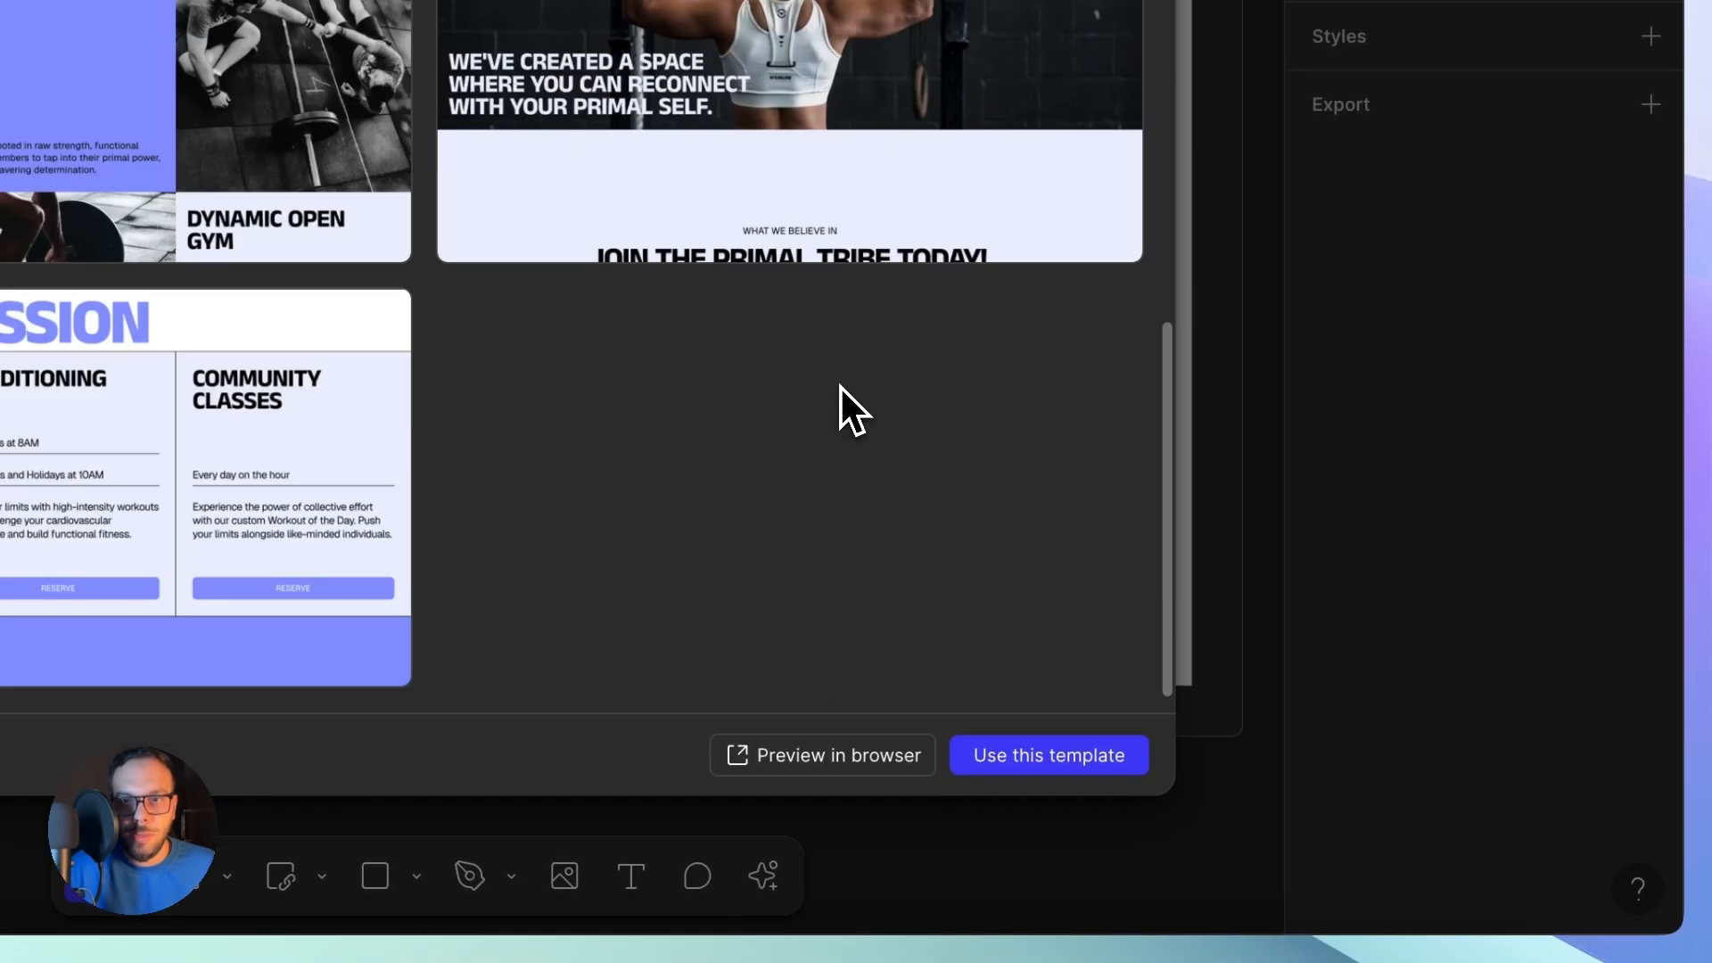
{"action": "left_click", "coordinate": [1046, 755]}
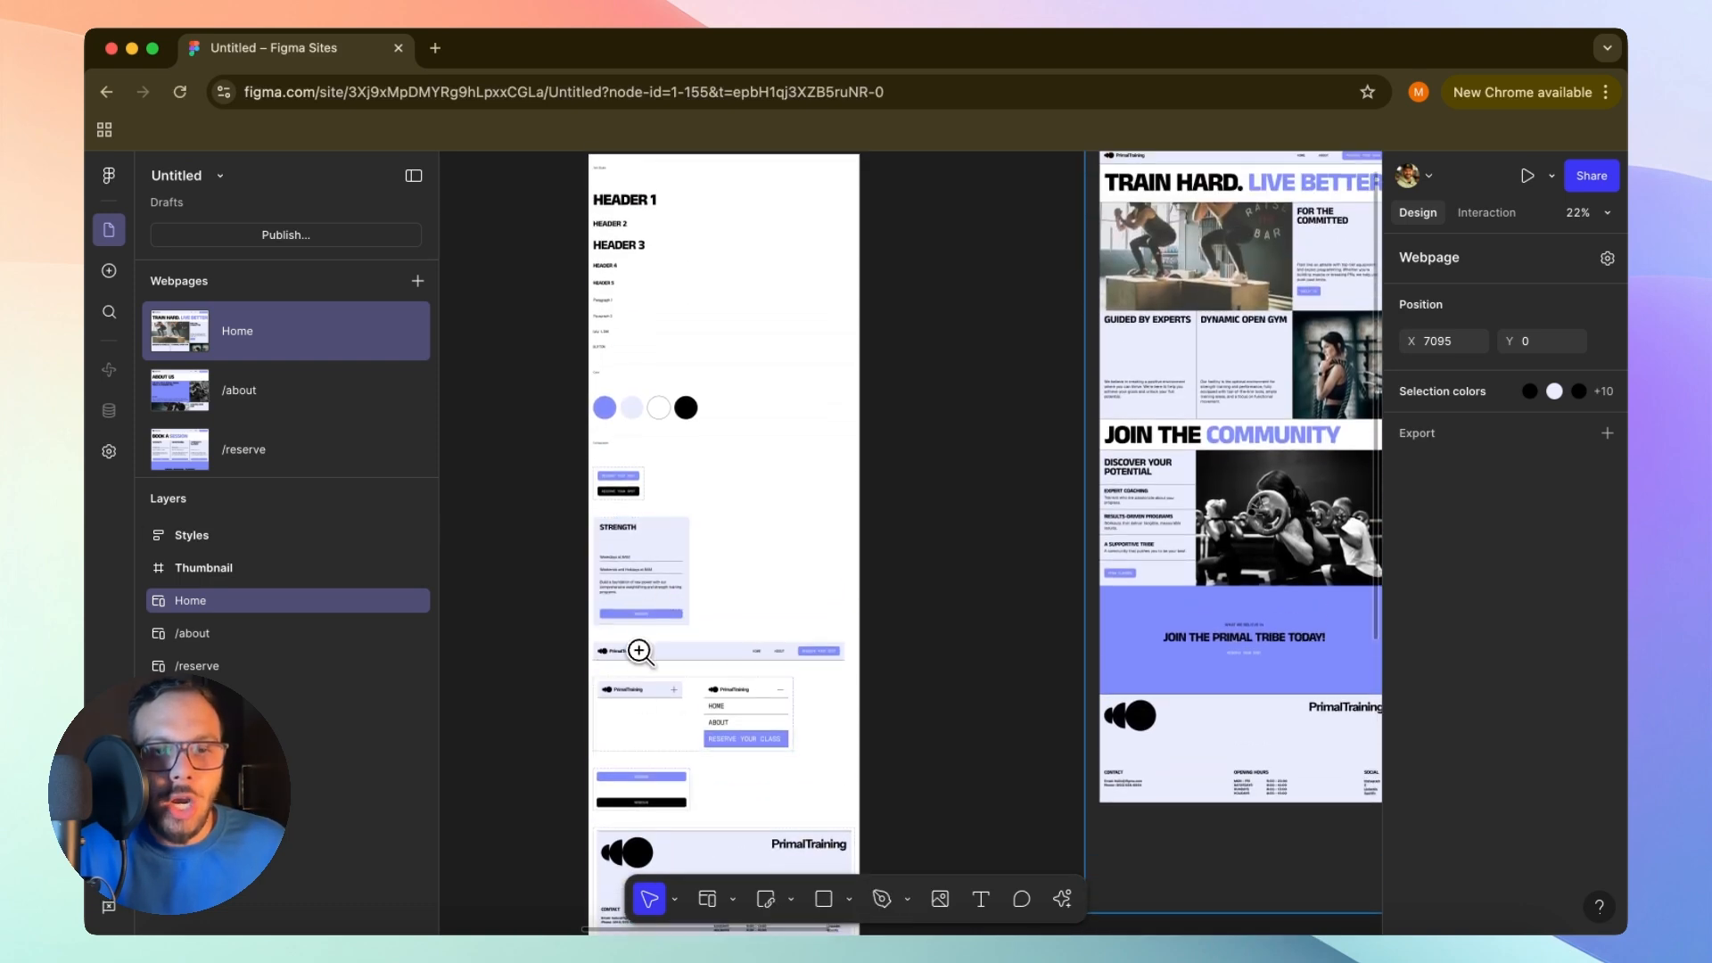
Inspect the Styles frame components, then view the Home page's Desktop, Tablet and Mobile layouts
{"action": "left_click", "coordinate": [600, 651]}
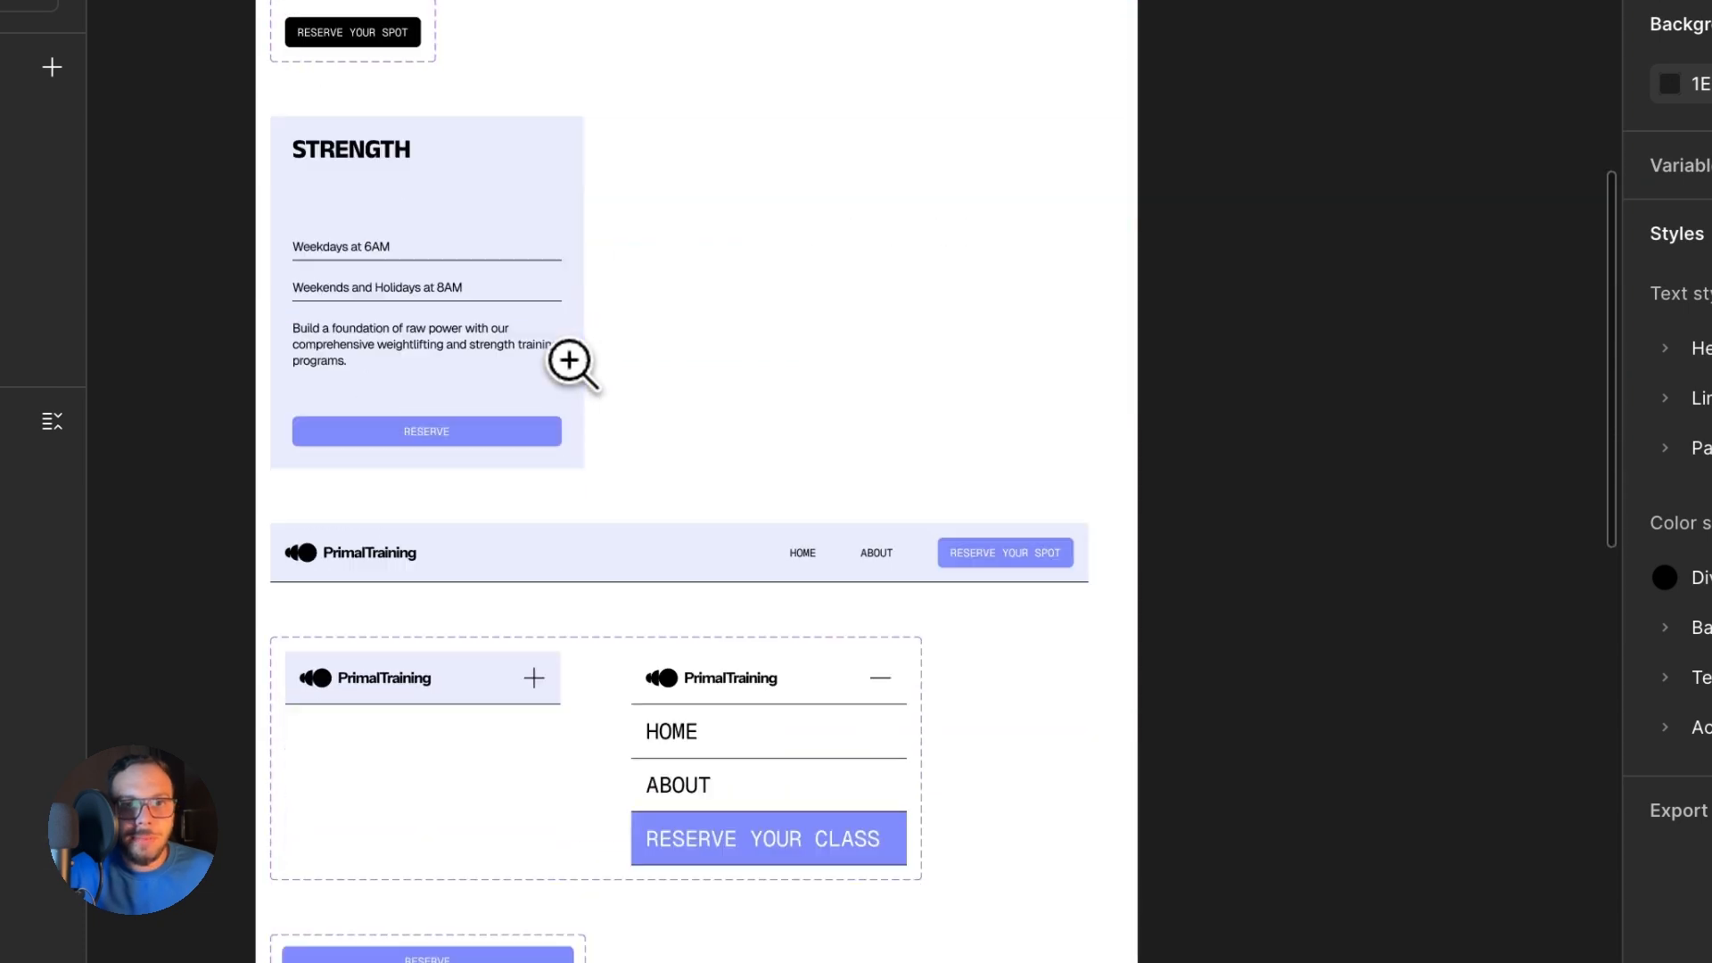
{"action": "scroll", "scroll_direction": "down", "scroll_amount": 3}
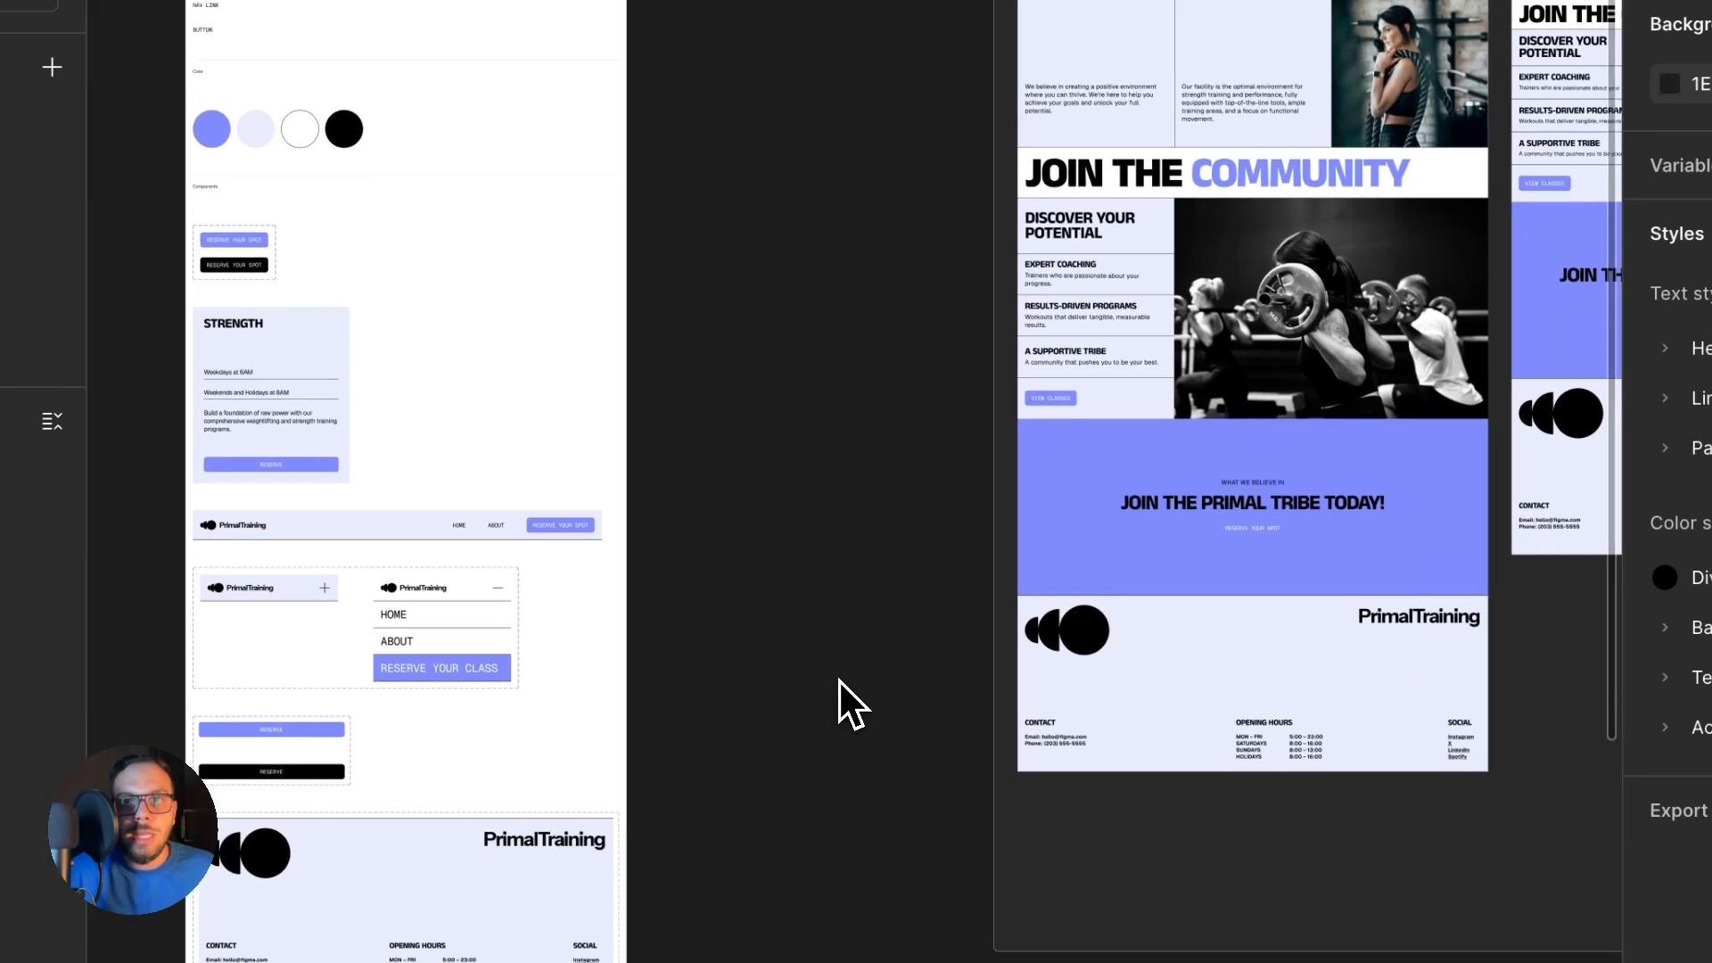
{"action": "left_click", "coordinate": [1453, 266]}
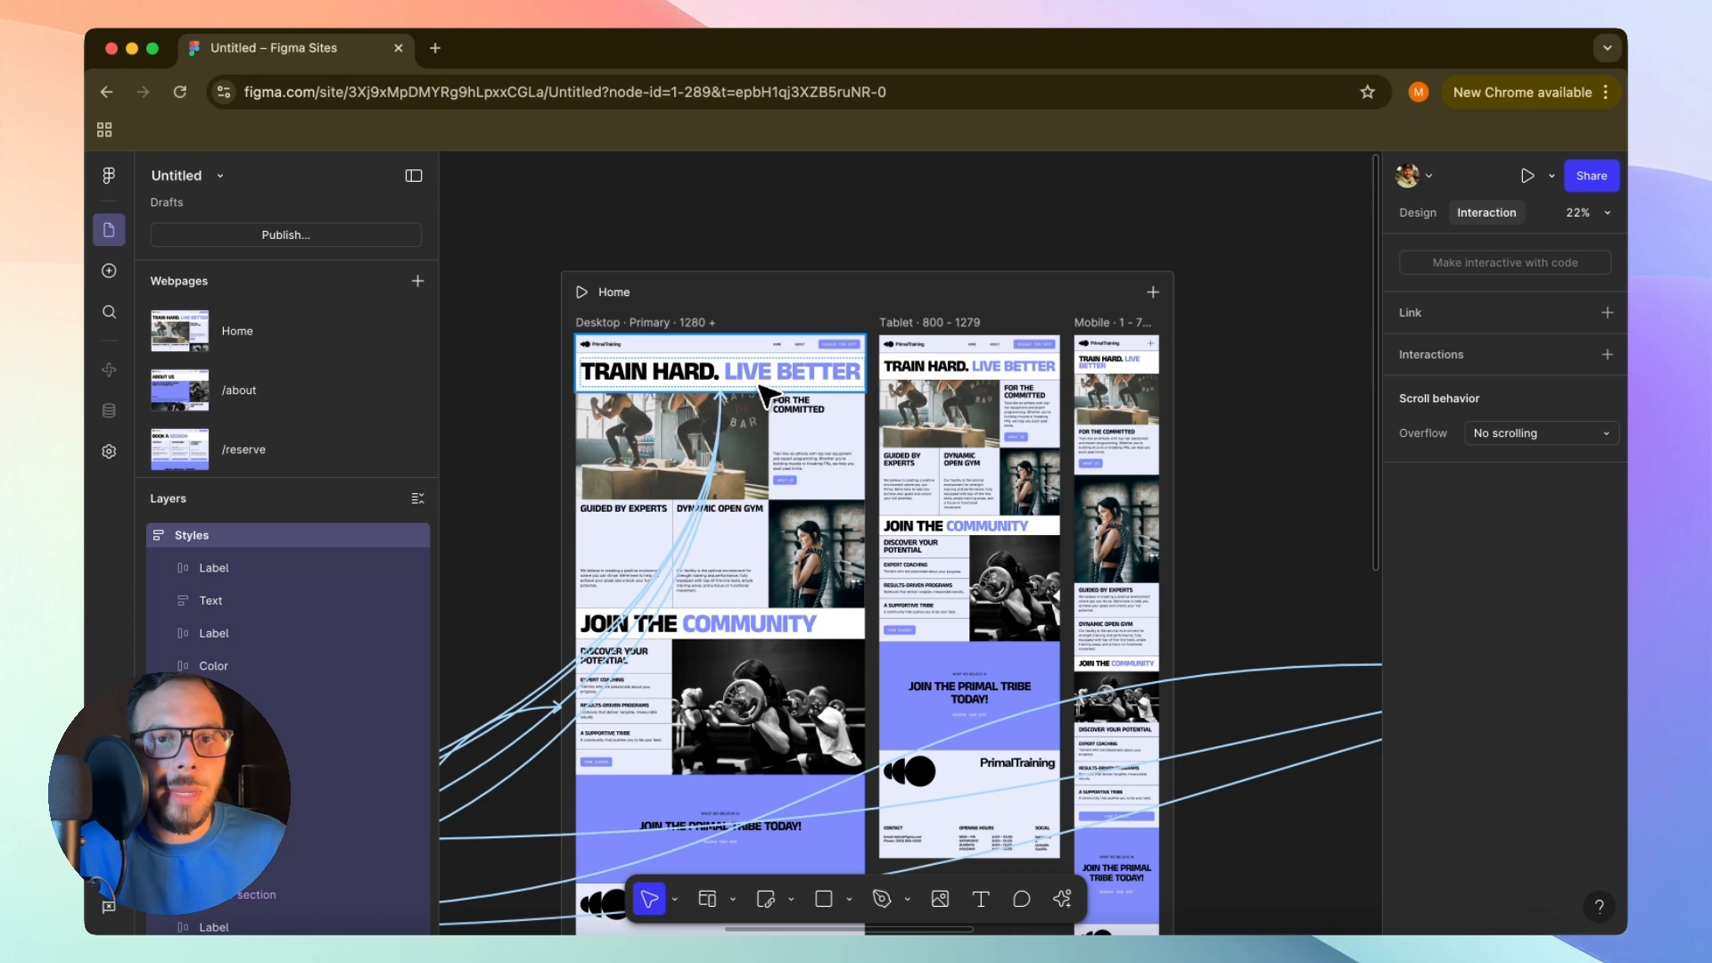
{"action": "left_click", "coordinate": [1526, 175]}
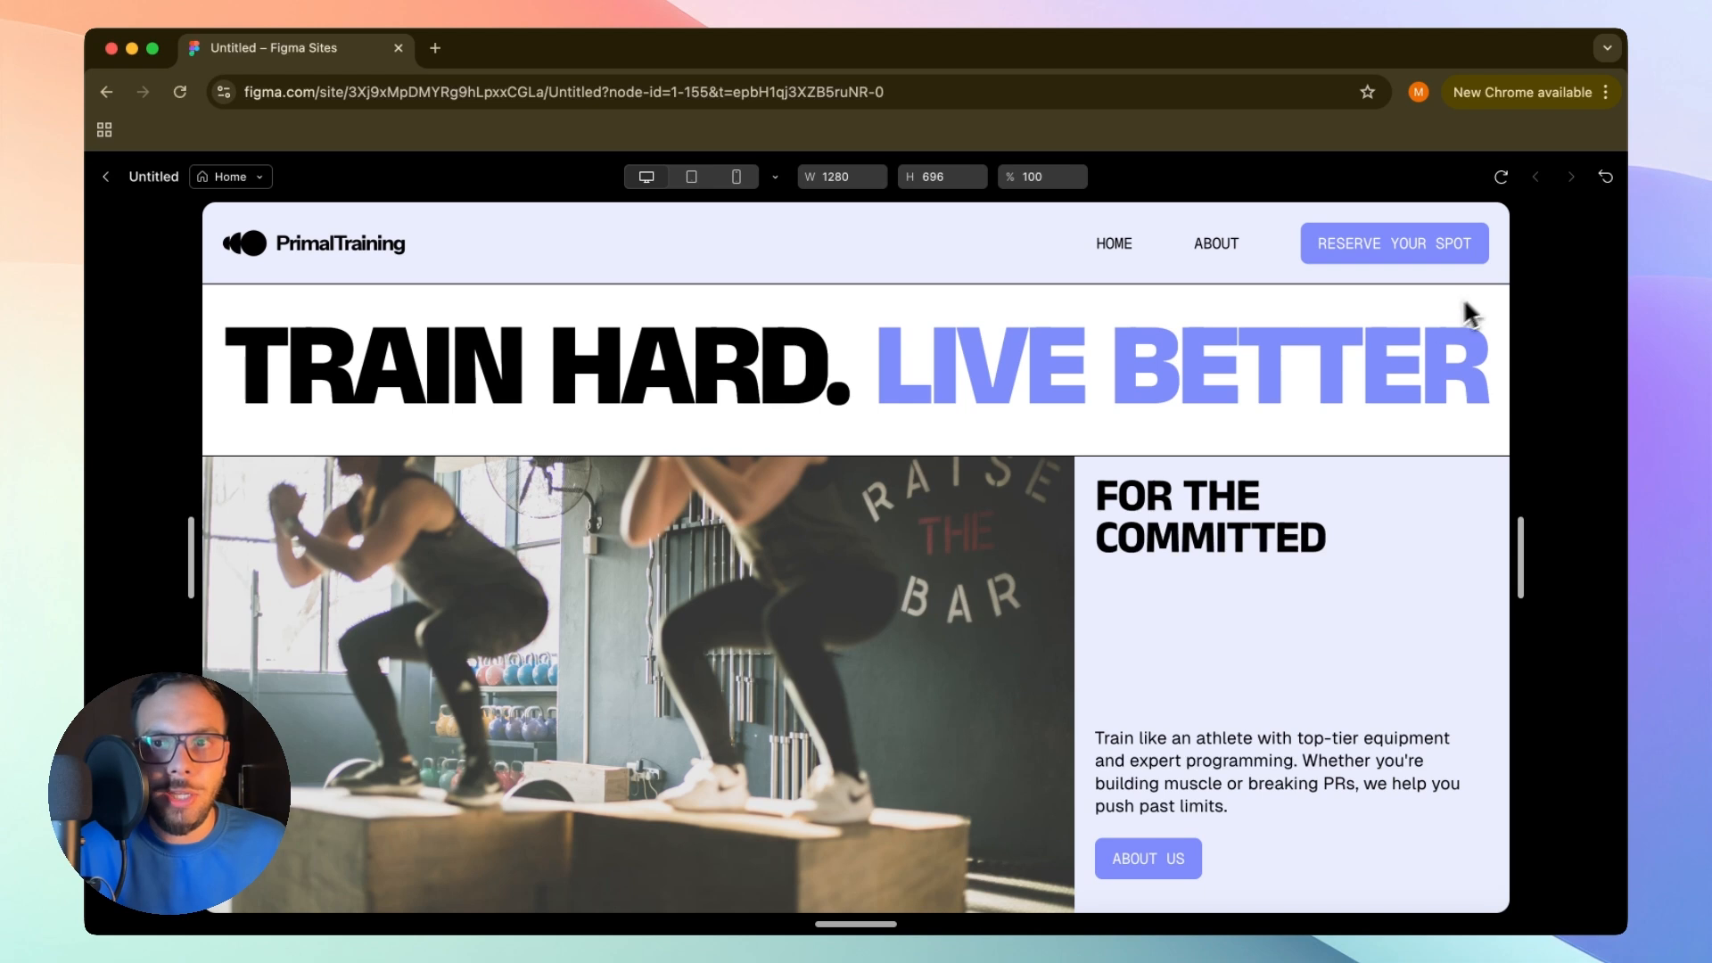
{"action": "scroll", "scroll_direction": "down", "scroll_amount": 3}
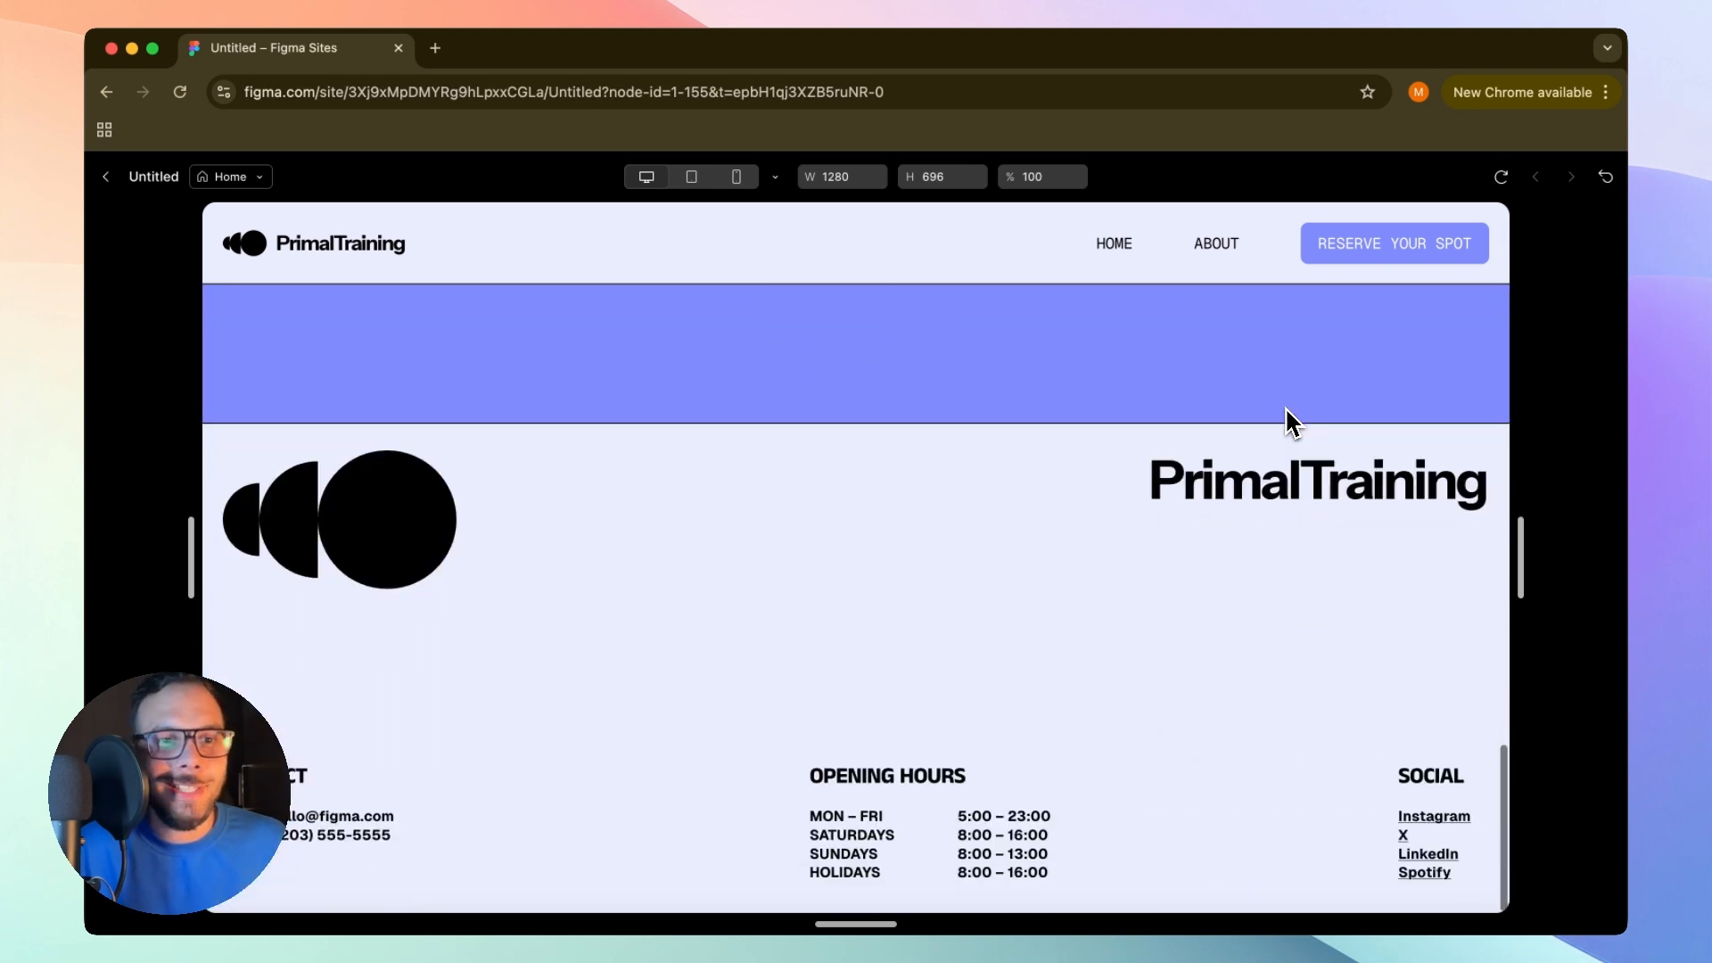
{"action": "scroll", "scroll_direction": "up", "scroll_amount": 3}
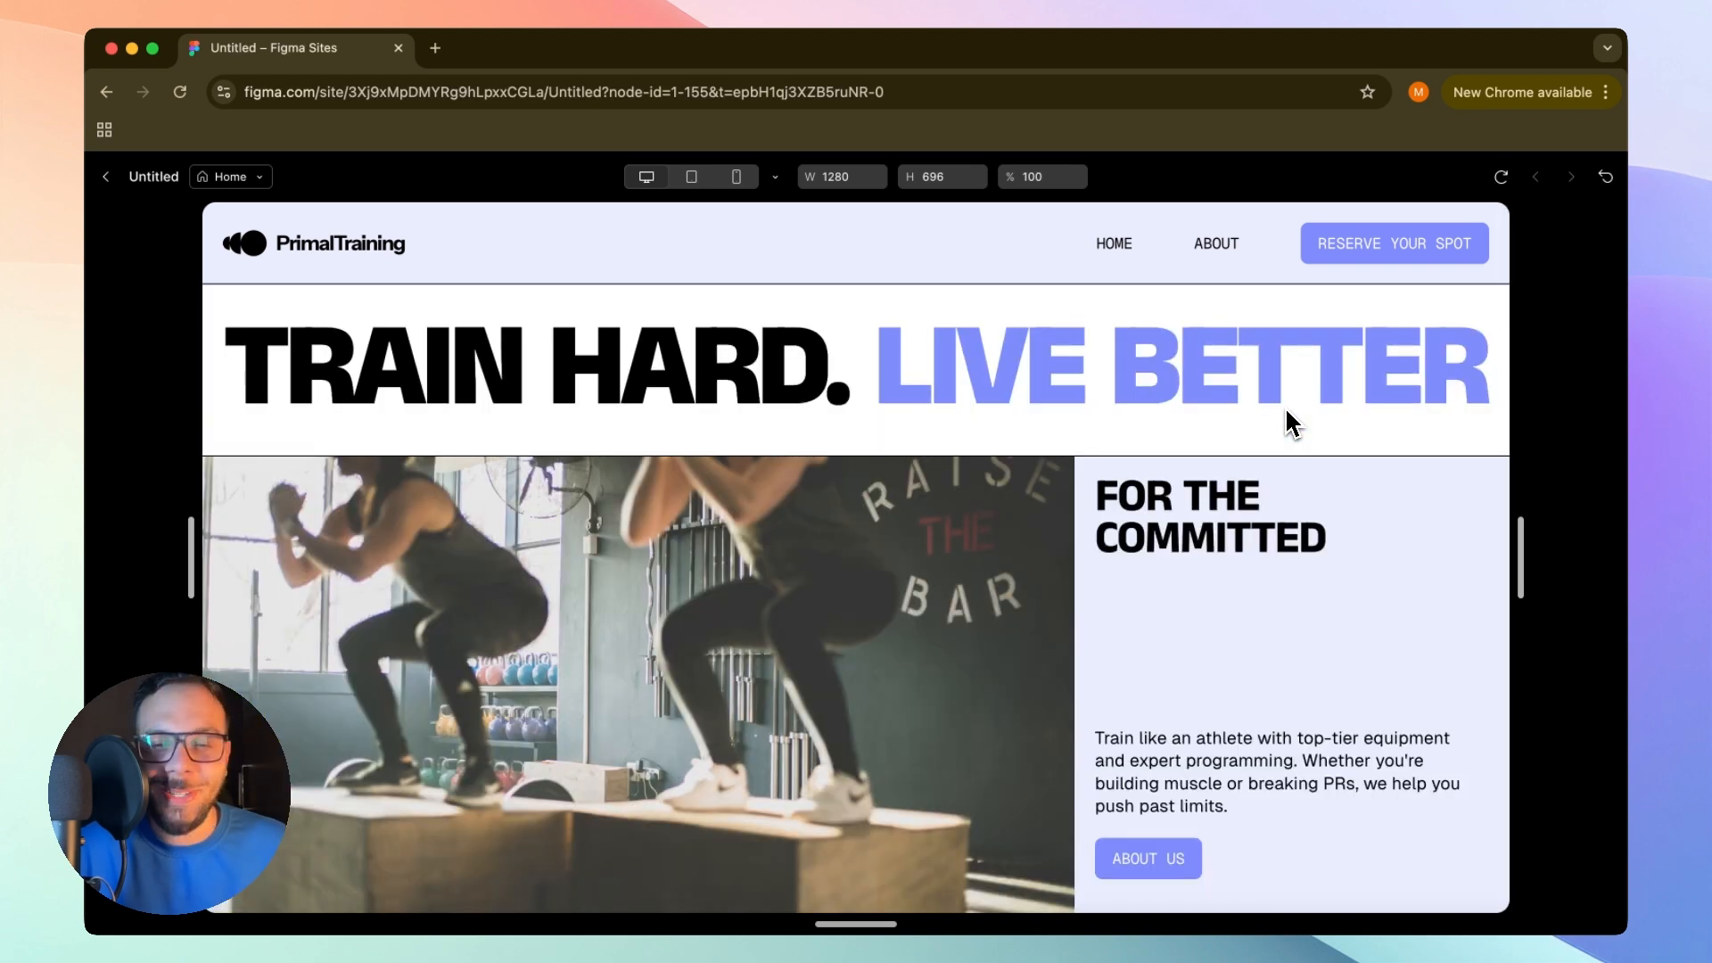
{"action": "scroll", "scroll_direction": "down", "scroll_amount": 3}
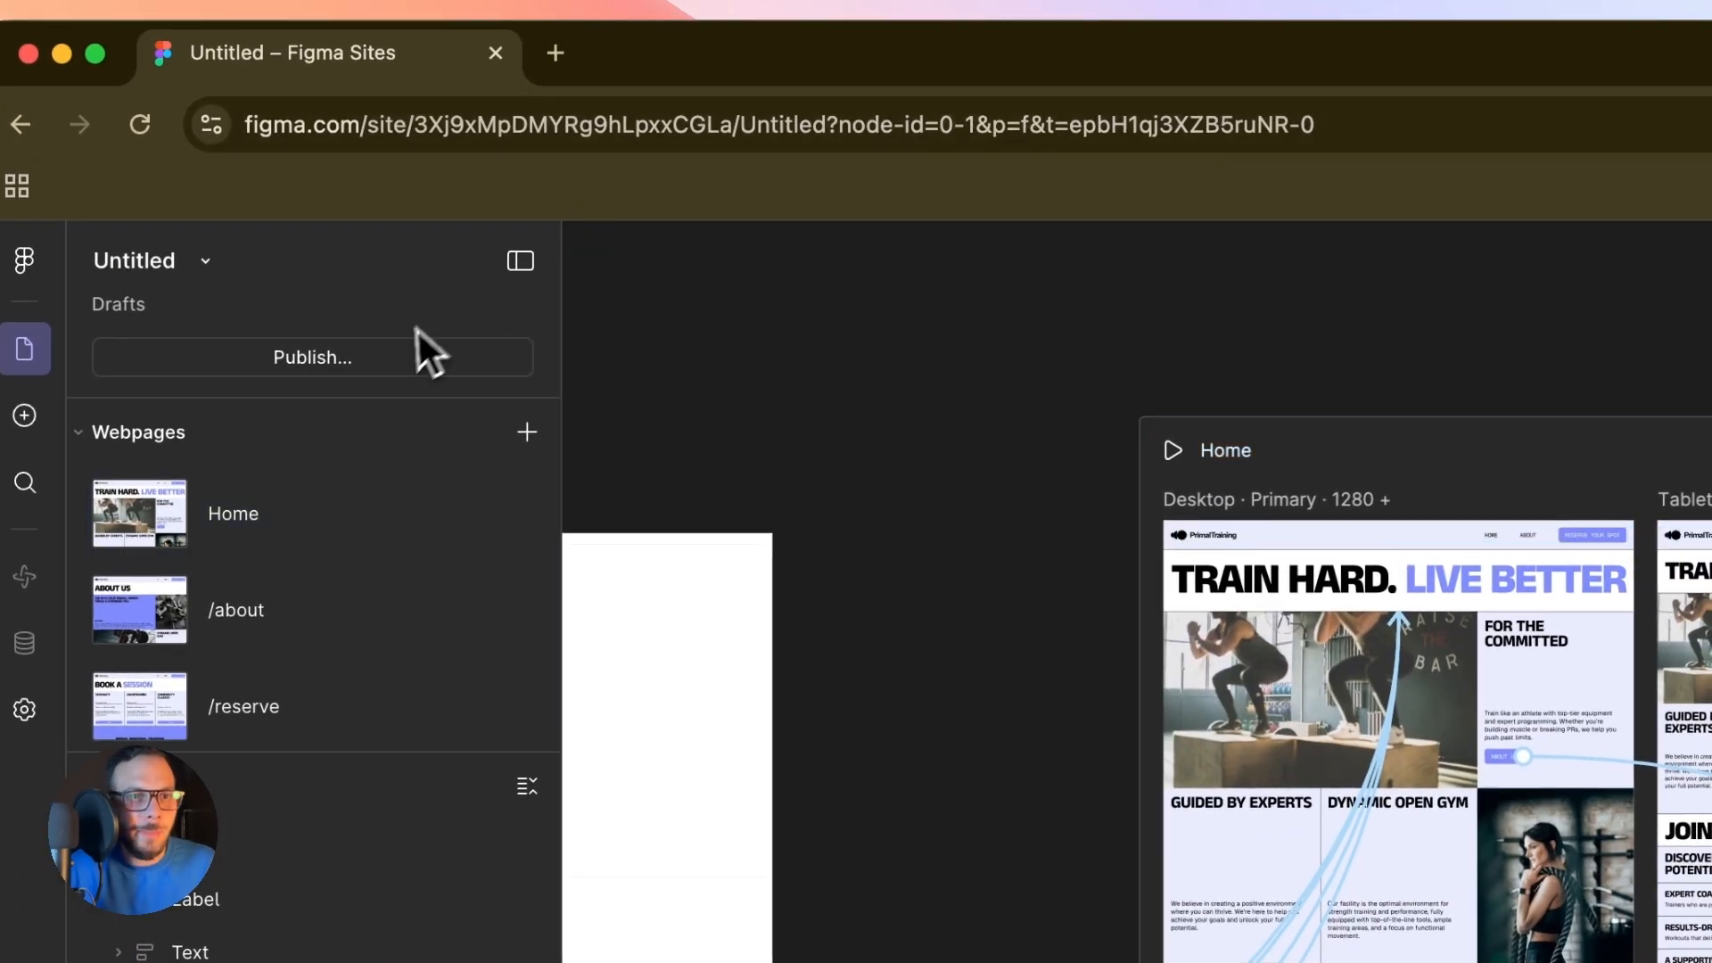
Publish the gym site to its figma.site address from the Publish site dialog
{"action": "left_click", "coordinate": [311, 357]}
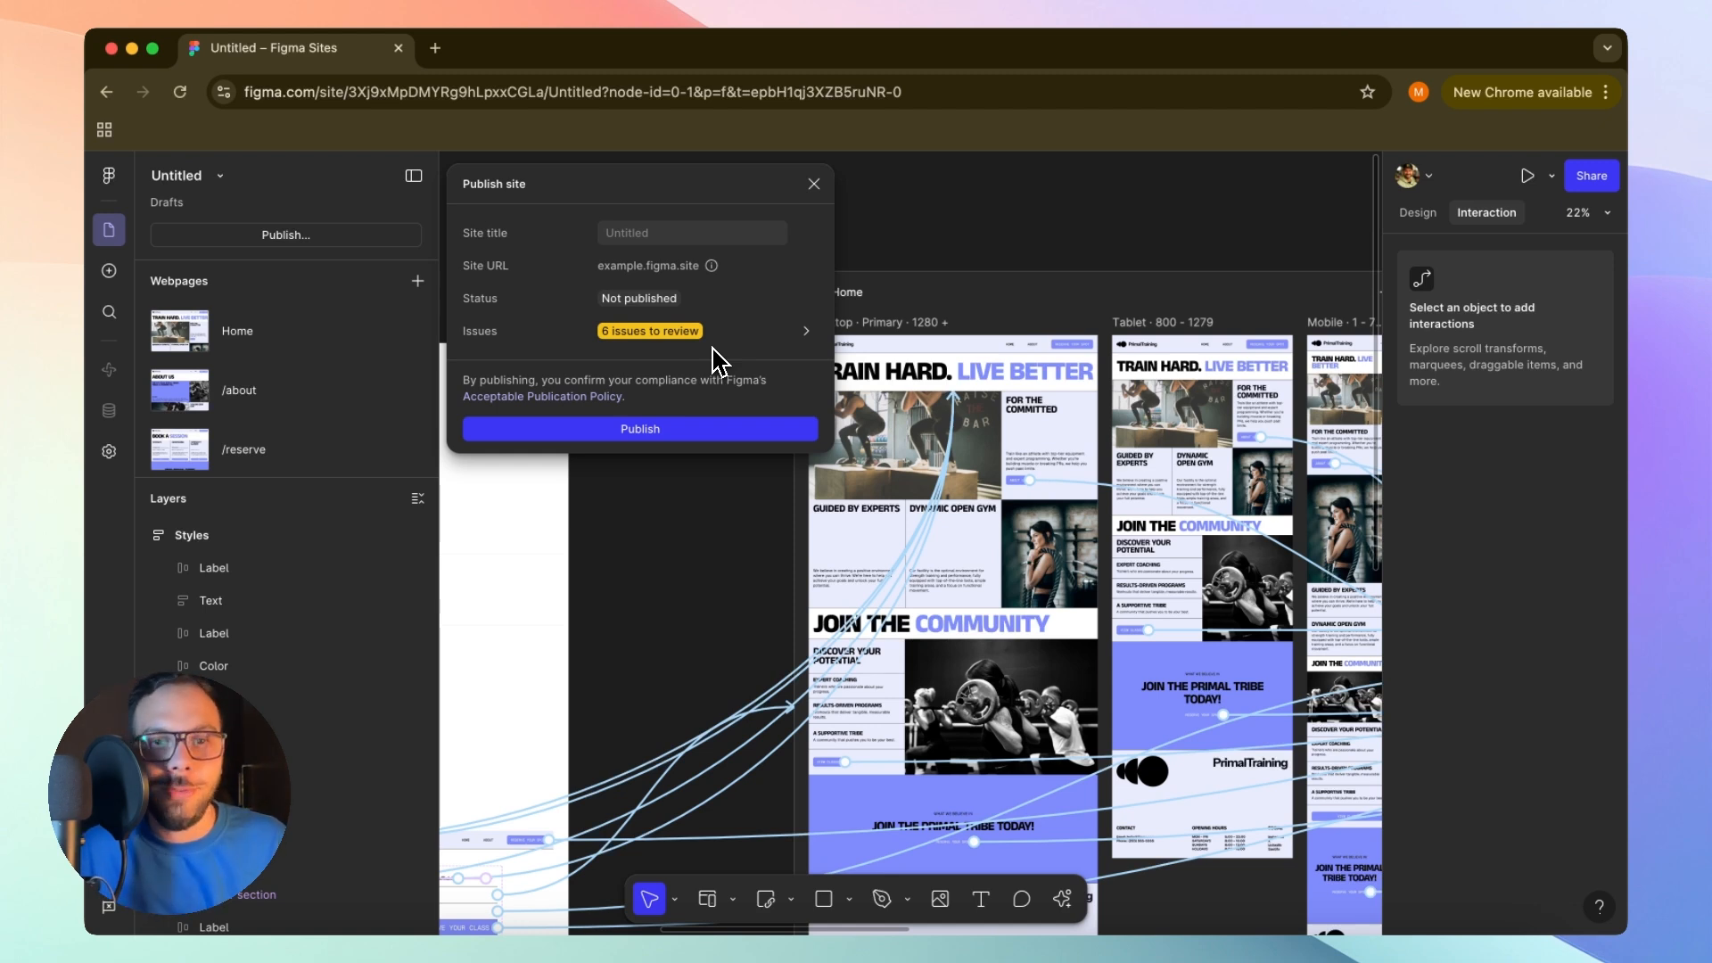
{"action": "left_click", "coordinate": [638, 428]}
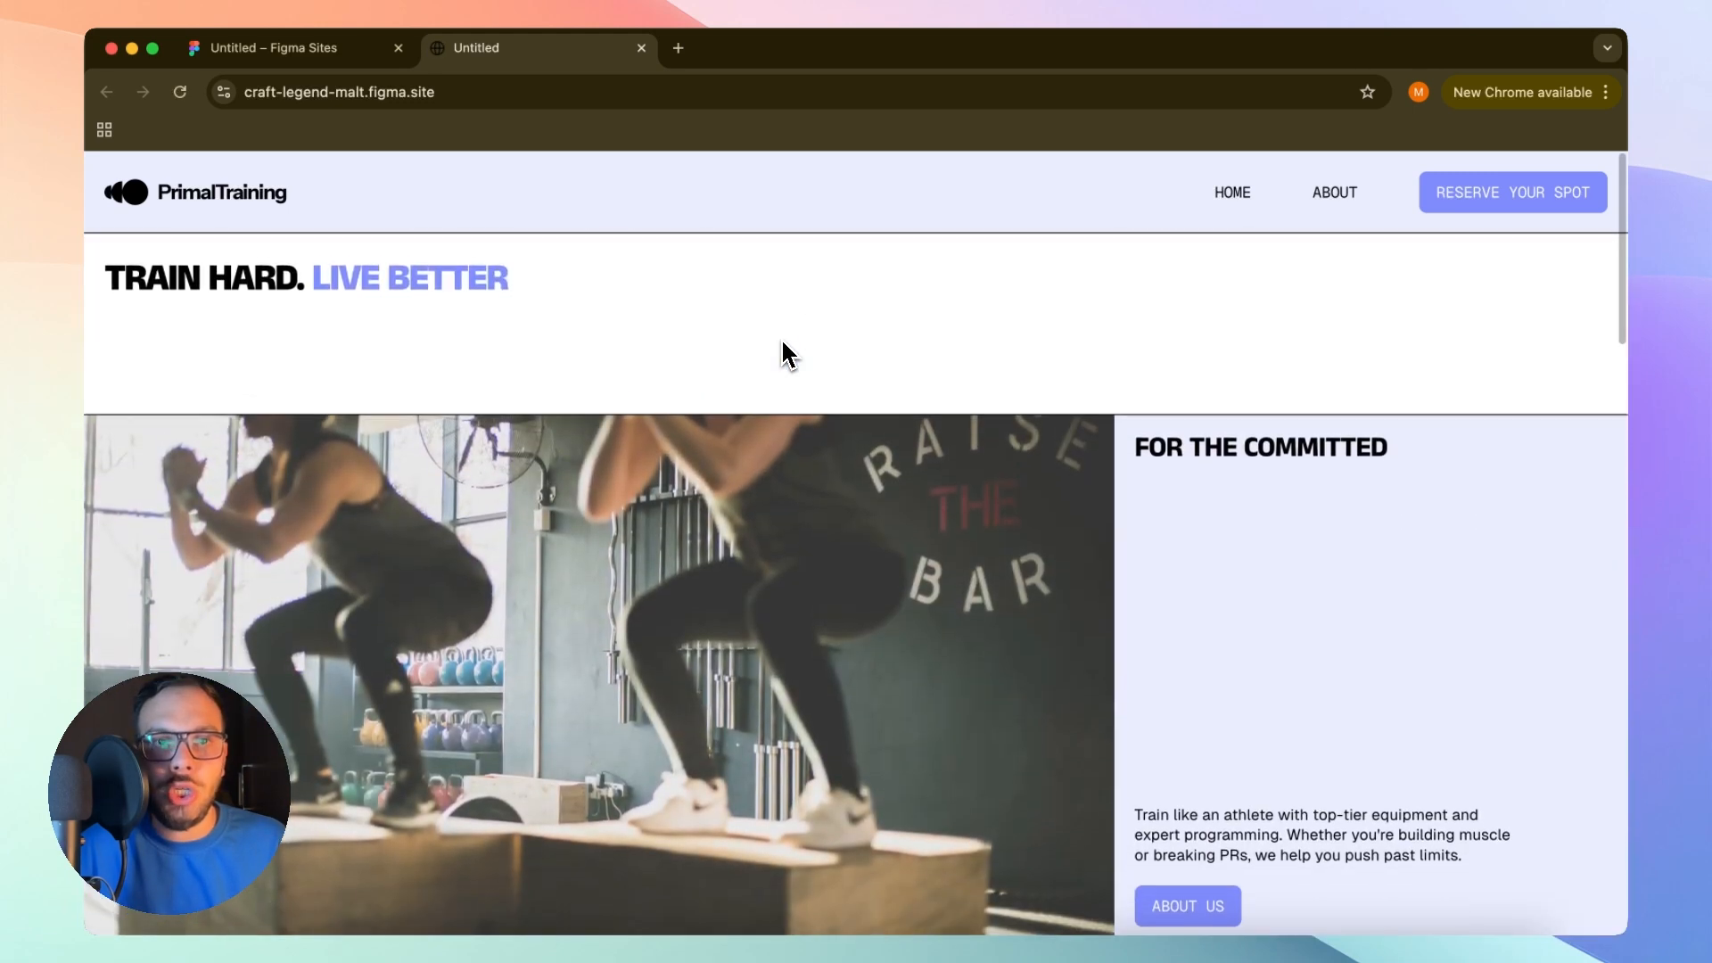
Open Chrome DevTools on the live gym site to view its HTML and CSS
{"action": "key", "text": "F12"}
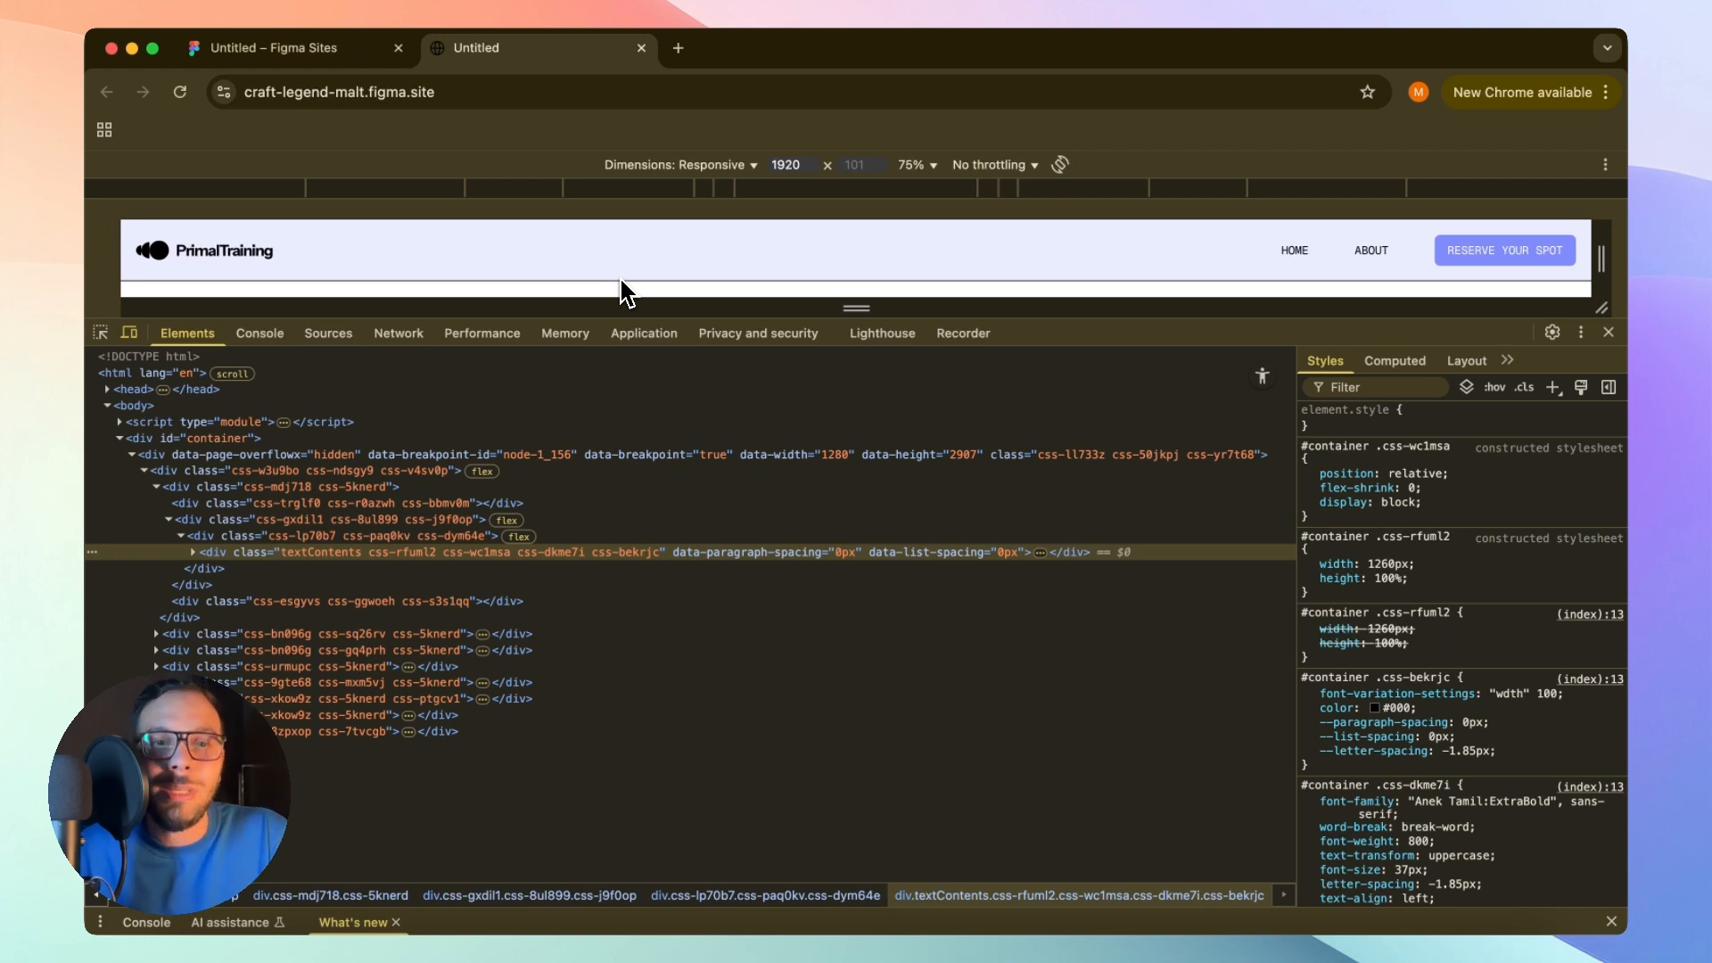
{"action": "mouse_move", "coordinate": [546, 519]}
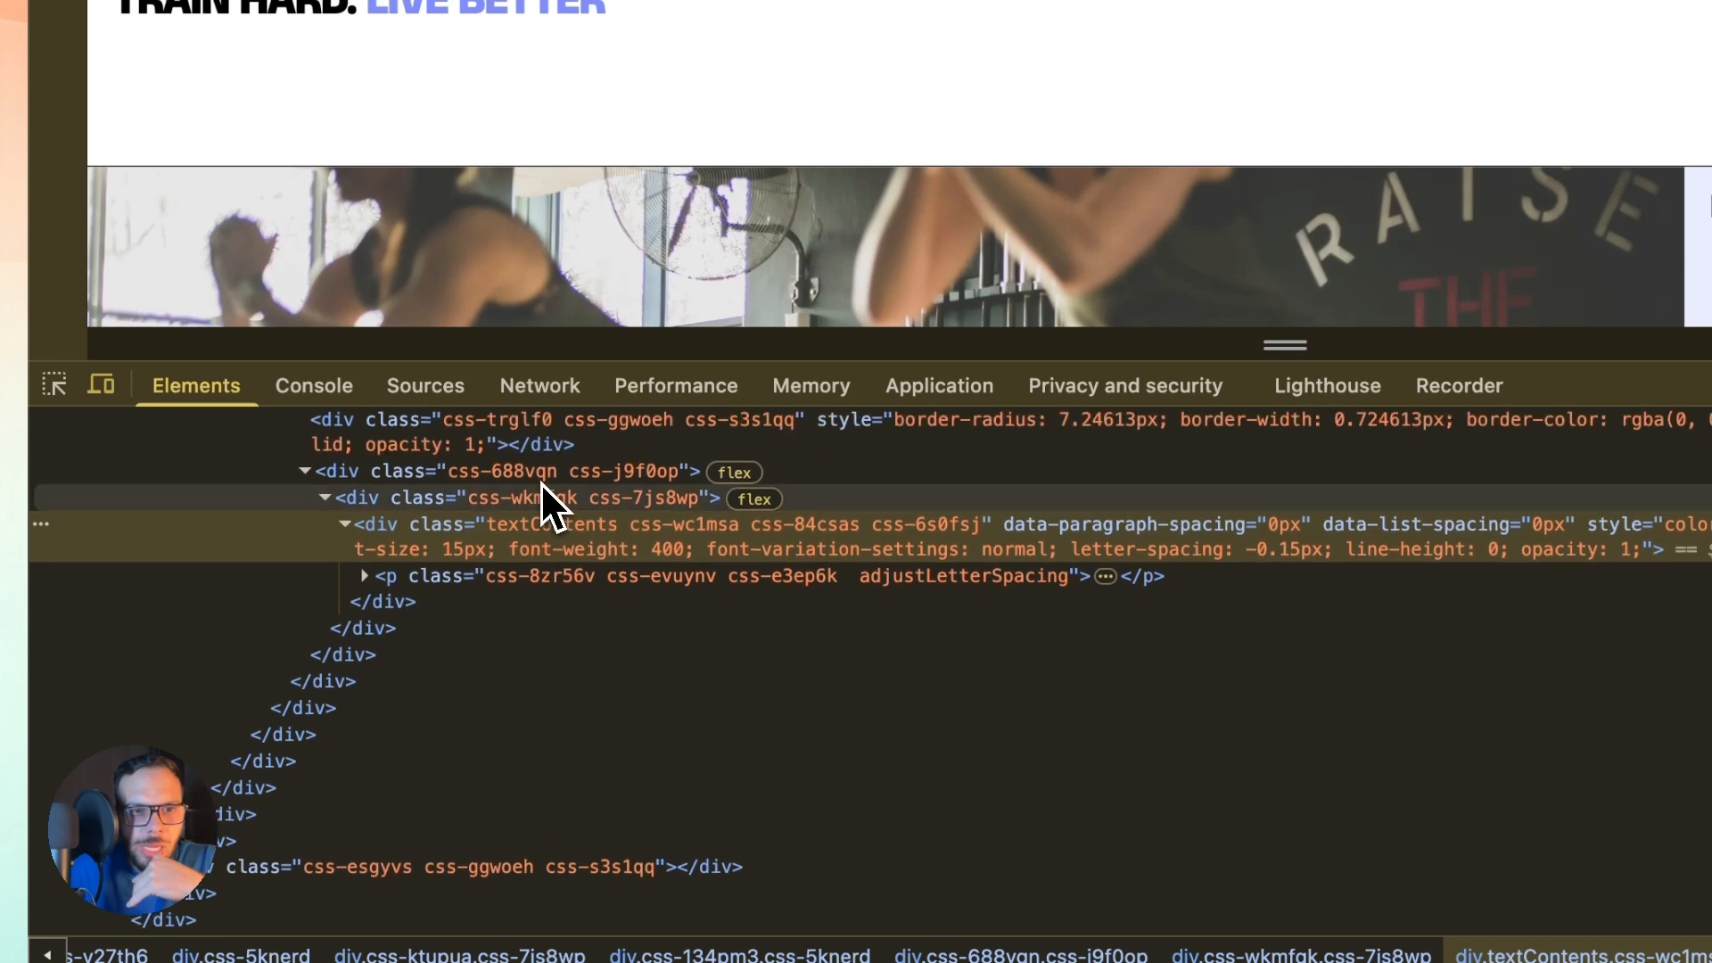
{"action": "left_click", "coordinate": [524, 501]}
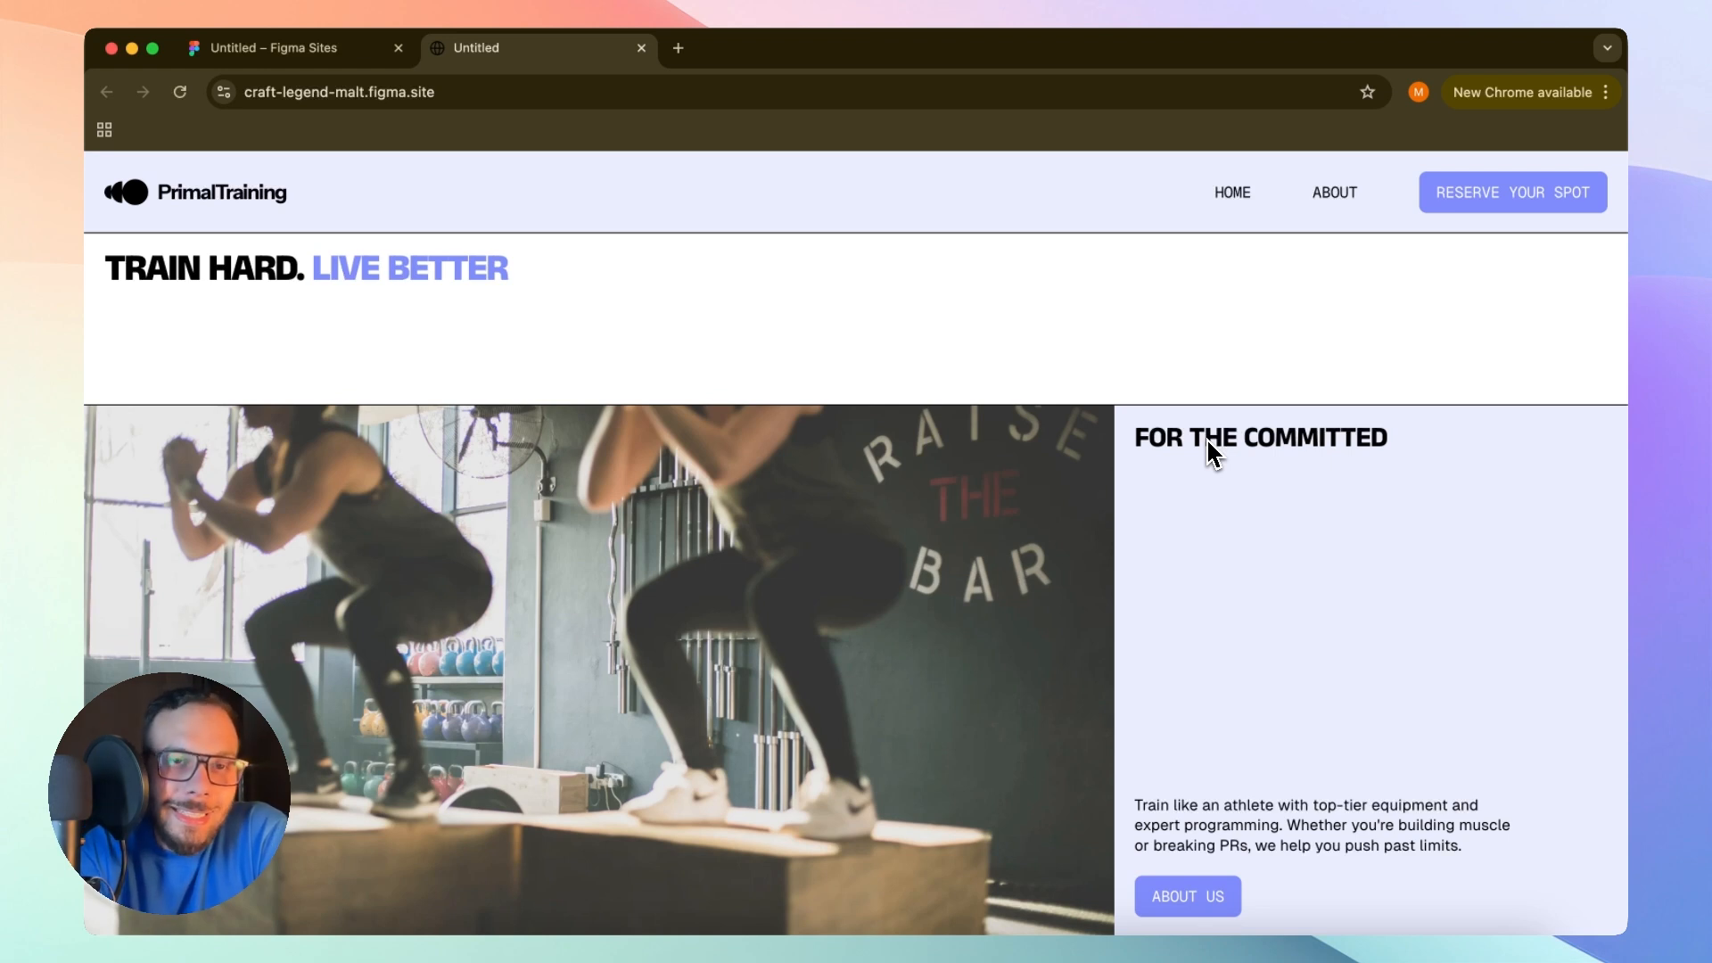
{"action": "mouse_move", "coordinate": [1131, 237]}
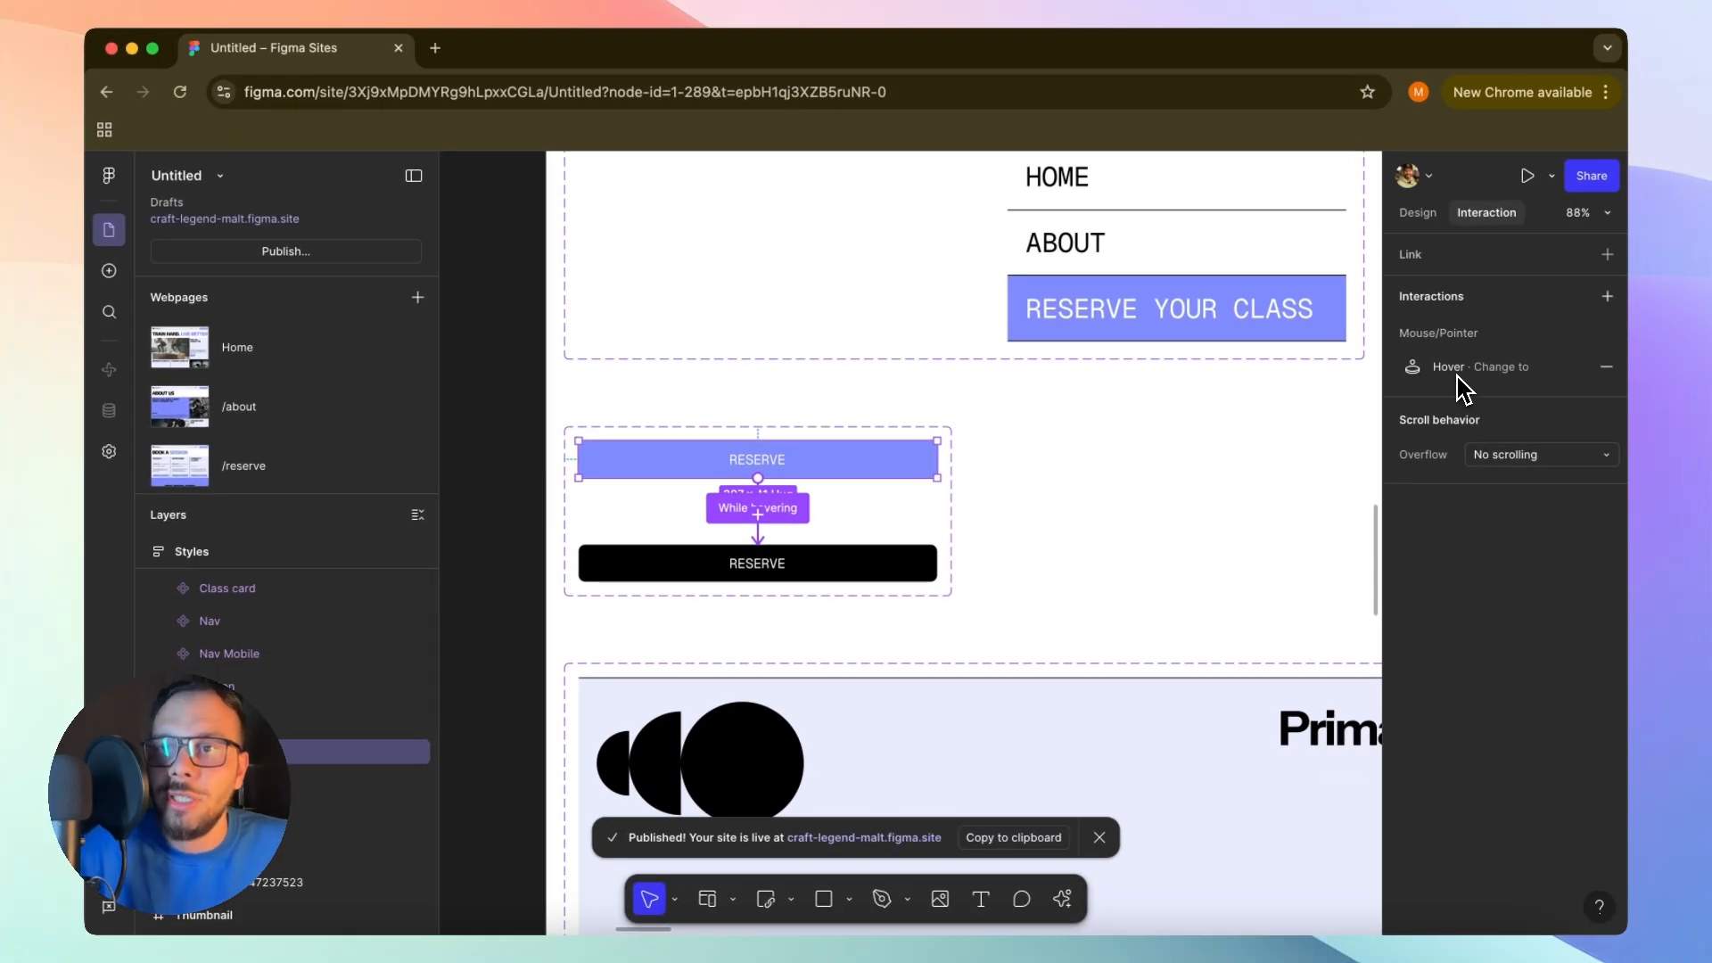
{"action": "left_click", "coordinate": [1540, 454]}
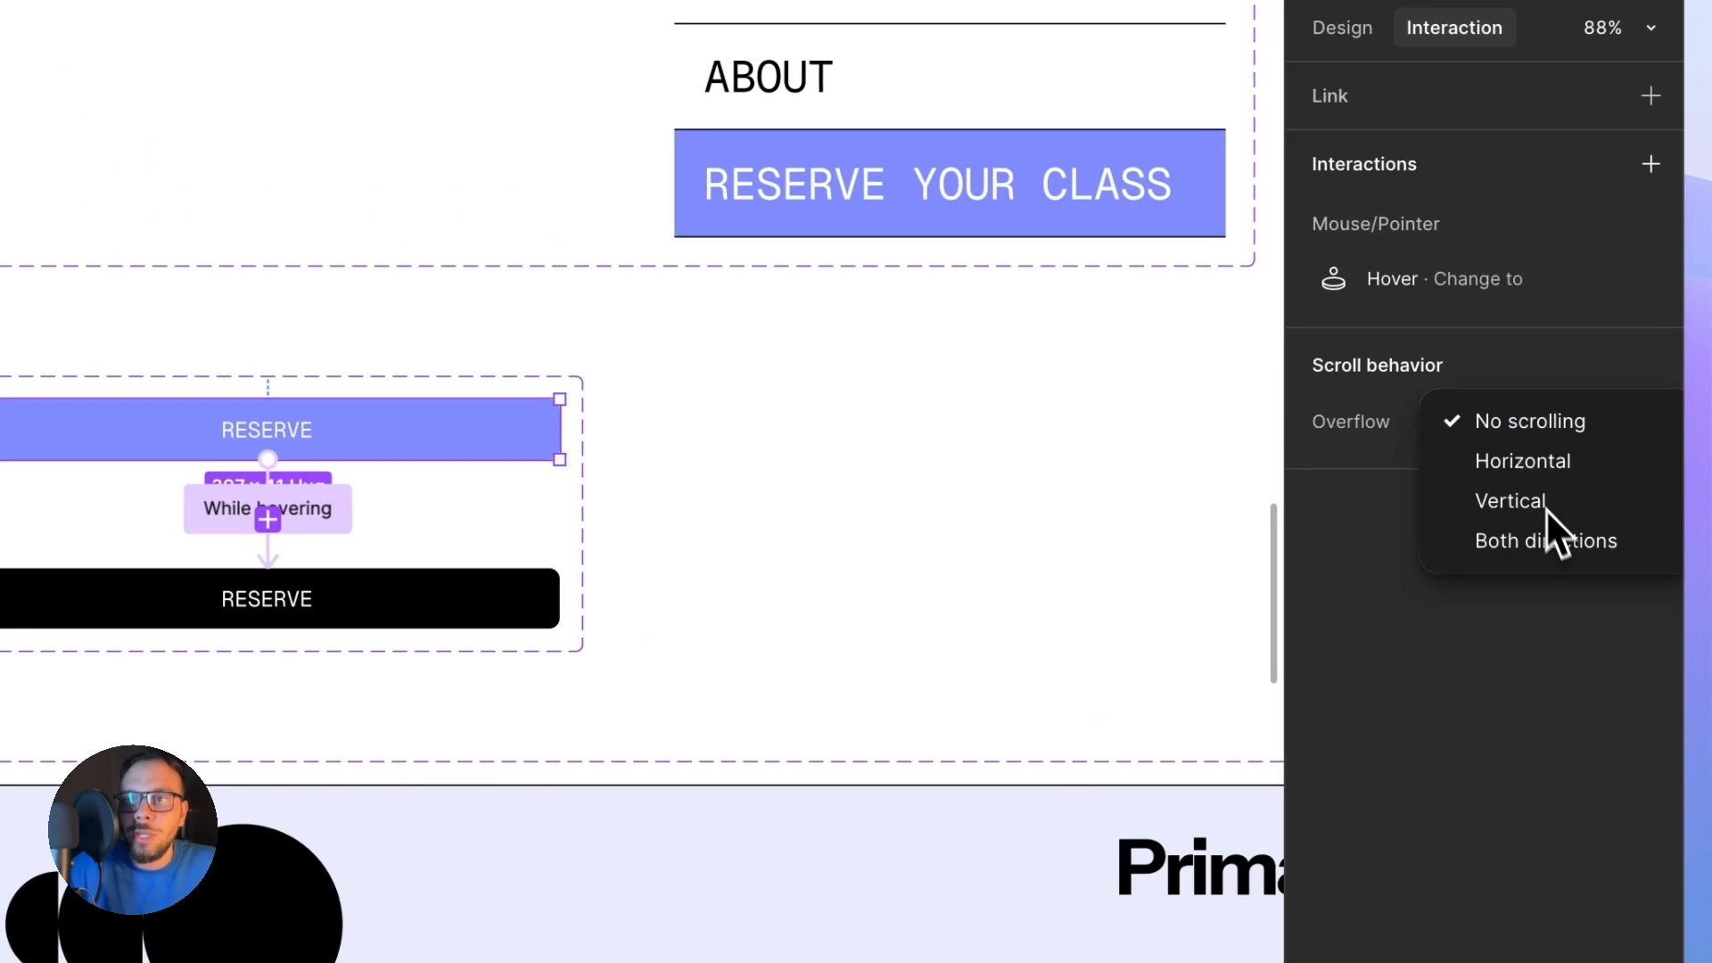
{"action": "left_click", "coordinate": [1528, 420]}
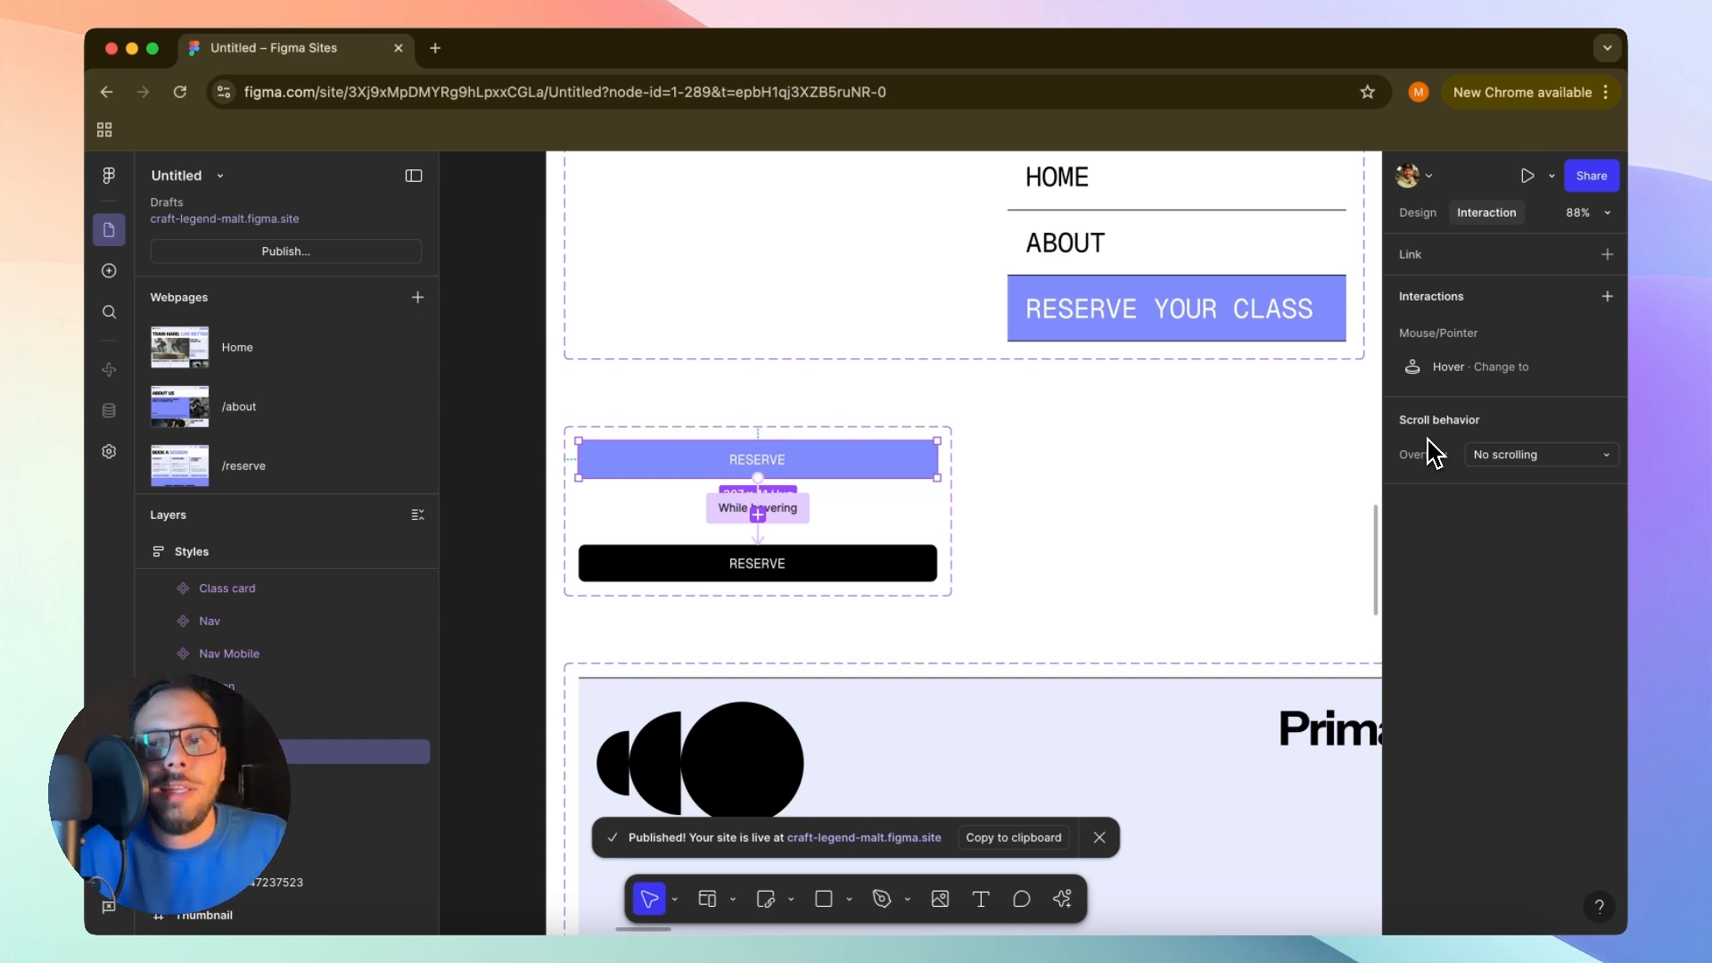
{"action": "left_click", "coordinate": [1337, 45]}
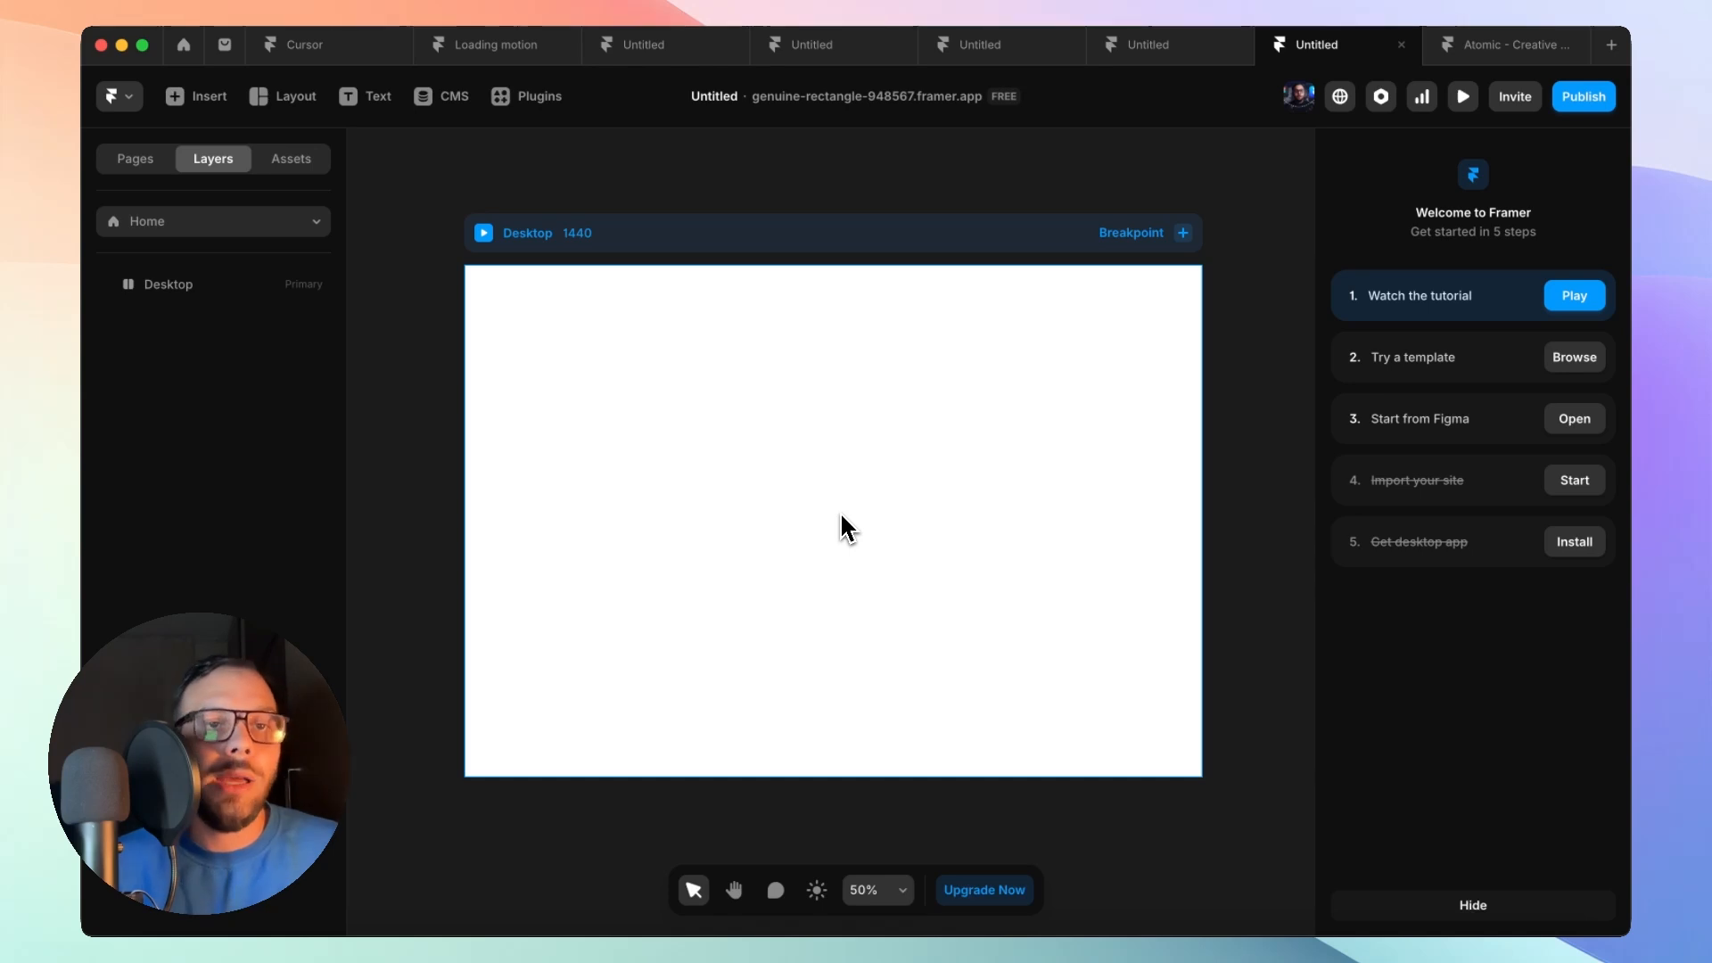
{"action": "mouse_move", "coordinate": [151, 266]}
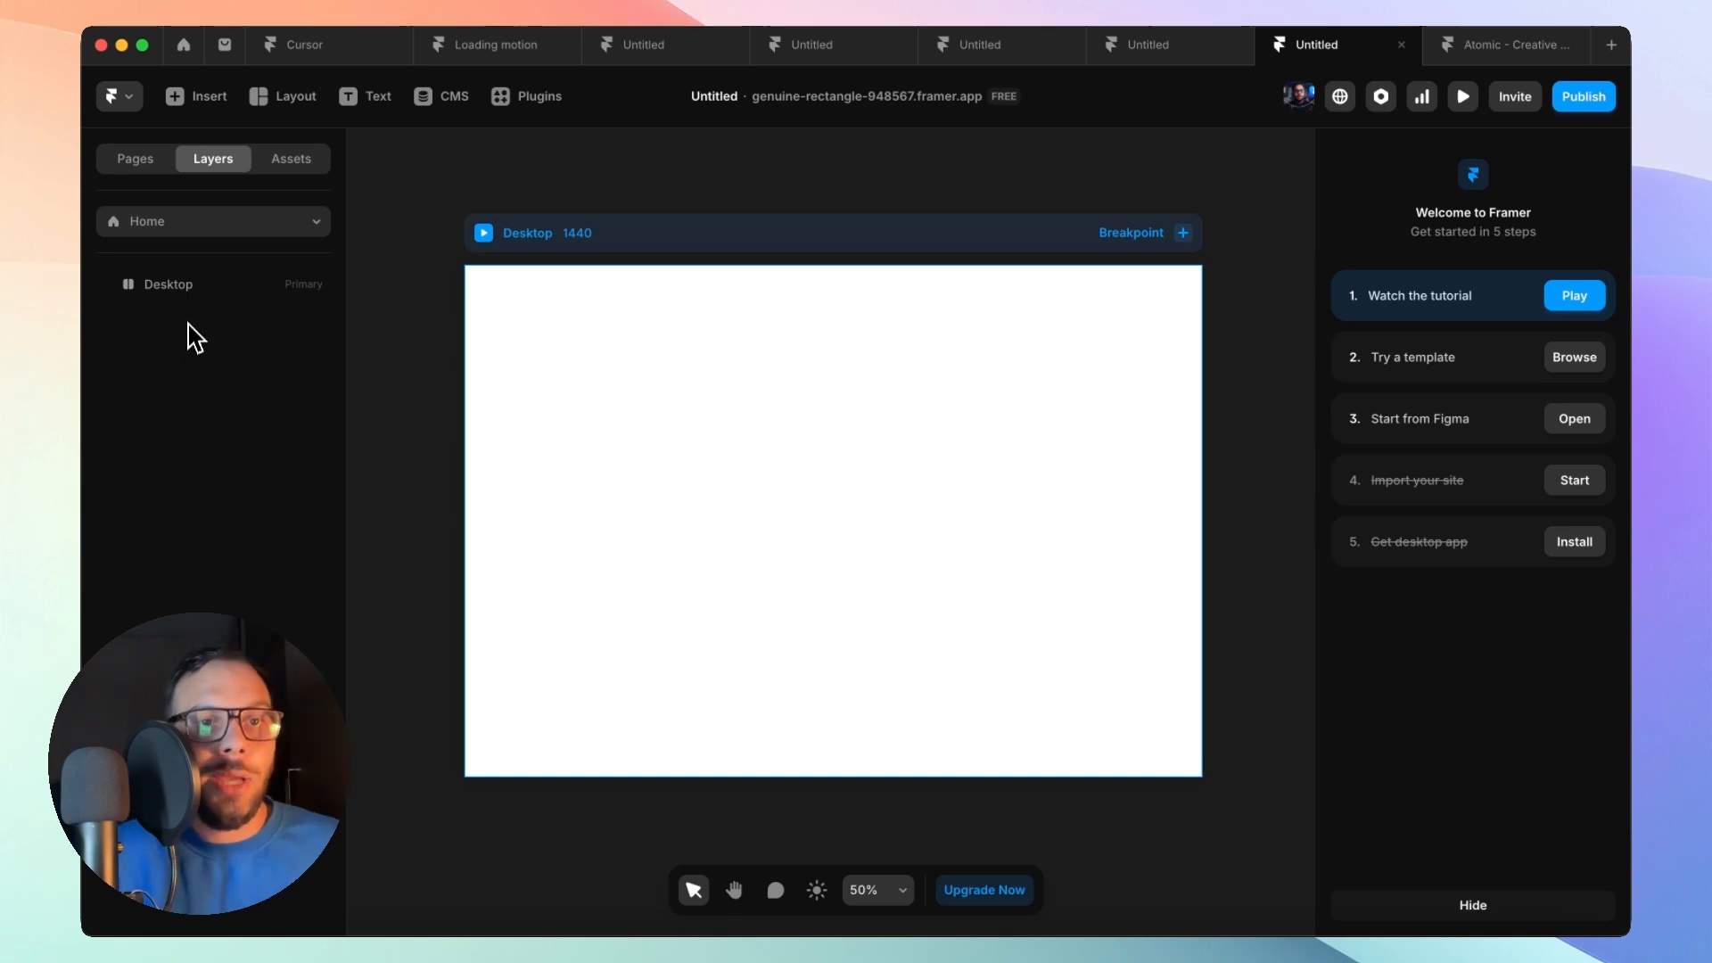
Select the Desktop breakpoint to show its 1440×1000 horizontal stack layout properties
{"action": "left_click", "coordinate": [168, 283]}
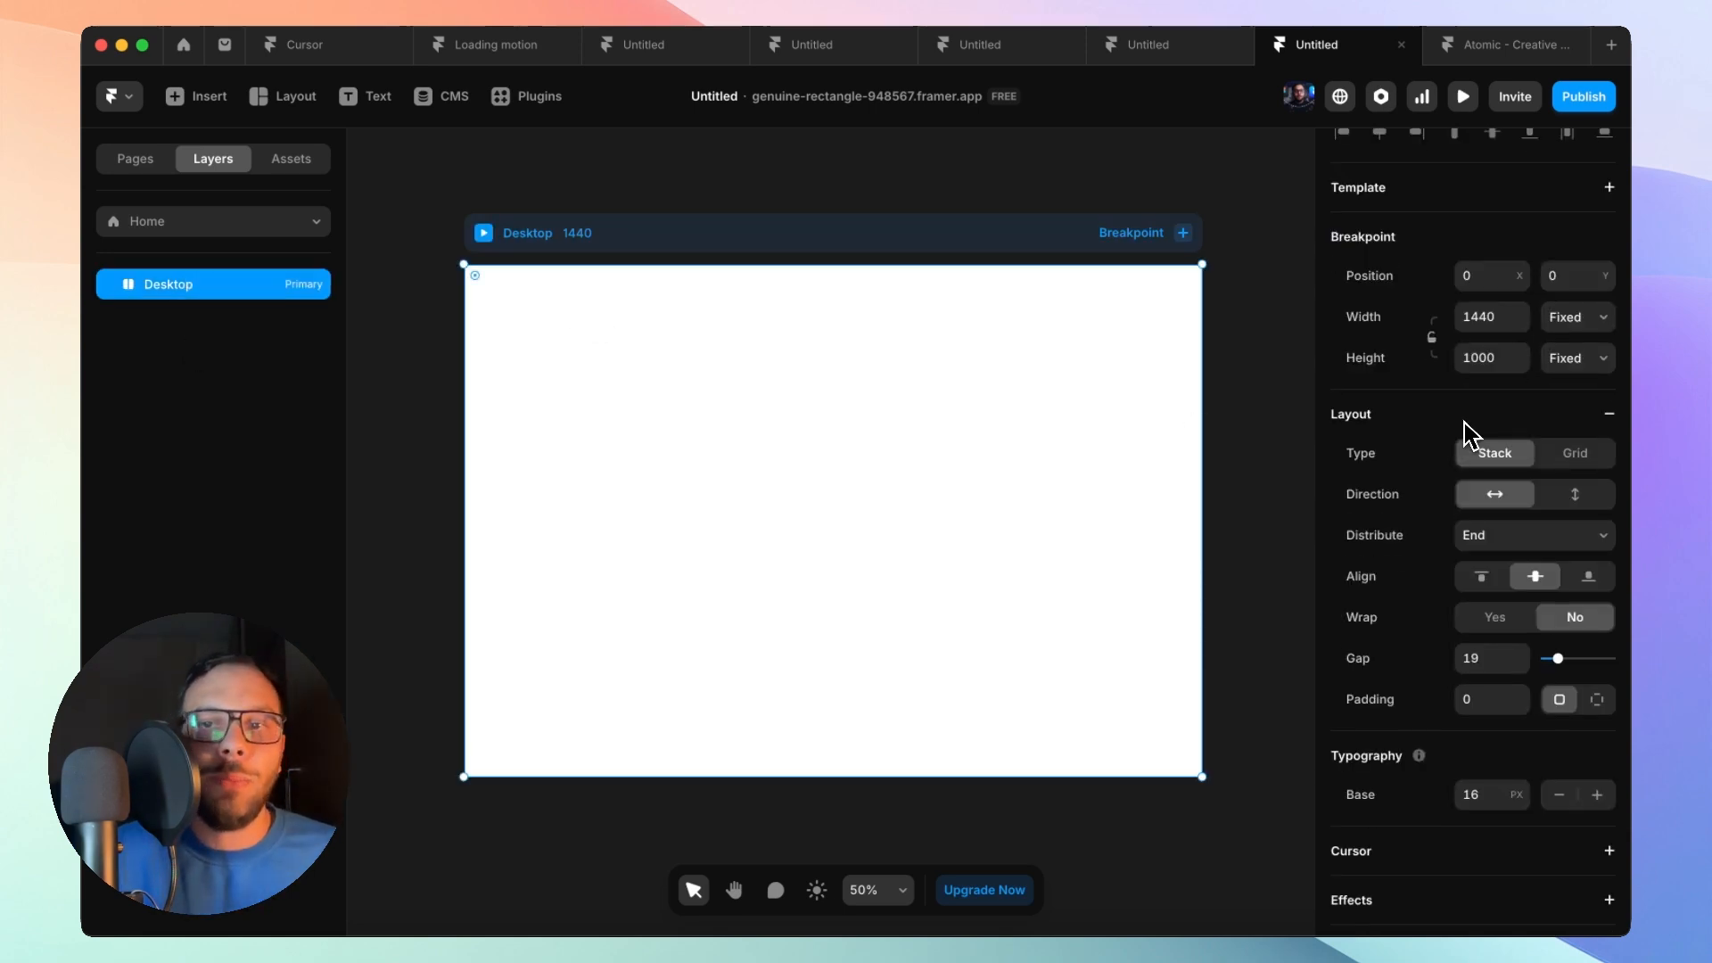
{"action": "scroll", "scroll_direction": "down", "scroll_amount": 3}
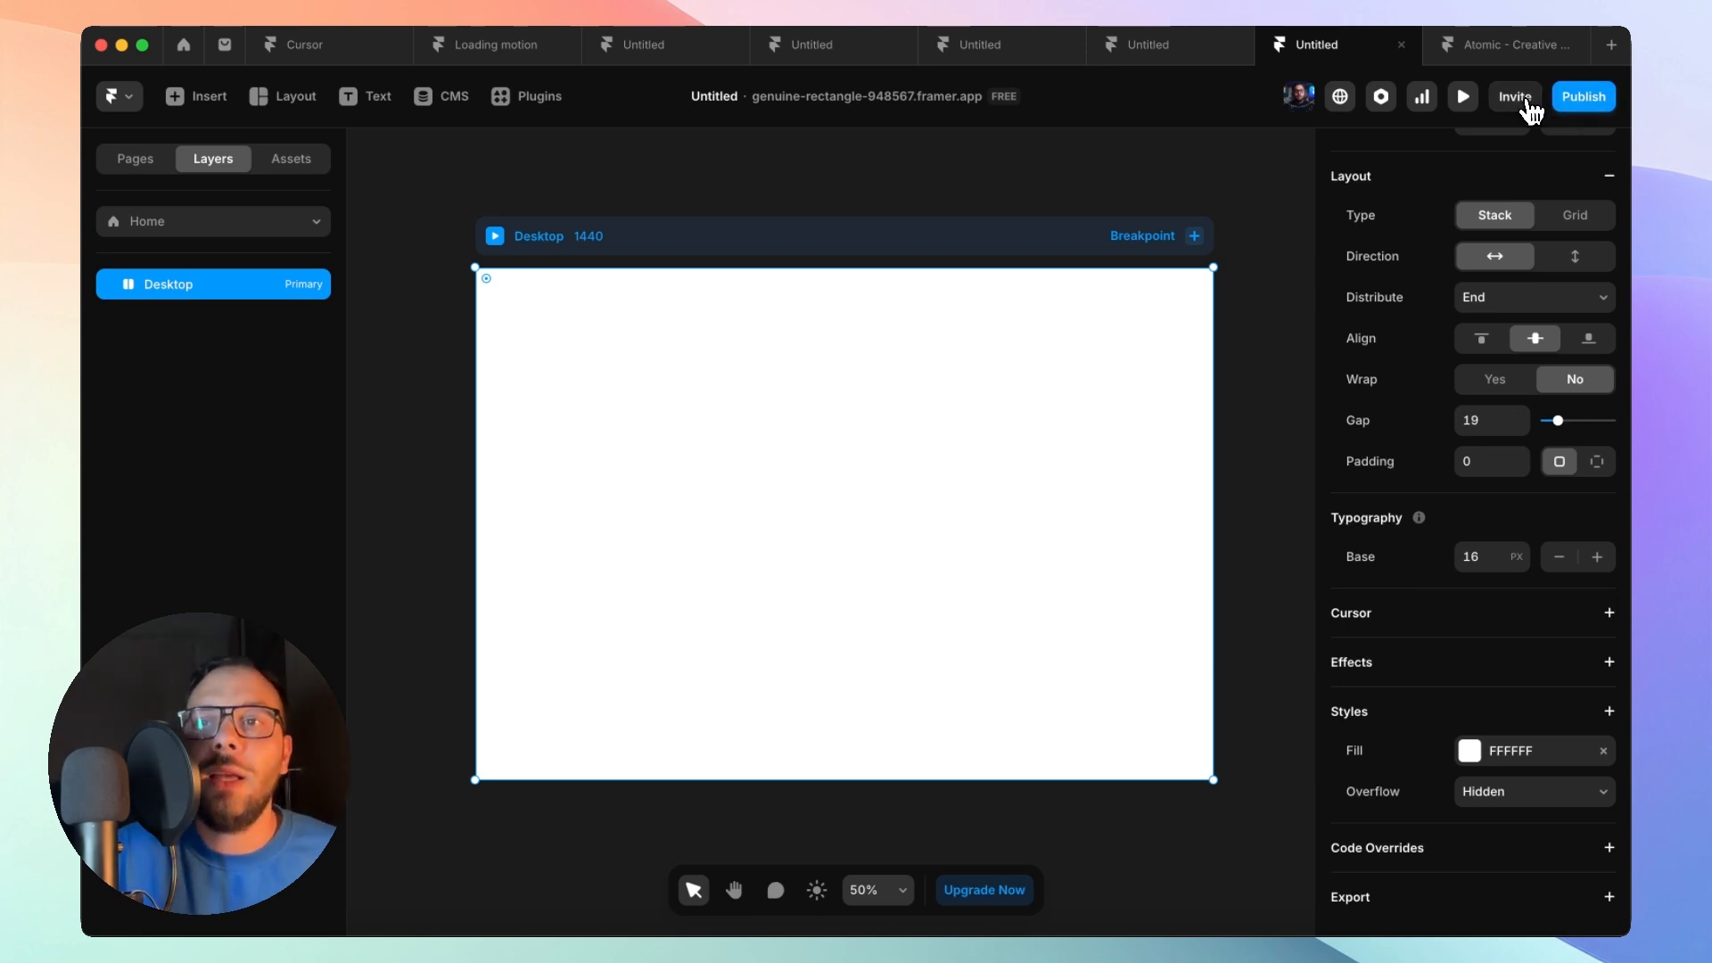
{"action": "left_click", "coordinate": [1514, 97]}
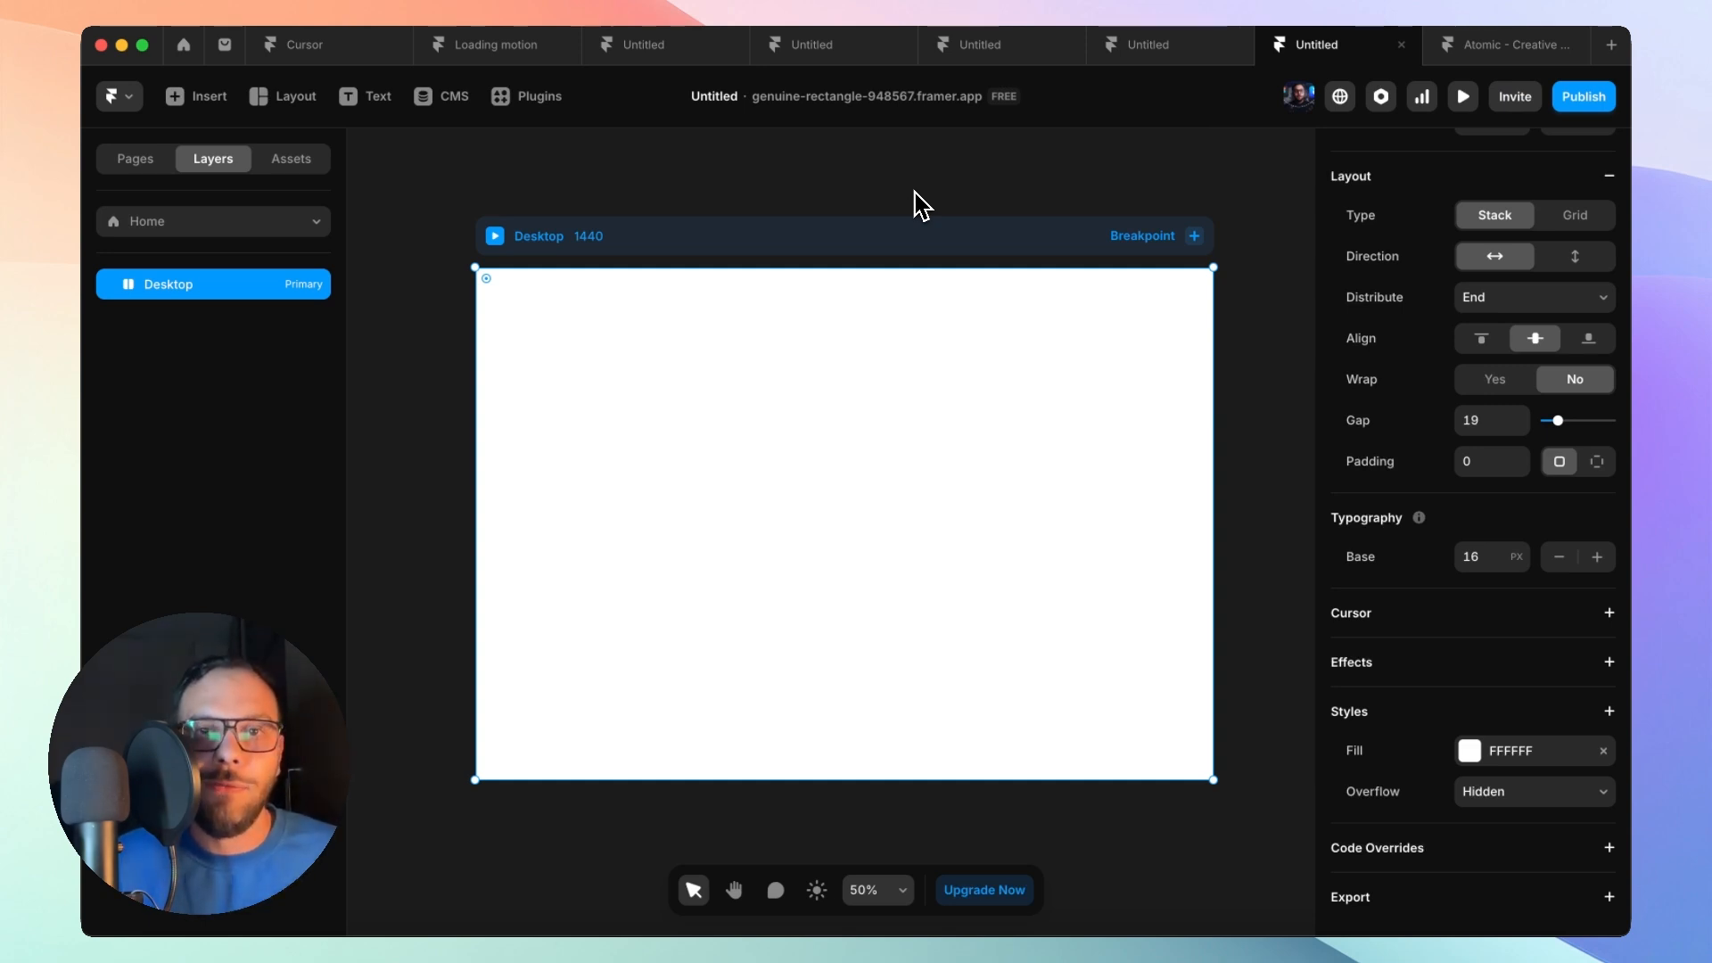
{"action": "mouse_move", "coordinate": [565, 118]}
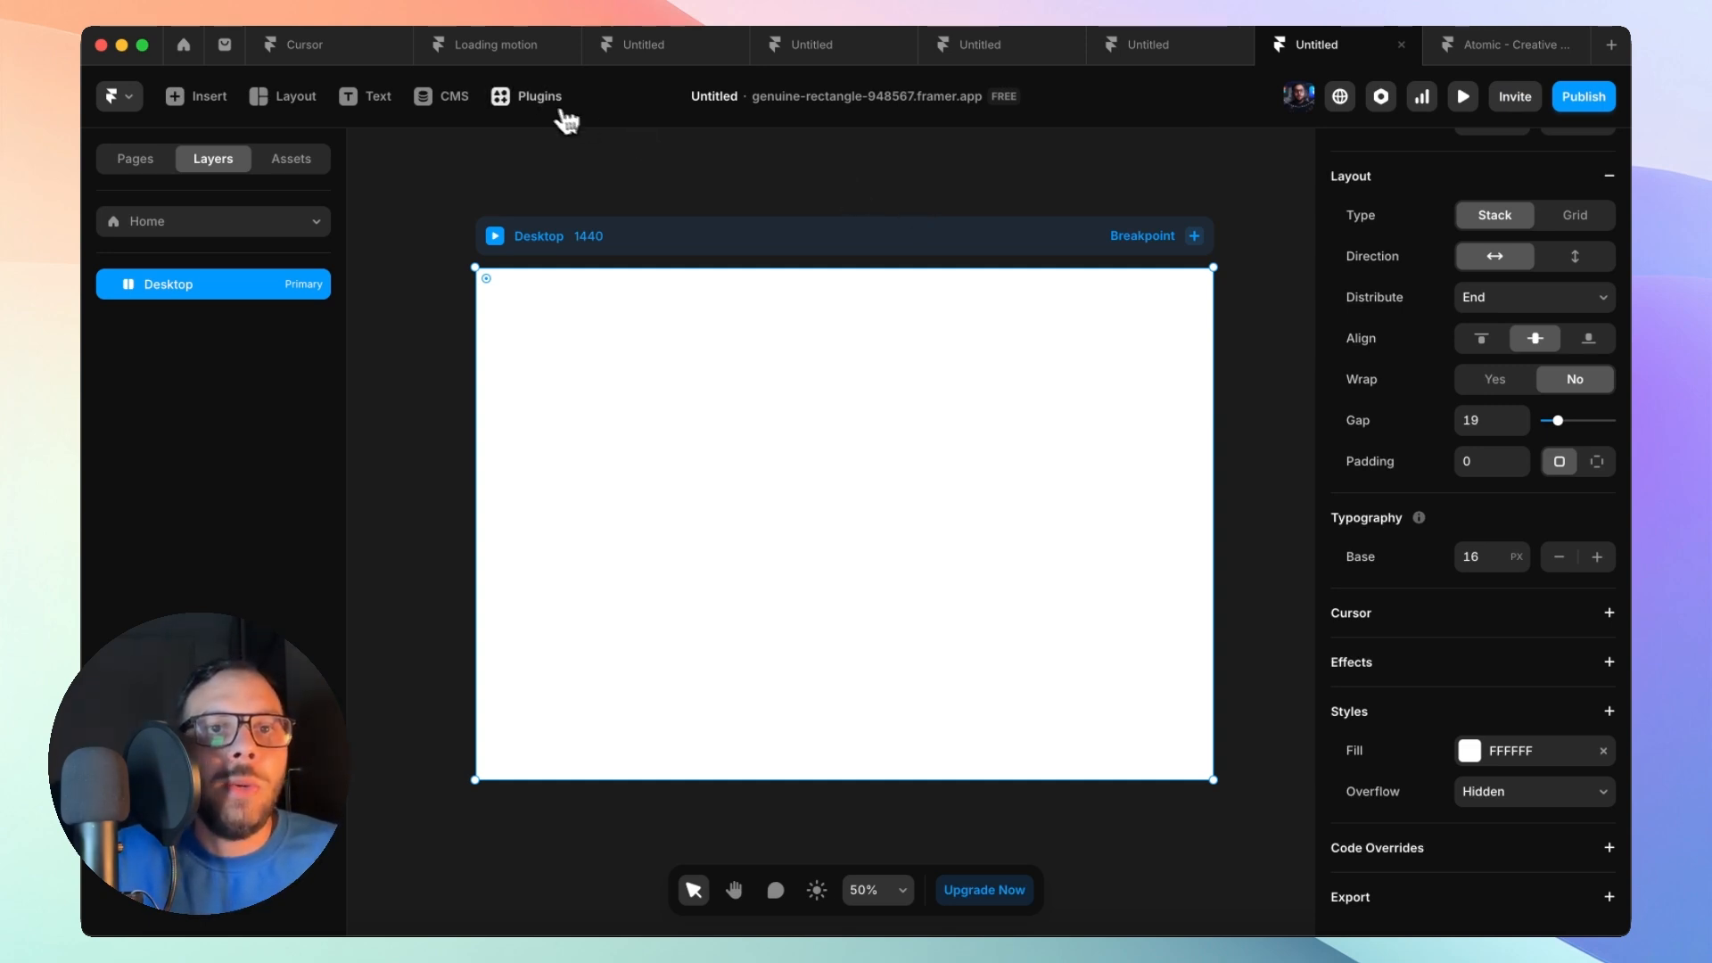
Add an empty CMS collection named FrameSpace, then return to the page canvas
{"action": "left_click", "coordinate": [536, 96]}
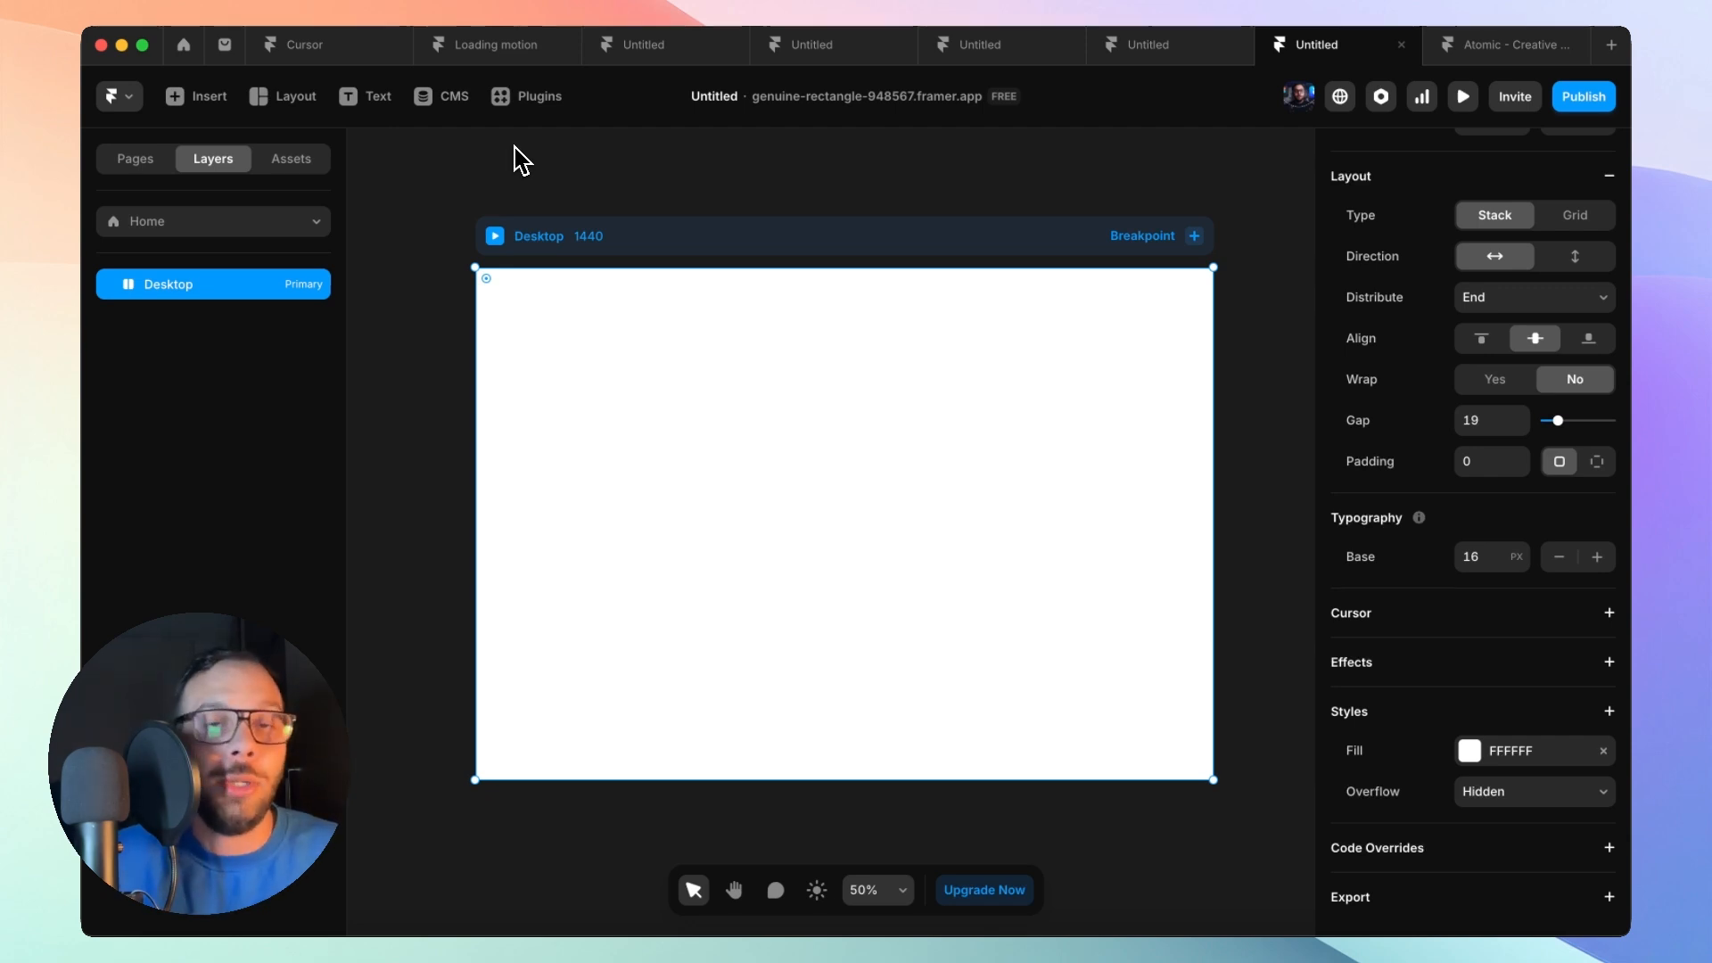
{"action": "left_click", "coordinate": [442, 97]}
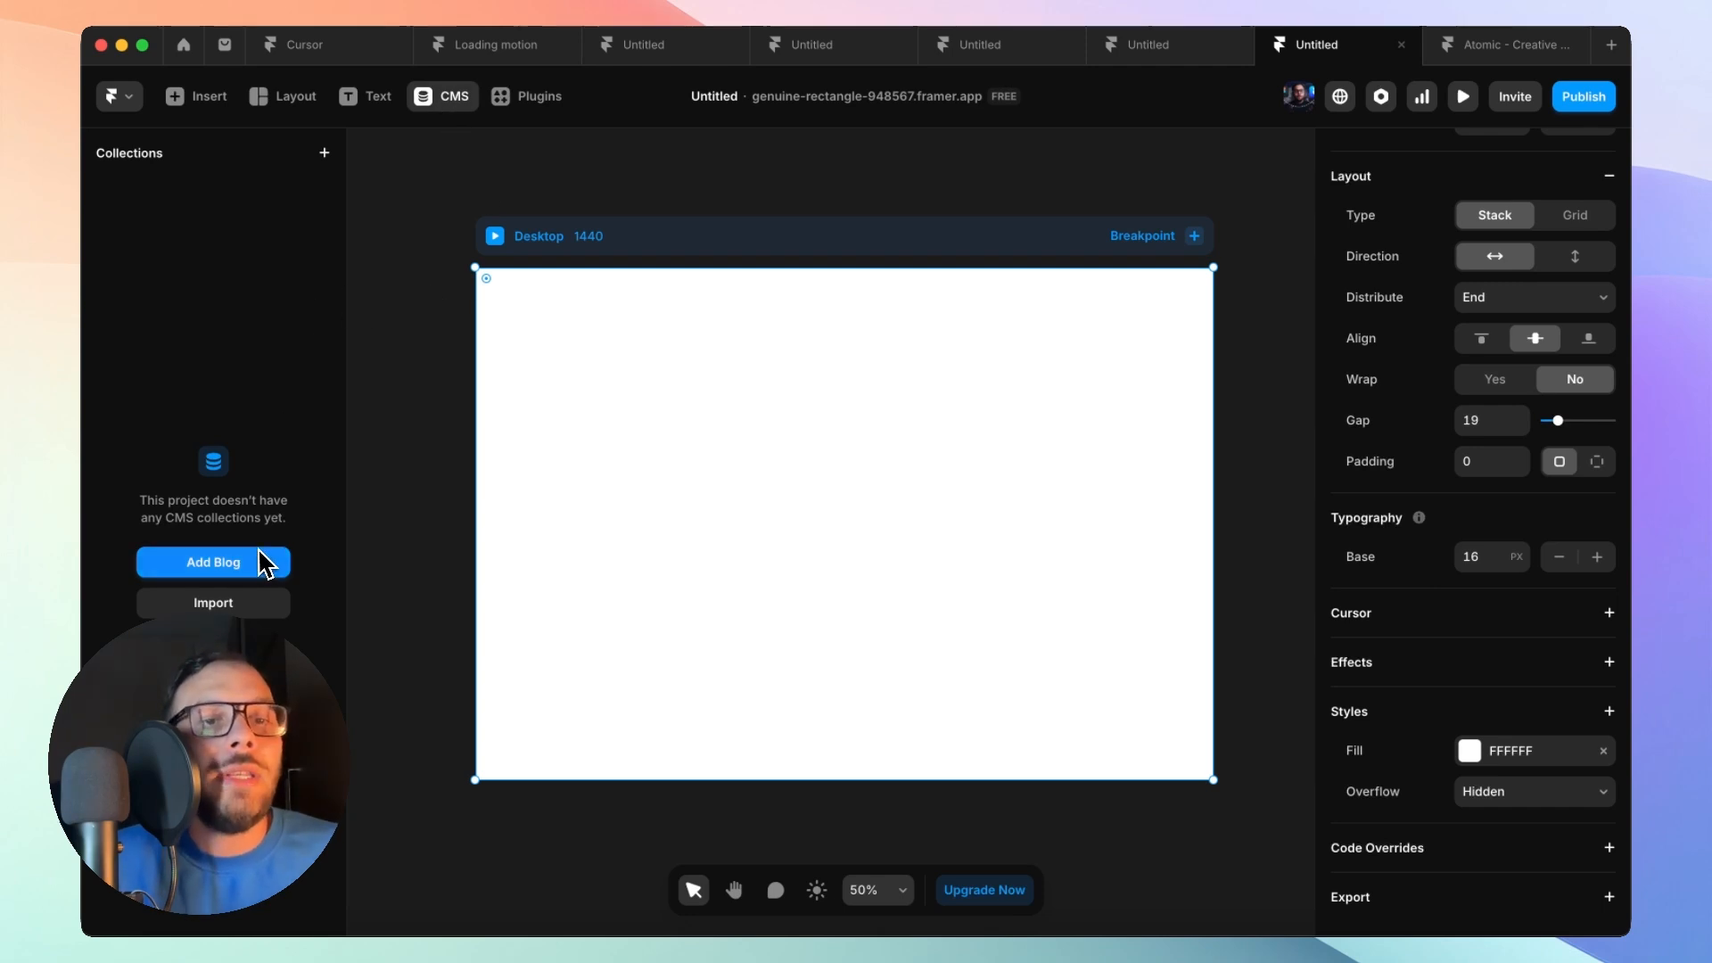
{"action": "mouse_move", "coordinate": [272, 568]}
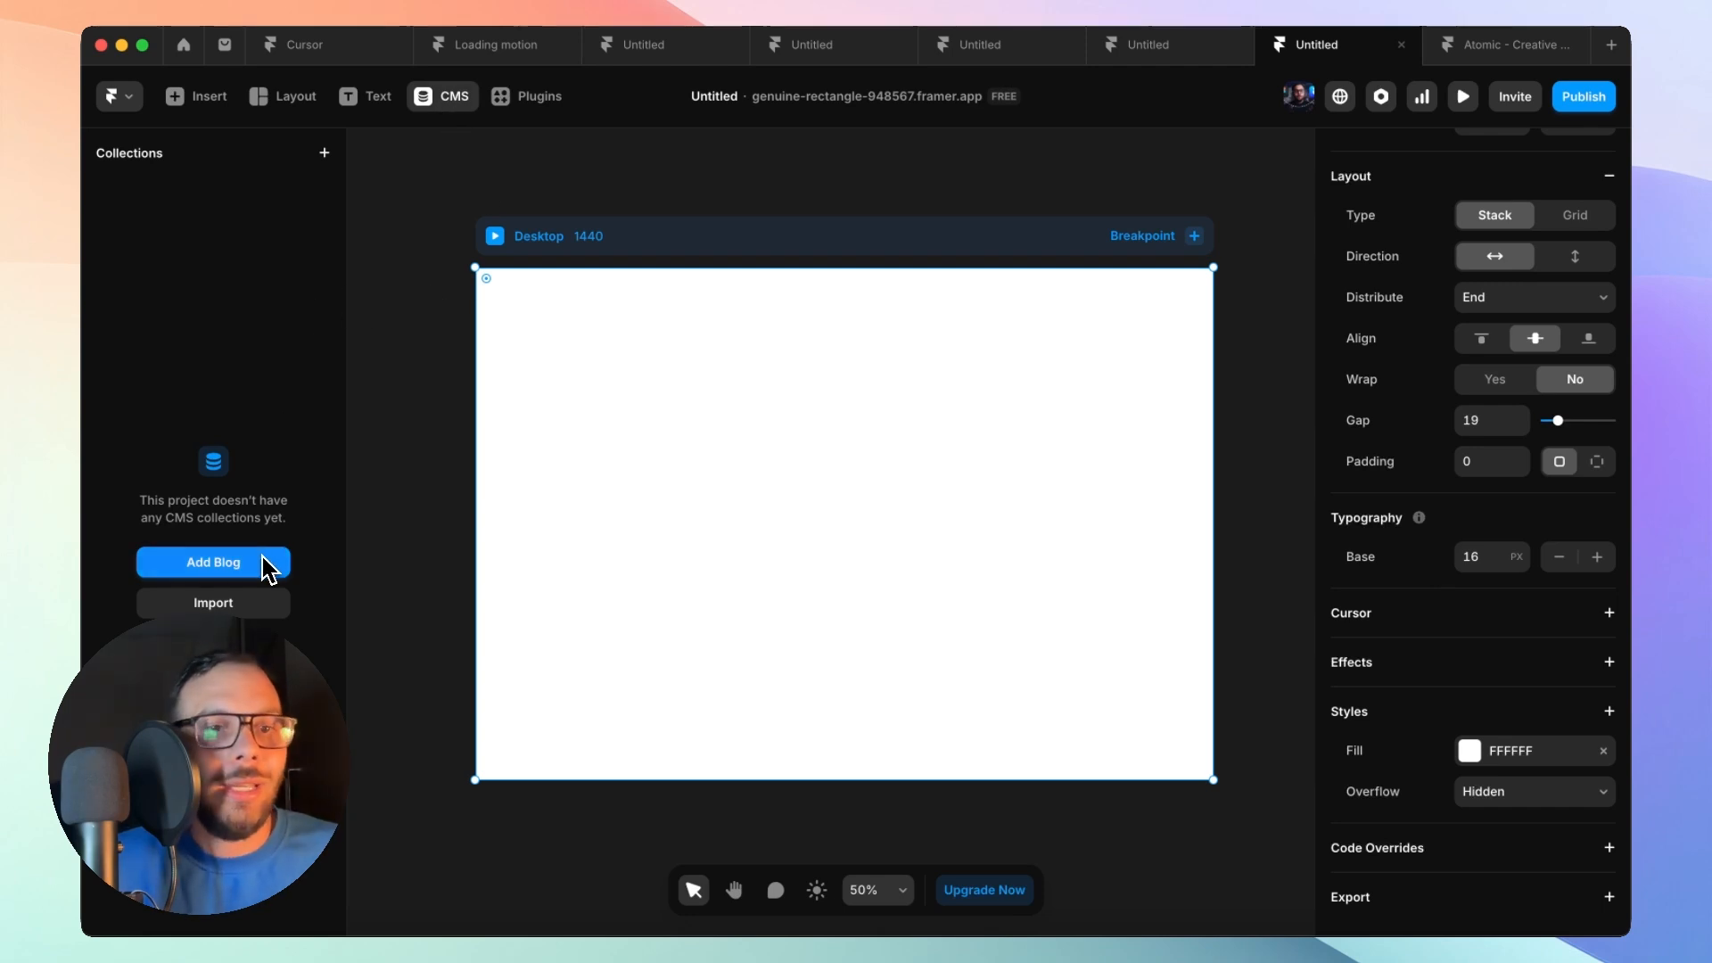
{"action": "mouse_move", "coordinate": [287, 458]}
{"action": "type", "text": "FrameS"}
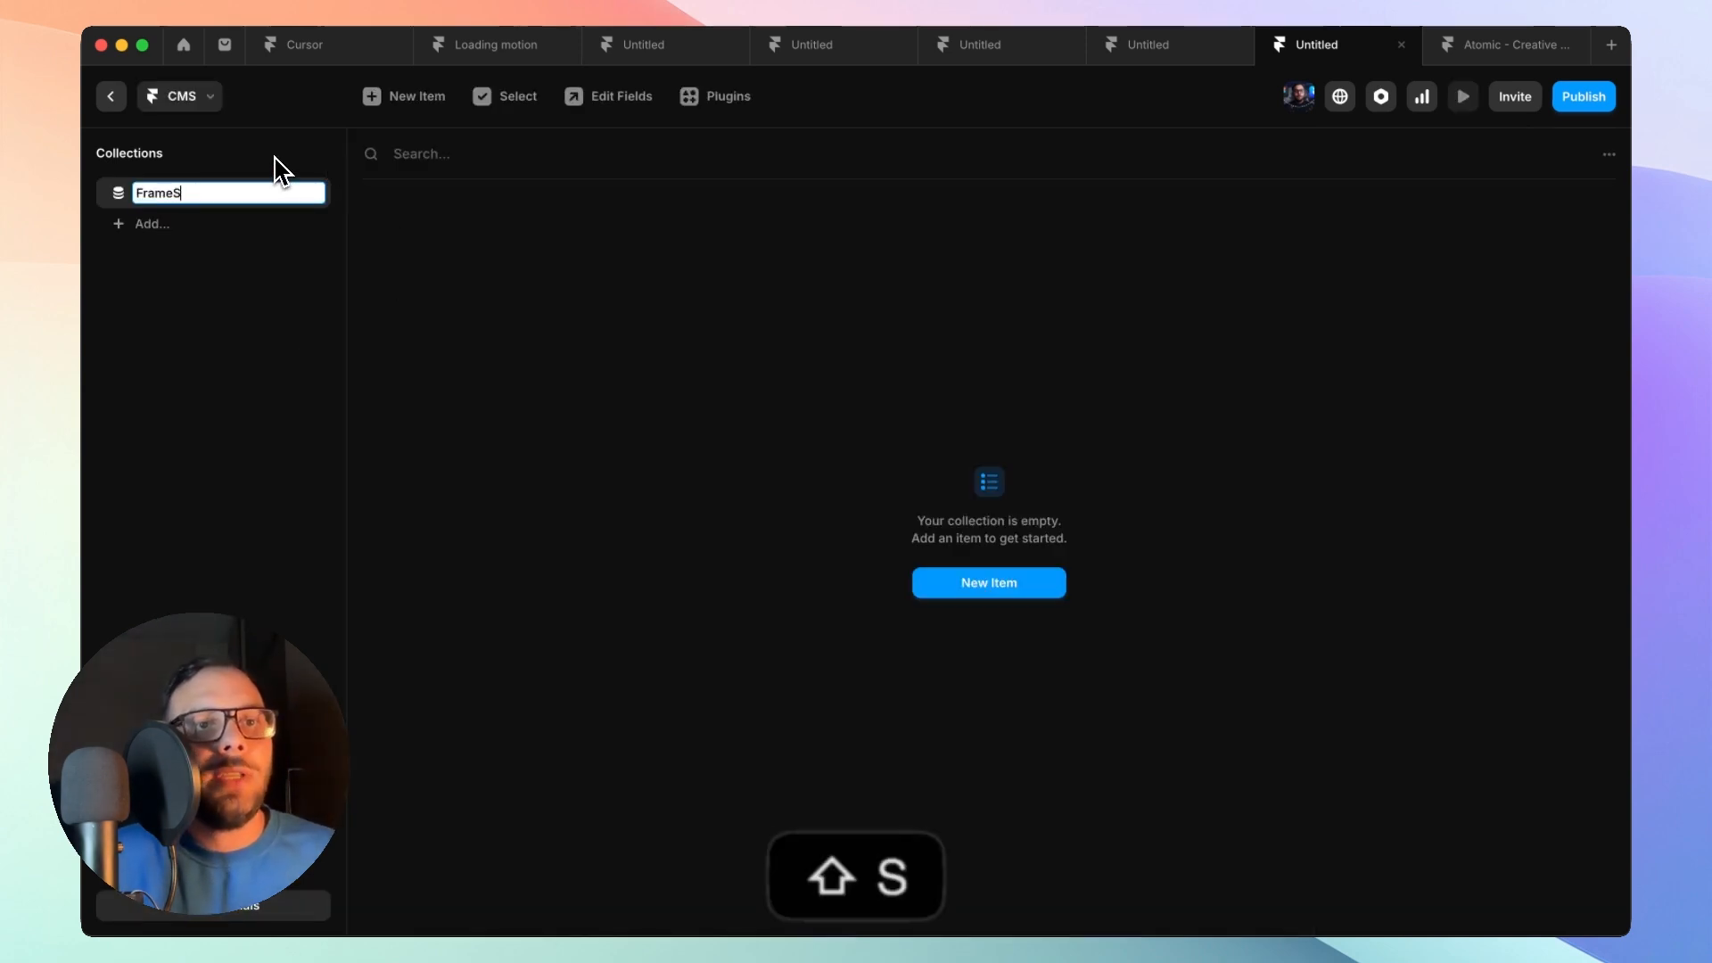
{"action": "type", "text": "pace"}
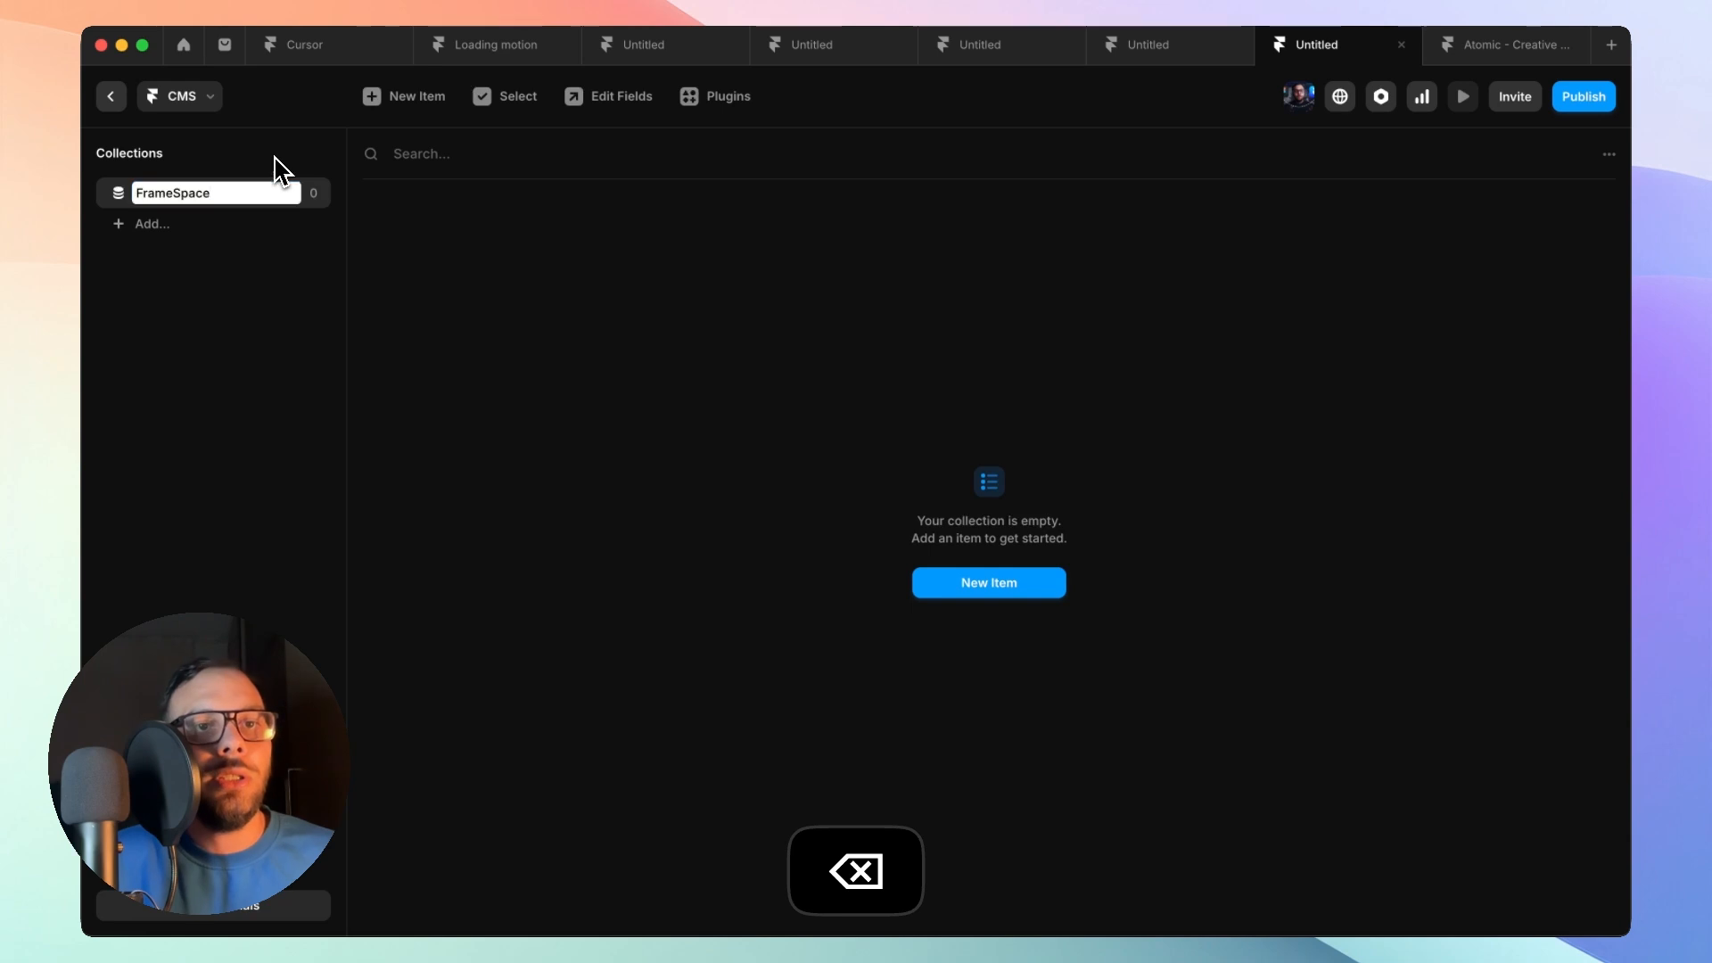
{"action": "left_click", "coordinate": [987, 583]}
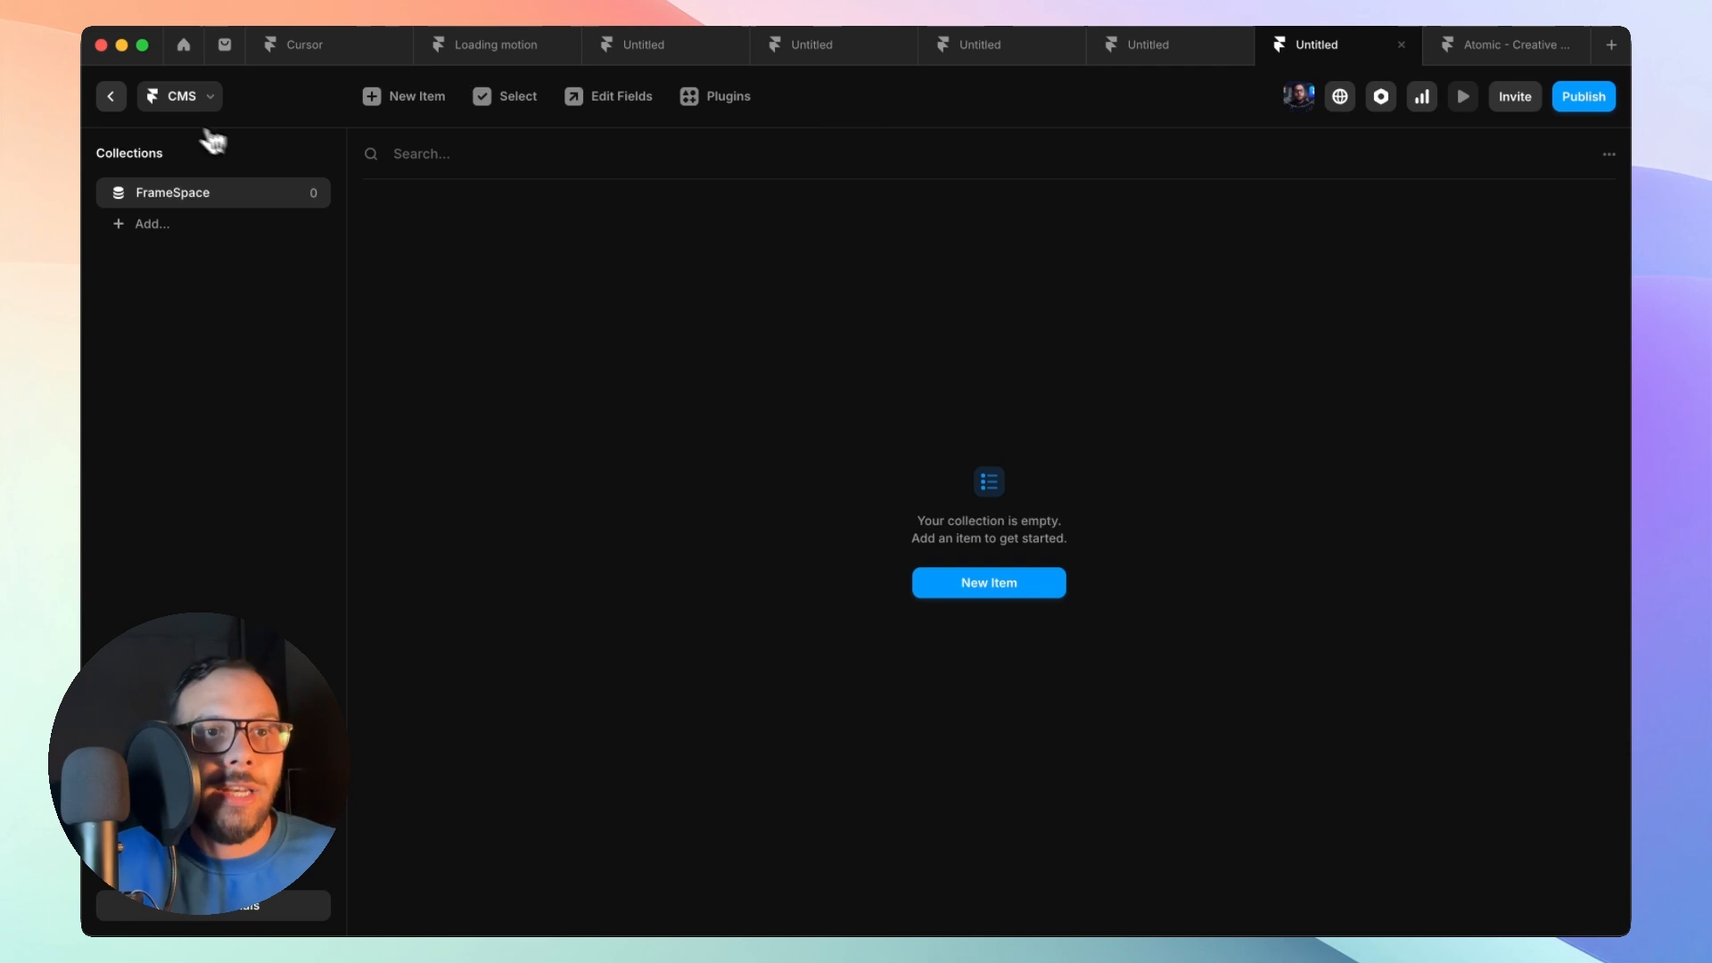
{"action": "left_click", "coordinate": [110, 97]}
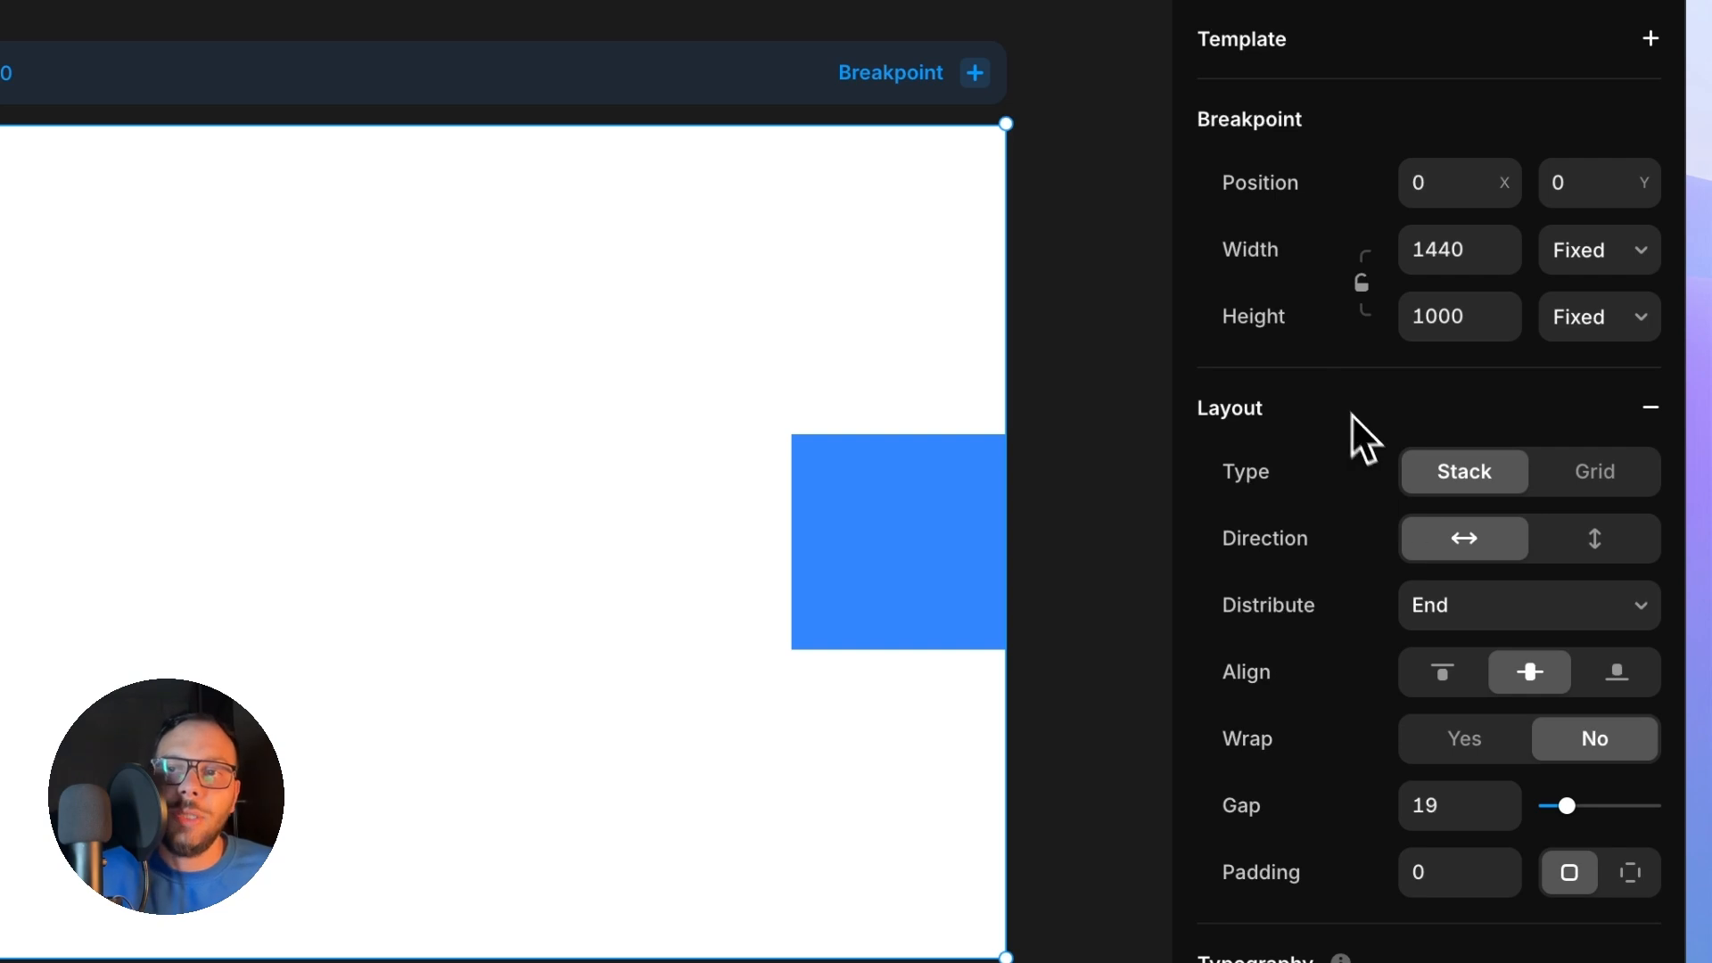
Set the Desktop stack direction to vertical so the blue block drops to the bottom
{"action": "left_click", "coordinate": [1595, 538]}
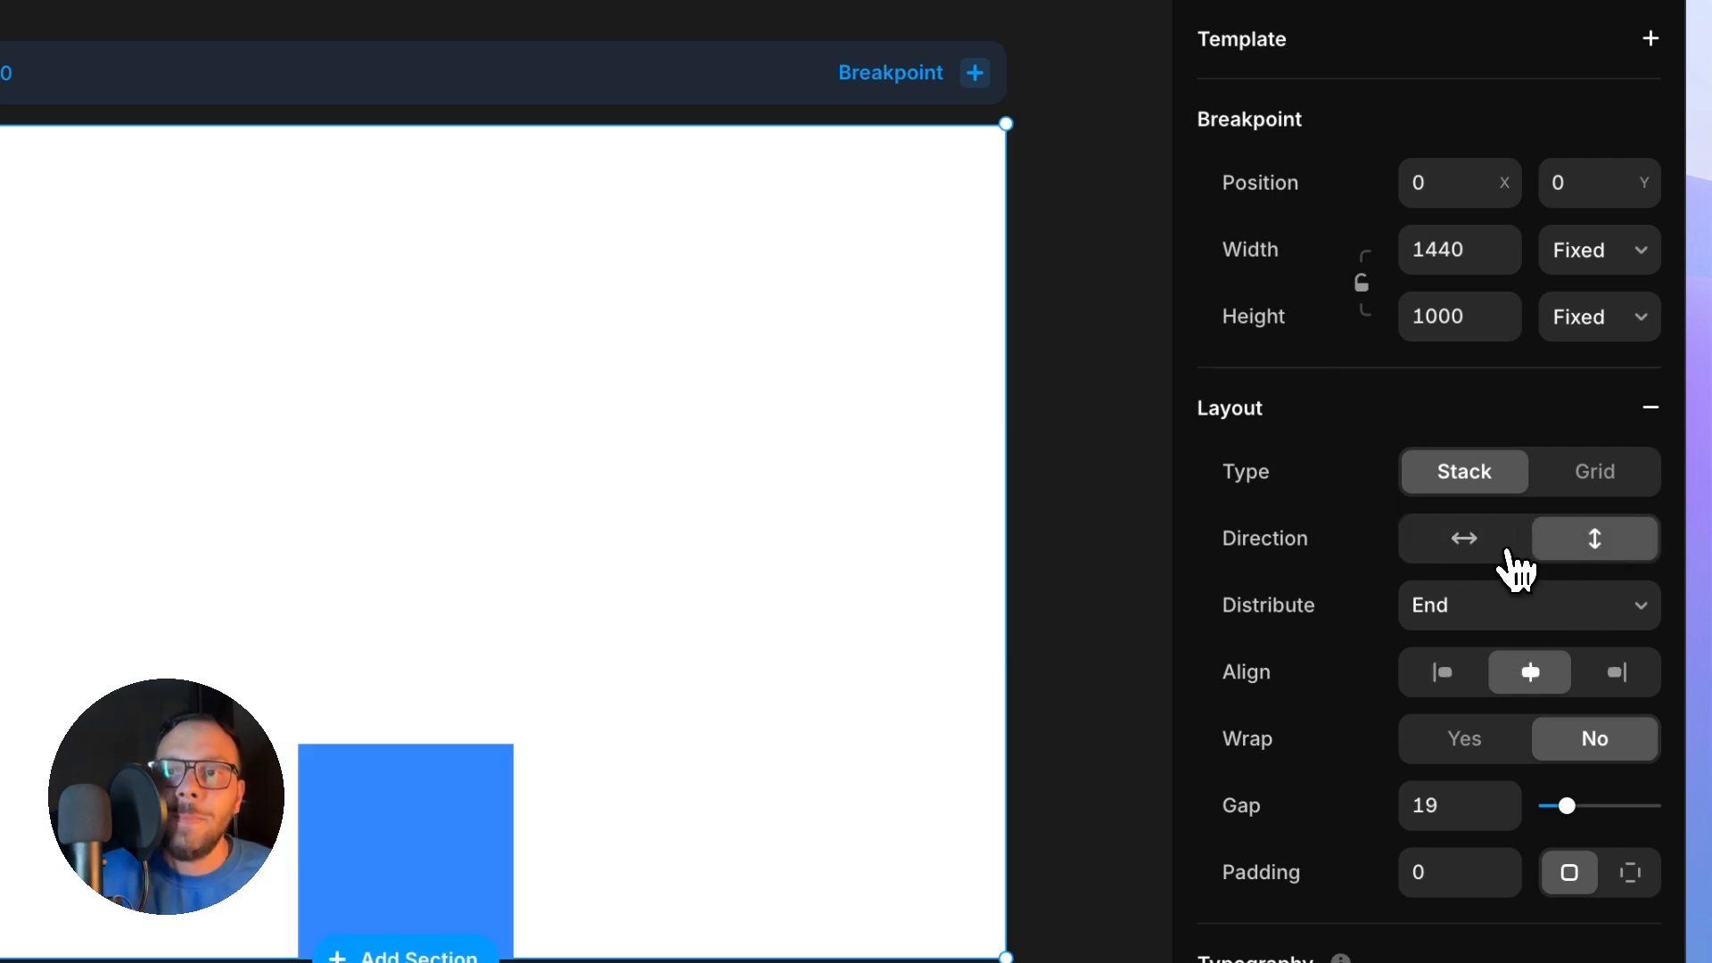
{"action": "mouse_move", "coordinate": [1465, 539]}
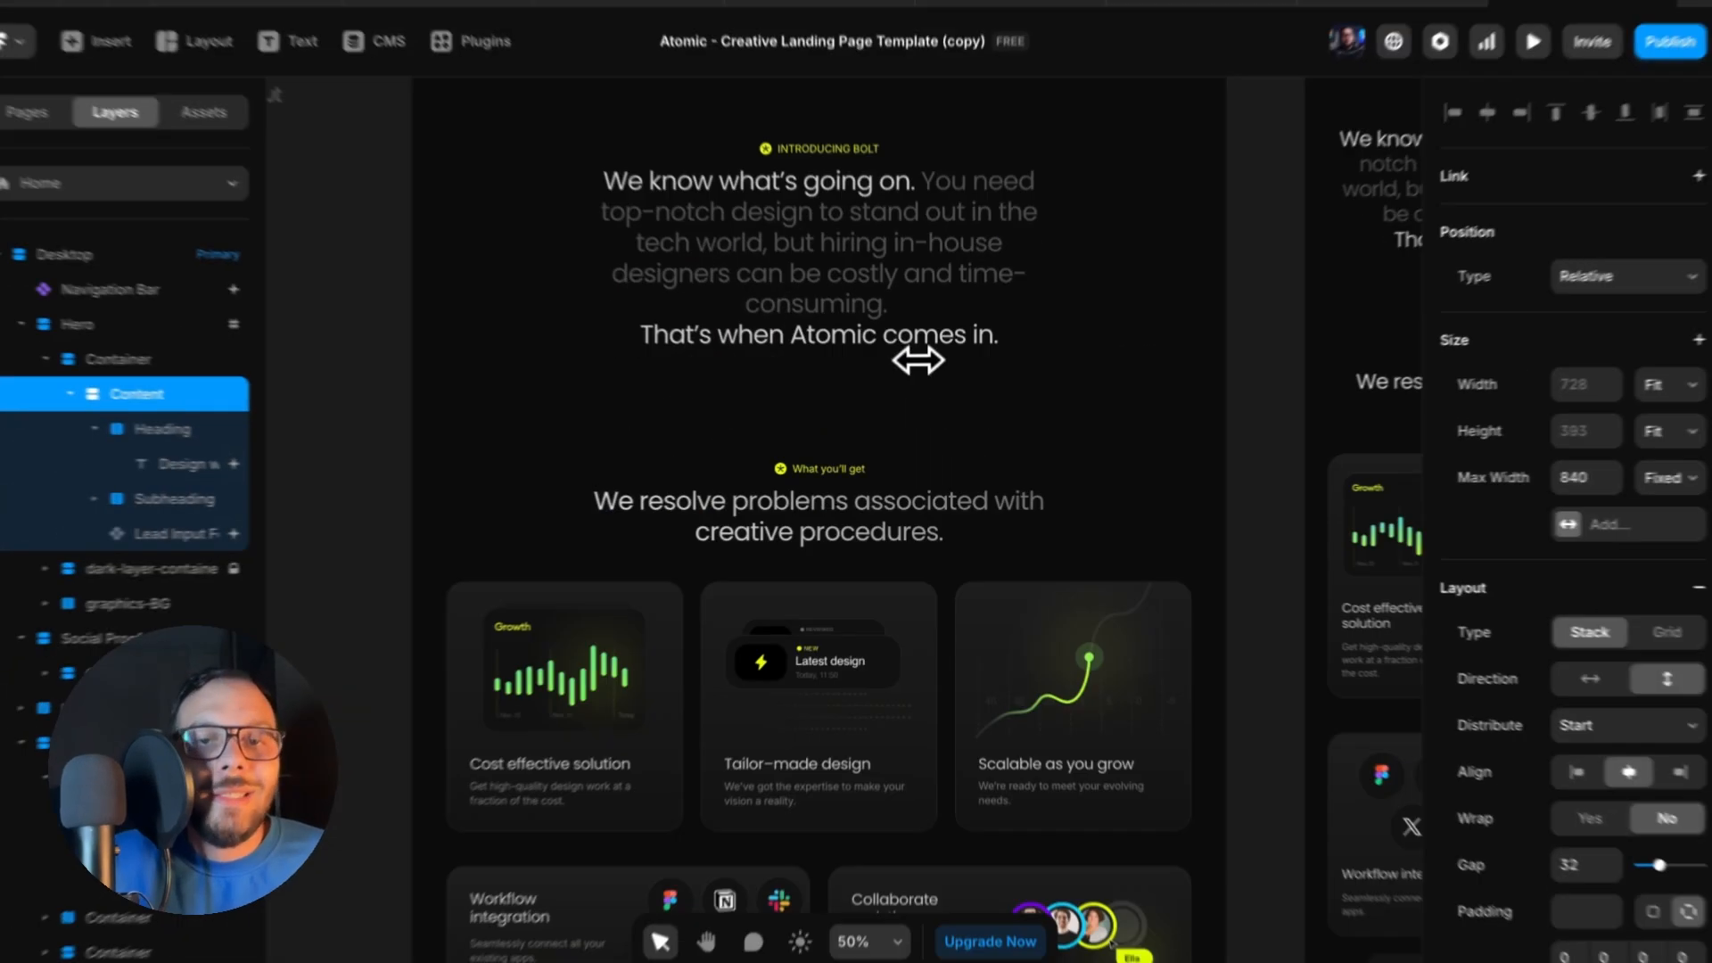
Scroll through the Atomic template down to its footer
{"action": "scroll", "scroll_direction": "down", "scroll_amount": 3}
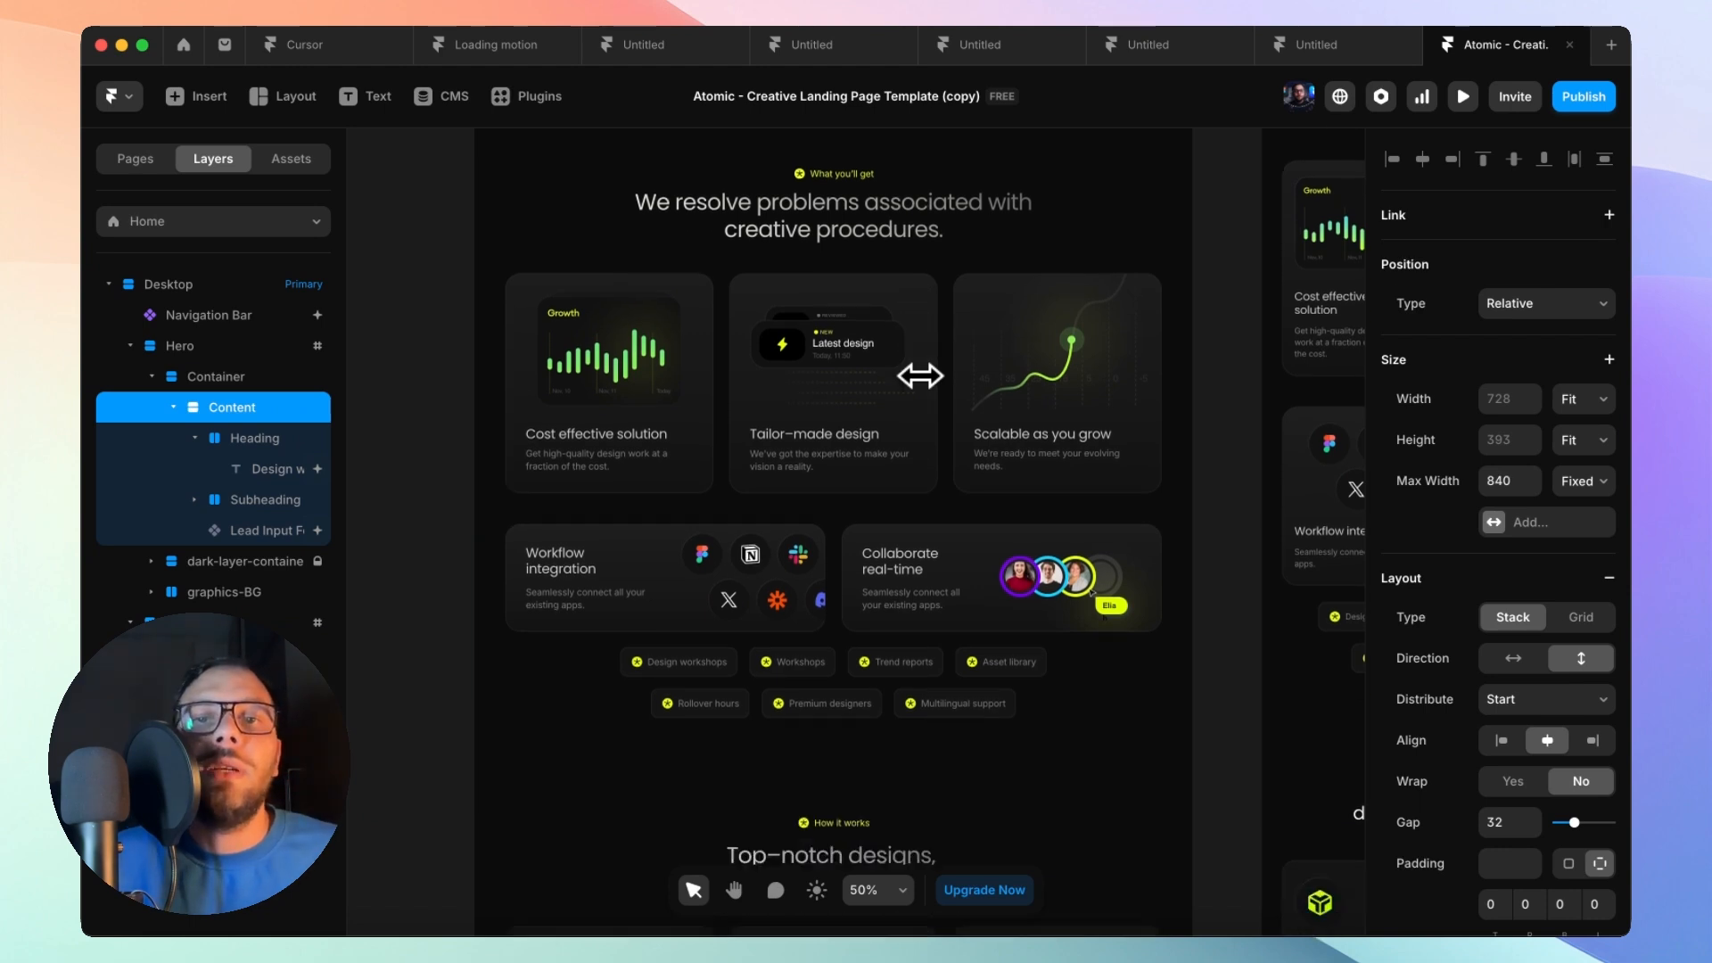
{"action": "scroll", "scroll_direction": "down", "scroll_amount": 3}
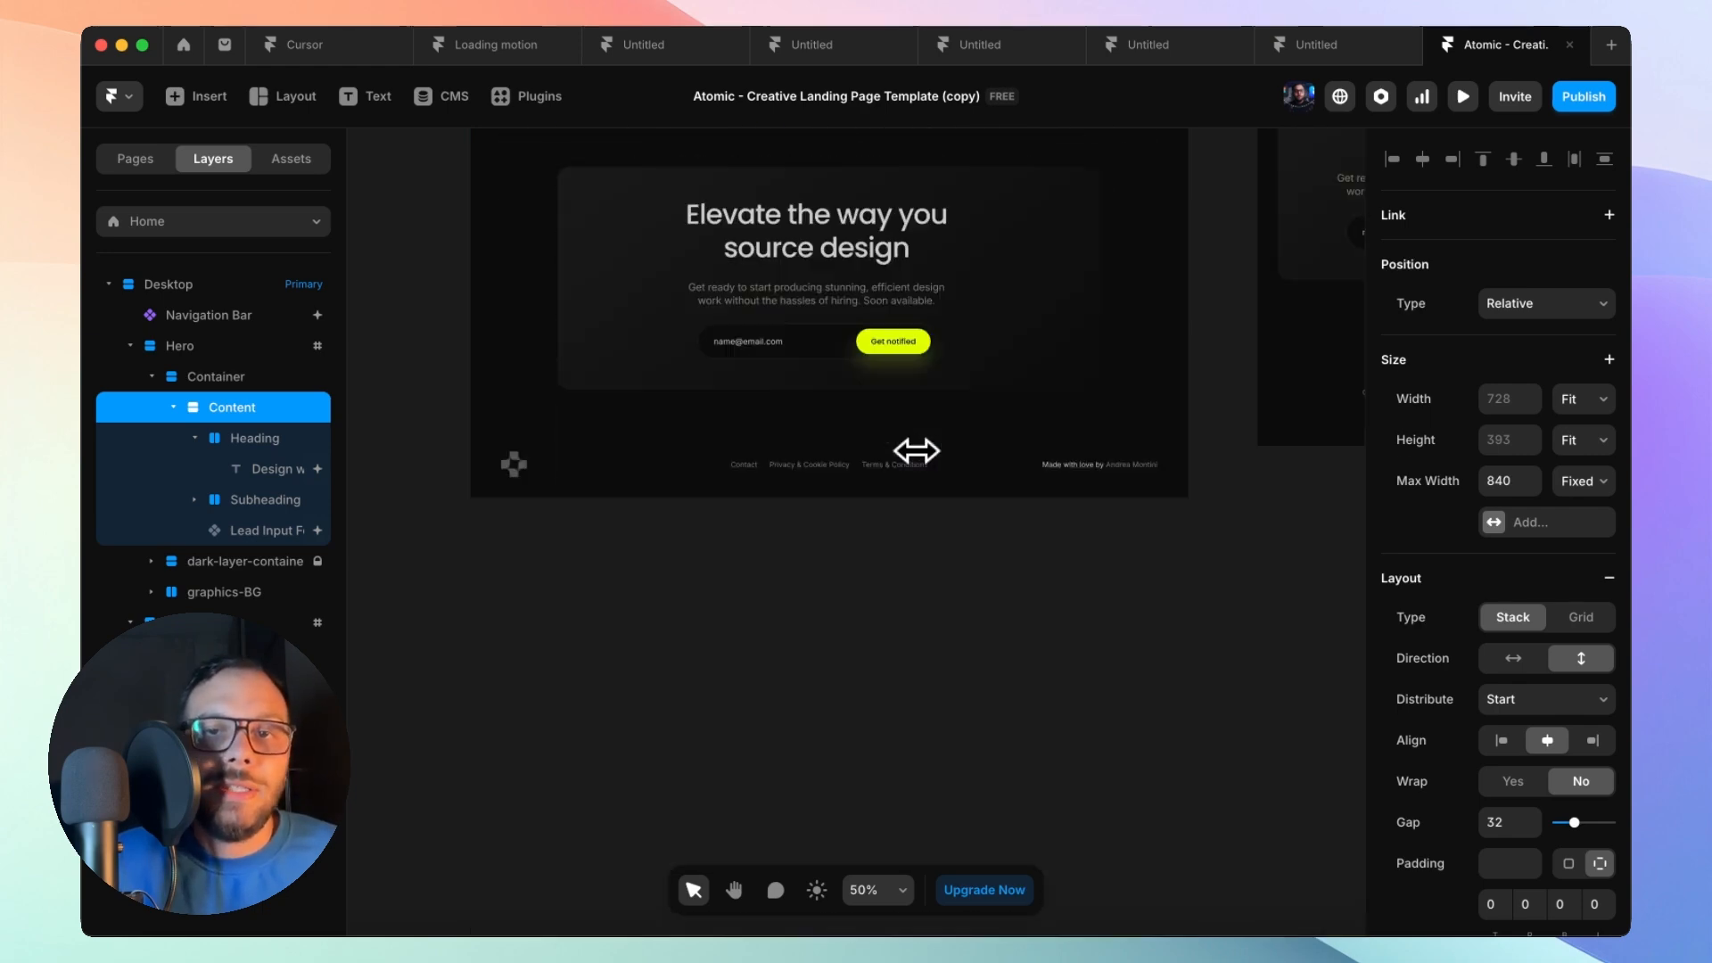
{"action": "scroll", "scroll_direction": "down", "scroll_amount": 3}
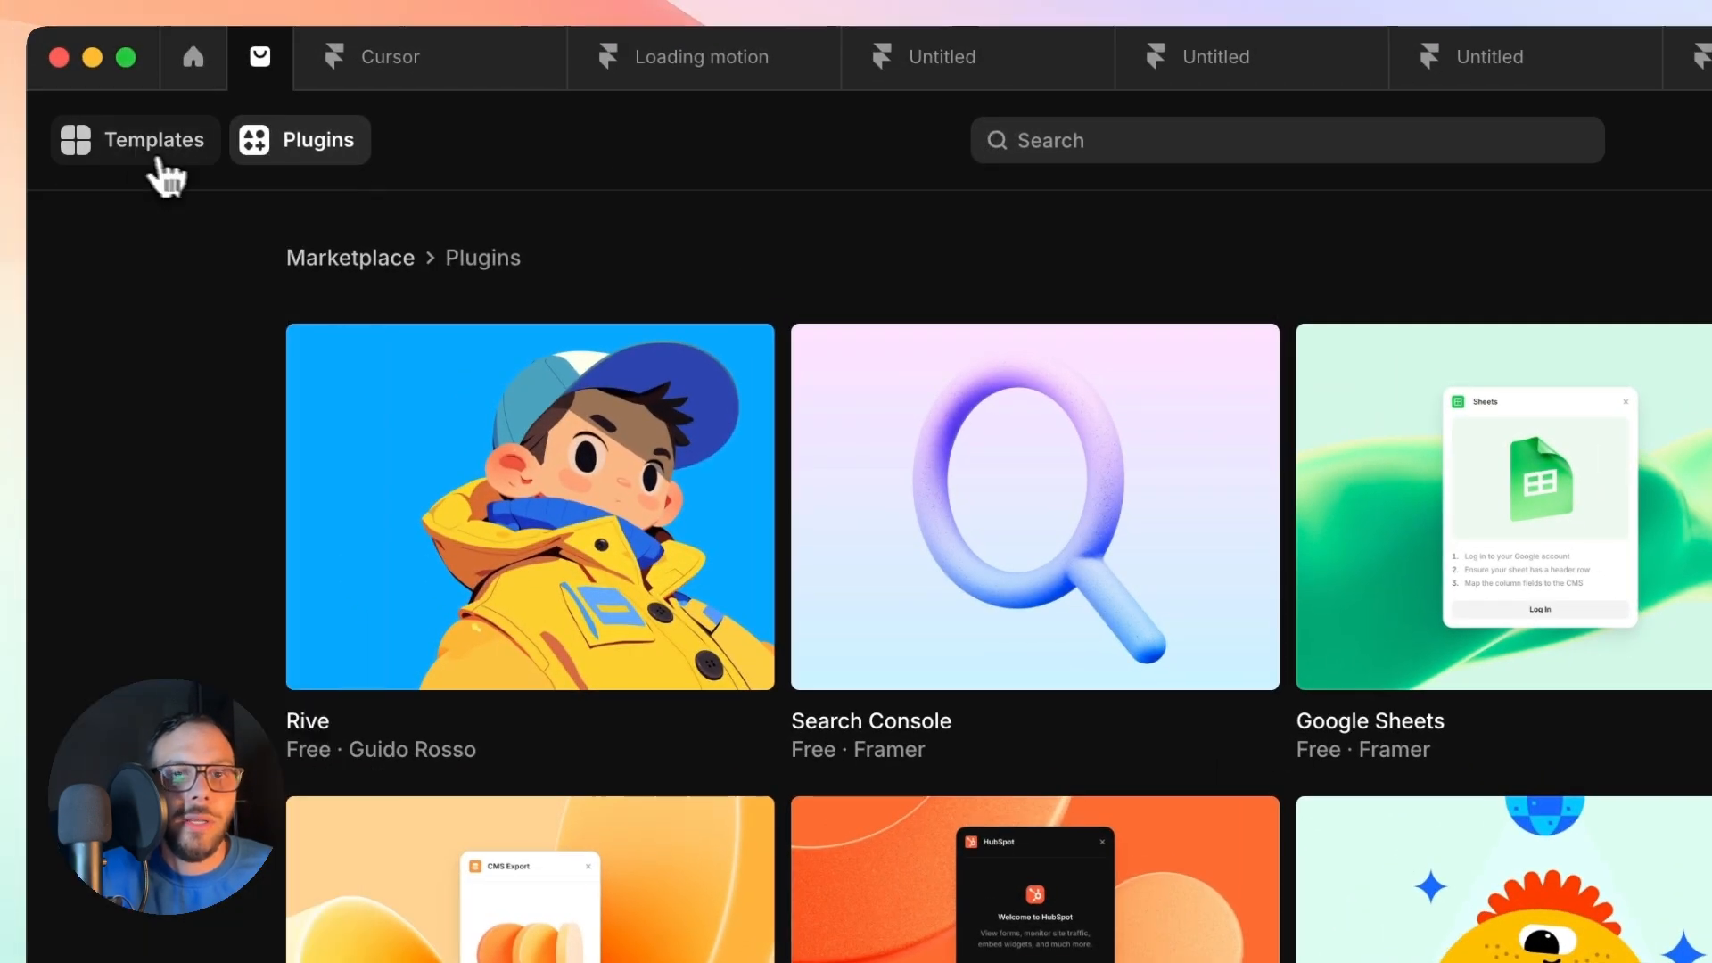
{"action": "mouse_move", "coordinate": [152, 240]}
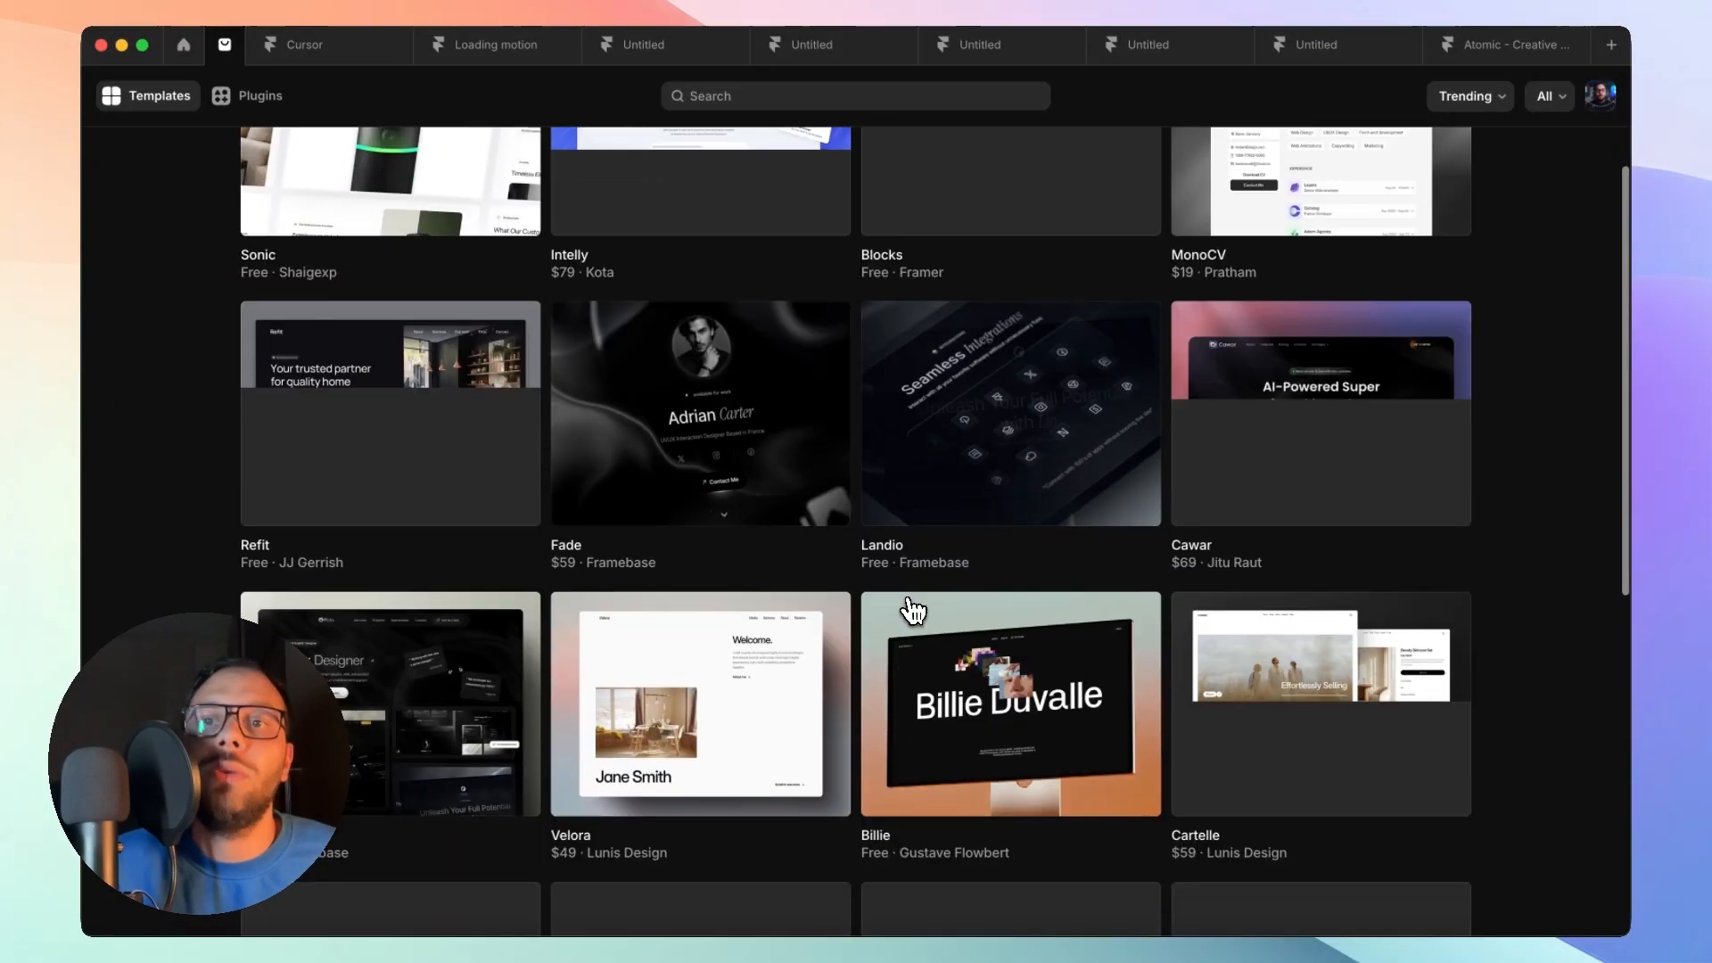
Scroll through the marketplace template grid, then switch back to the Atomic template project
{"action": "scroll", "scroll_direction": "down", "scroll_amount": 3}
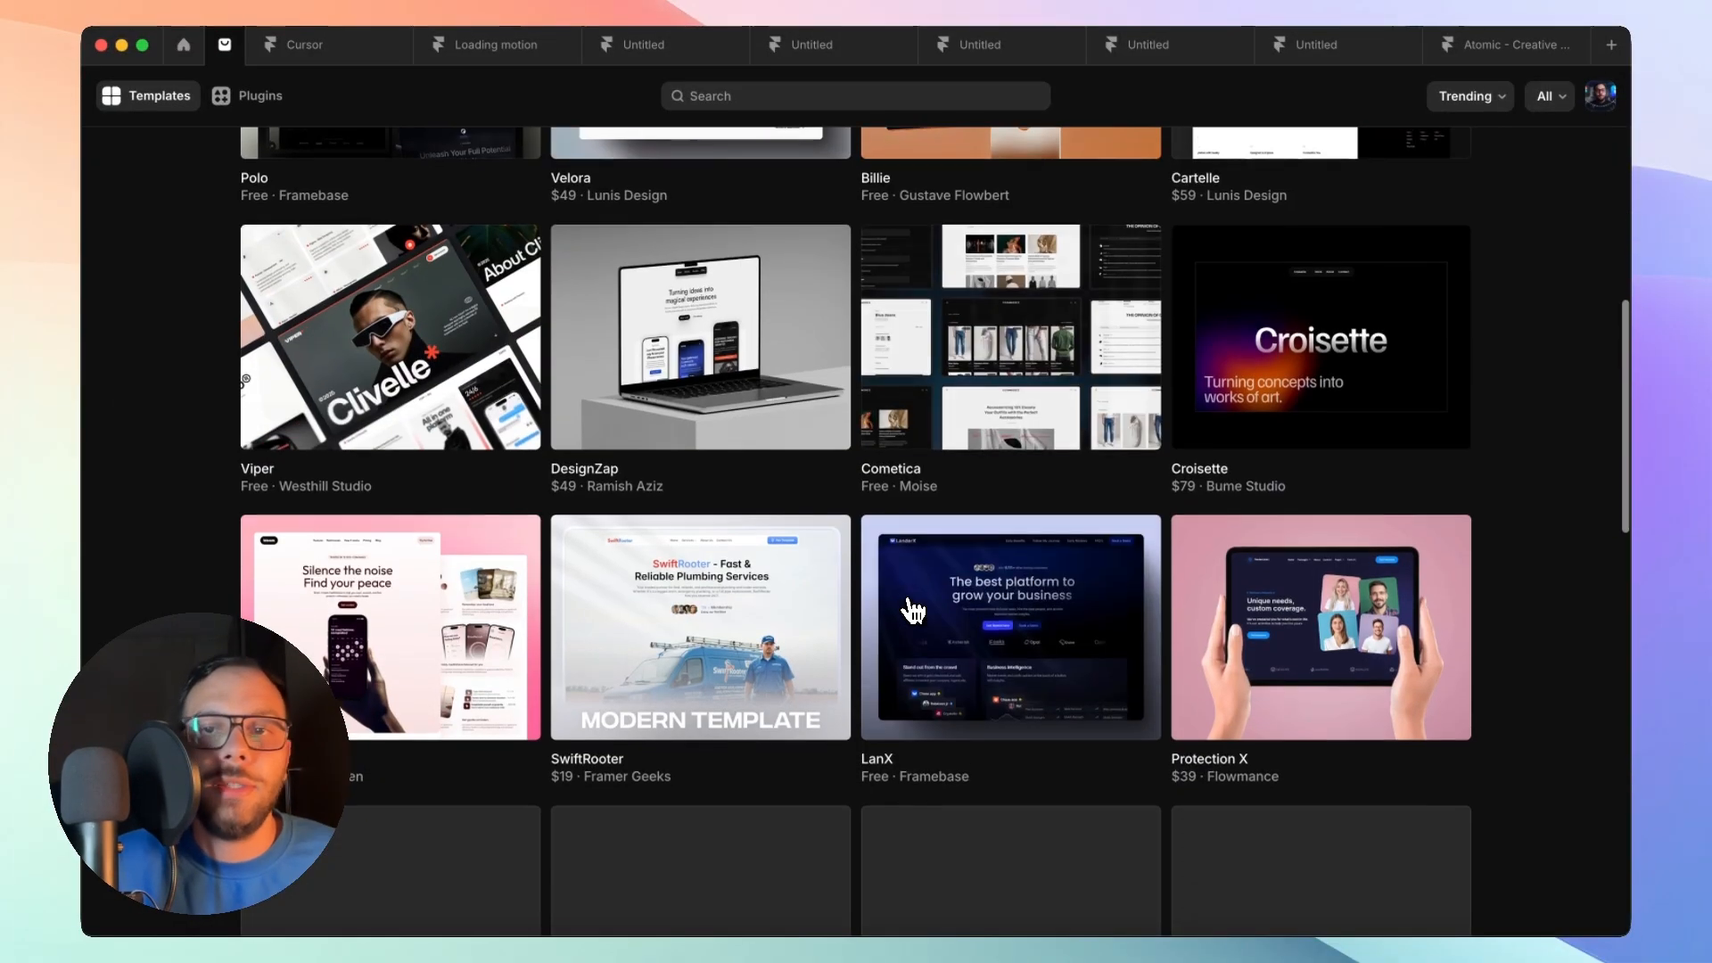
{"action": "scroll", "scroll_direction": "down", "scroll_amount": 3}
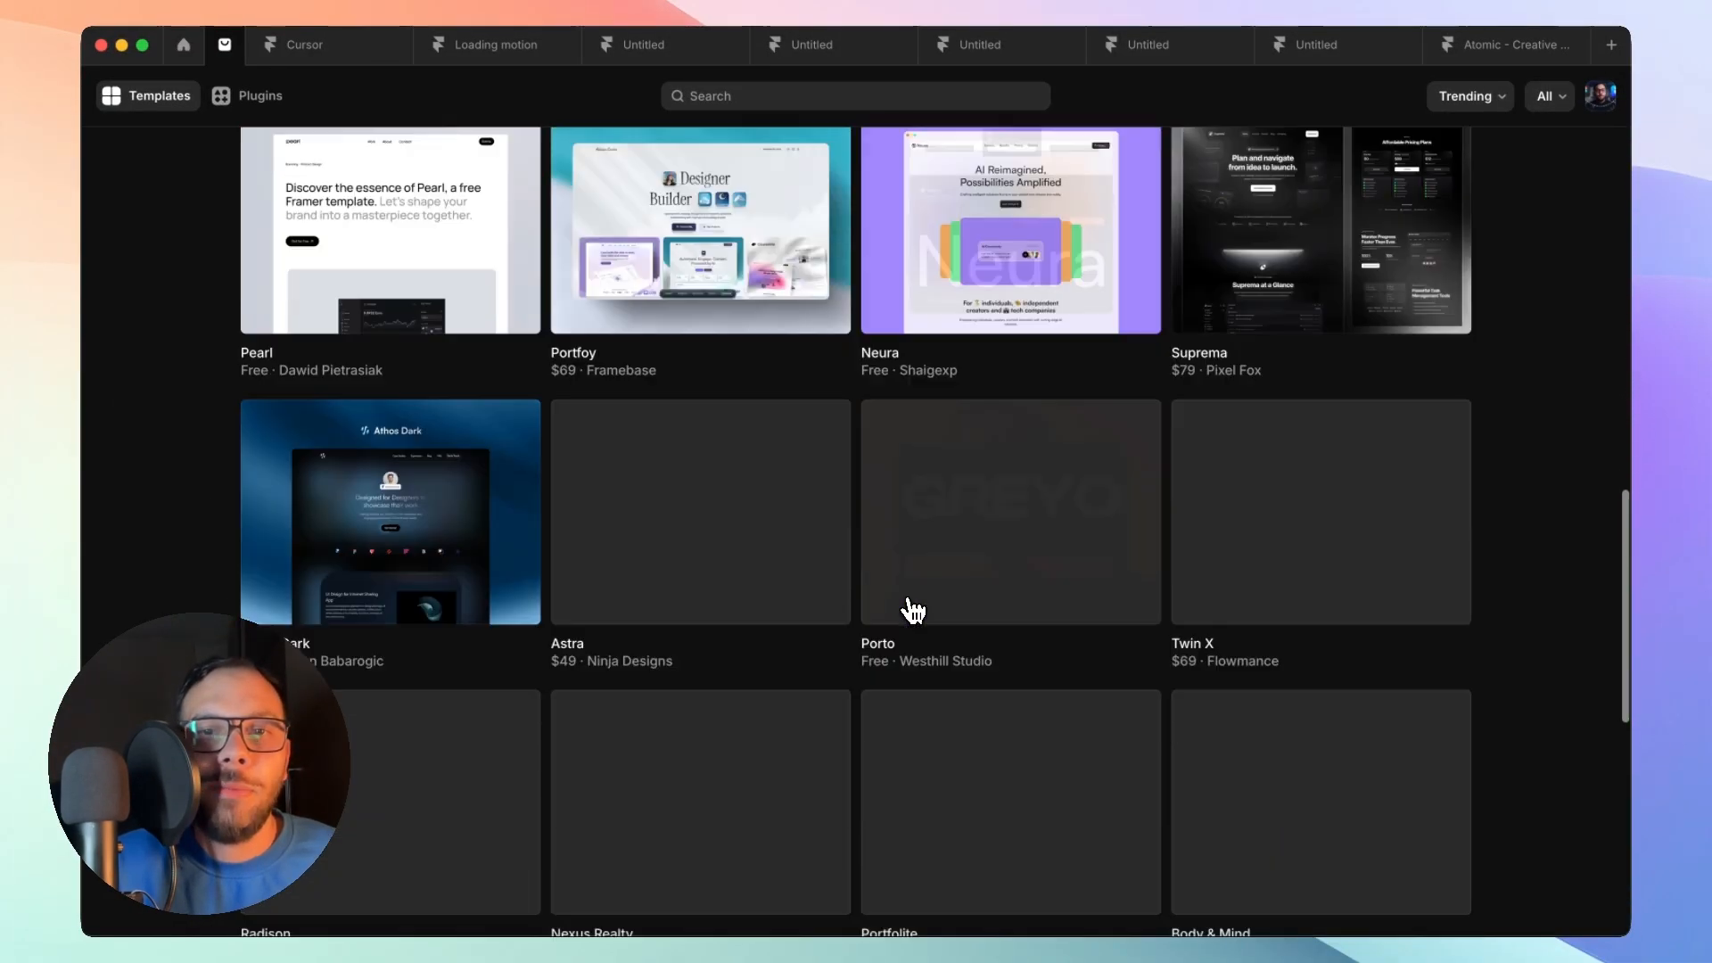
{"action": "scroll", "scroll_direction": "down", "scroll_amount": 3}
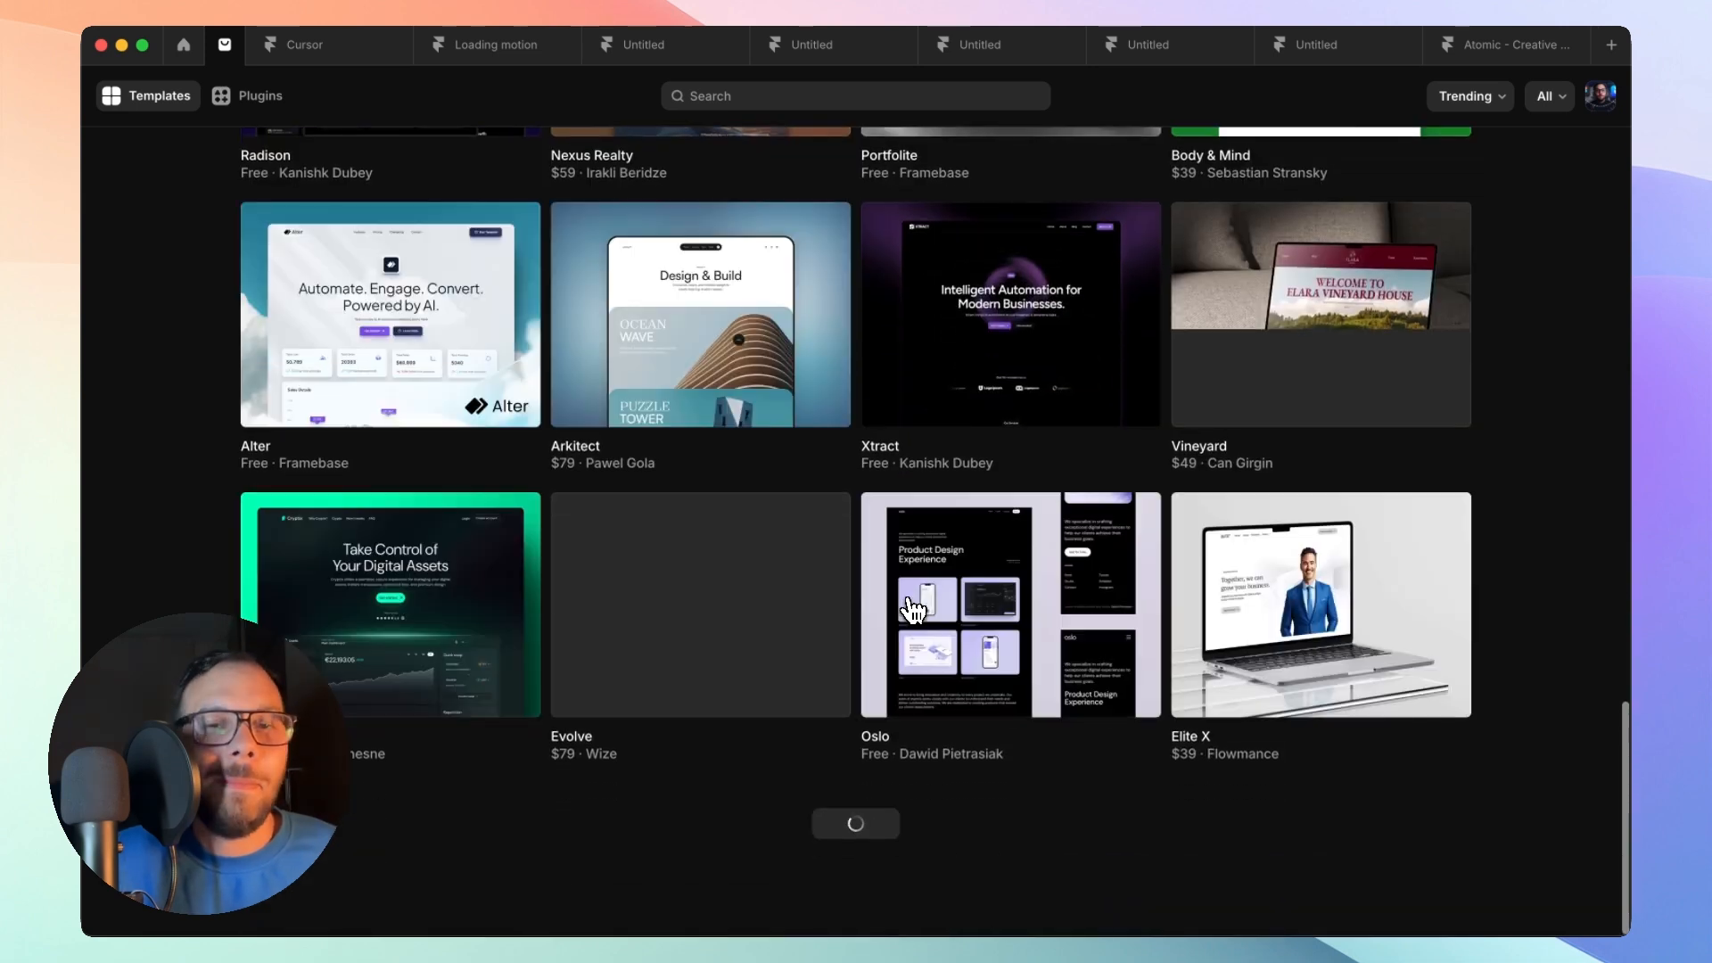
{"action": "scroll", "scroll_direction": "down", "scroll_amount": 3}
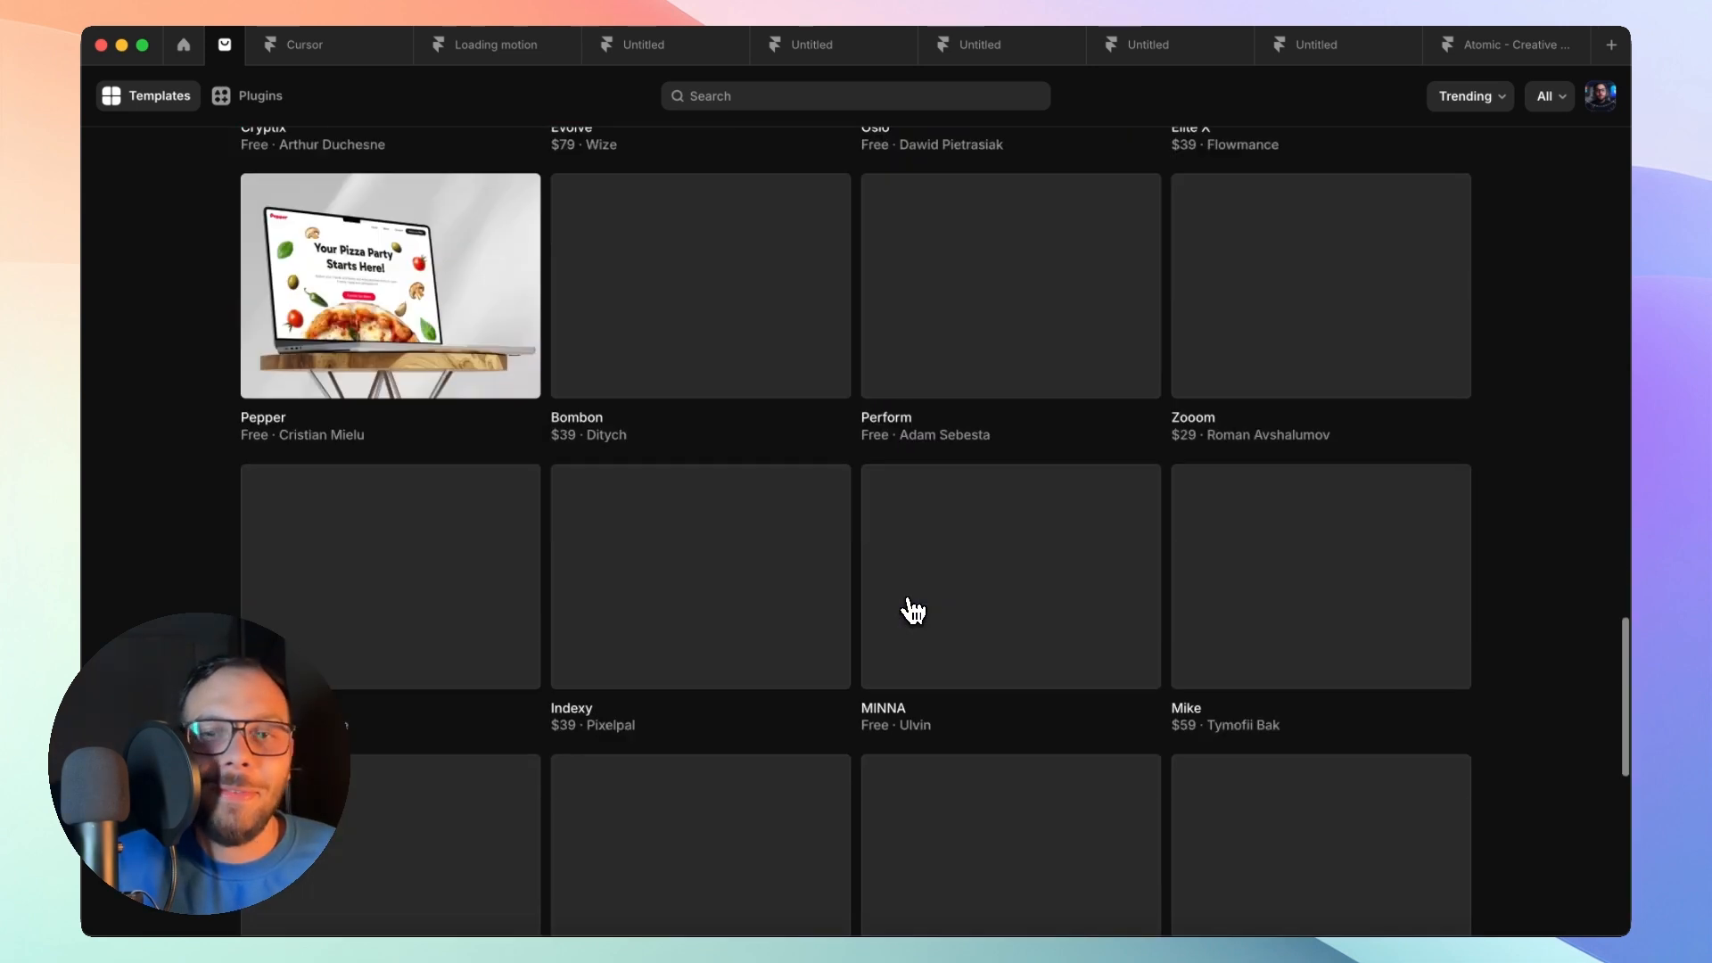
{"action": "scroll", "scroll_direction": "down", "scroll_amount": 3}
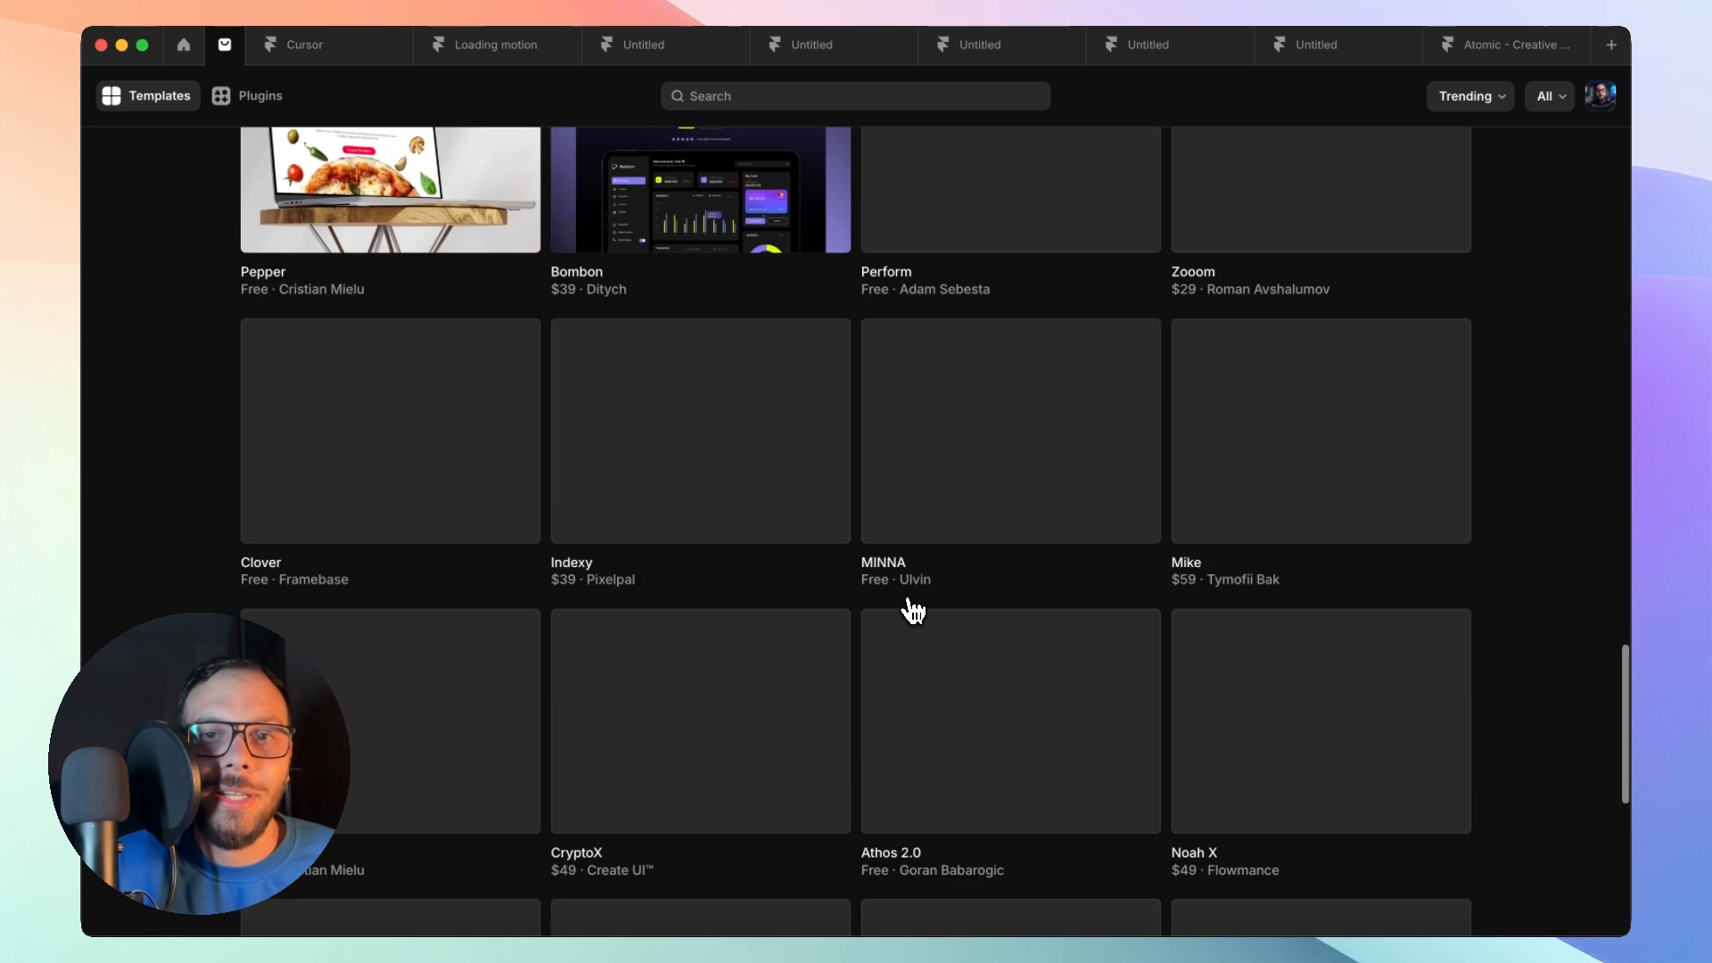
{"action": "scroll", "scroll_direction": "down", "scroll_amount": 3}
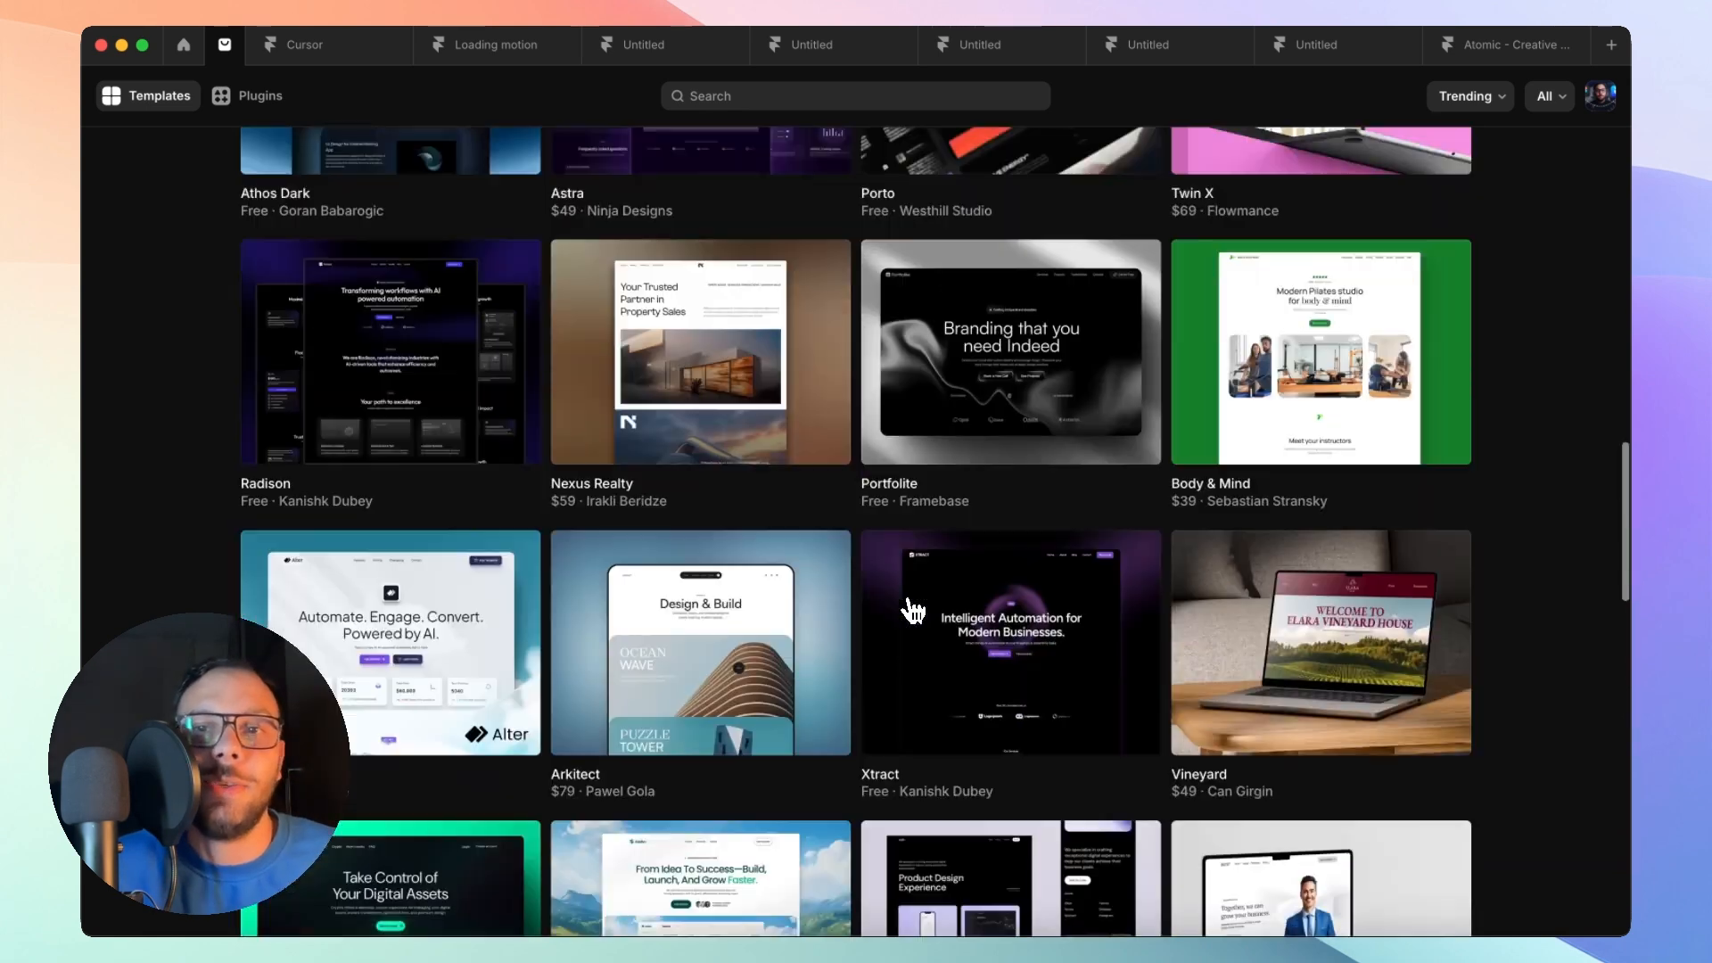
{"action": "scroll", "scroll_direction": "down", "scroll_amount": 3}
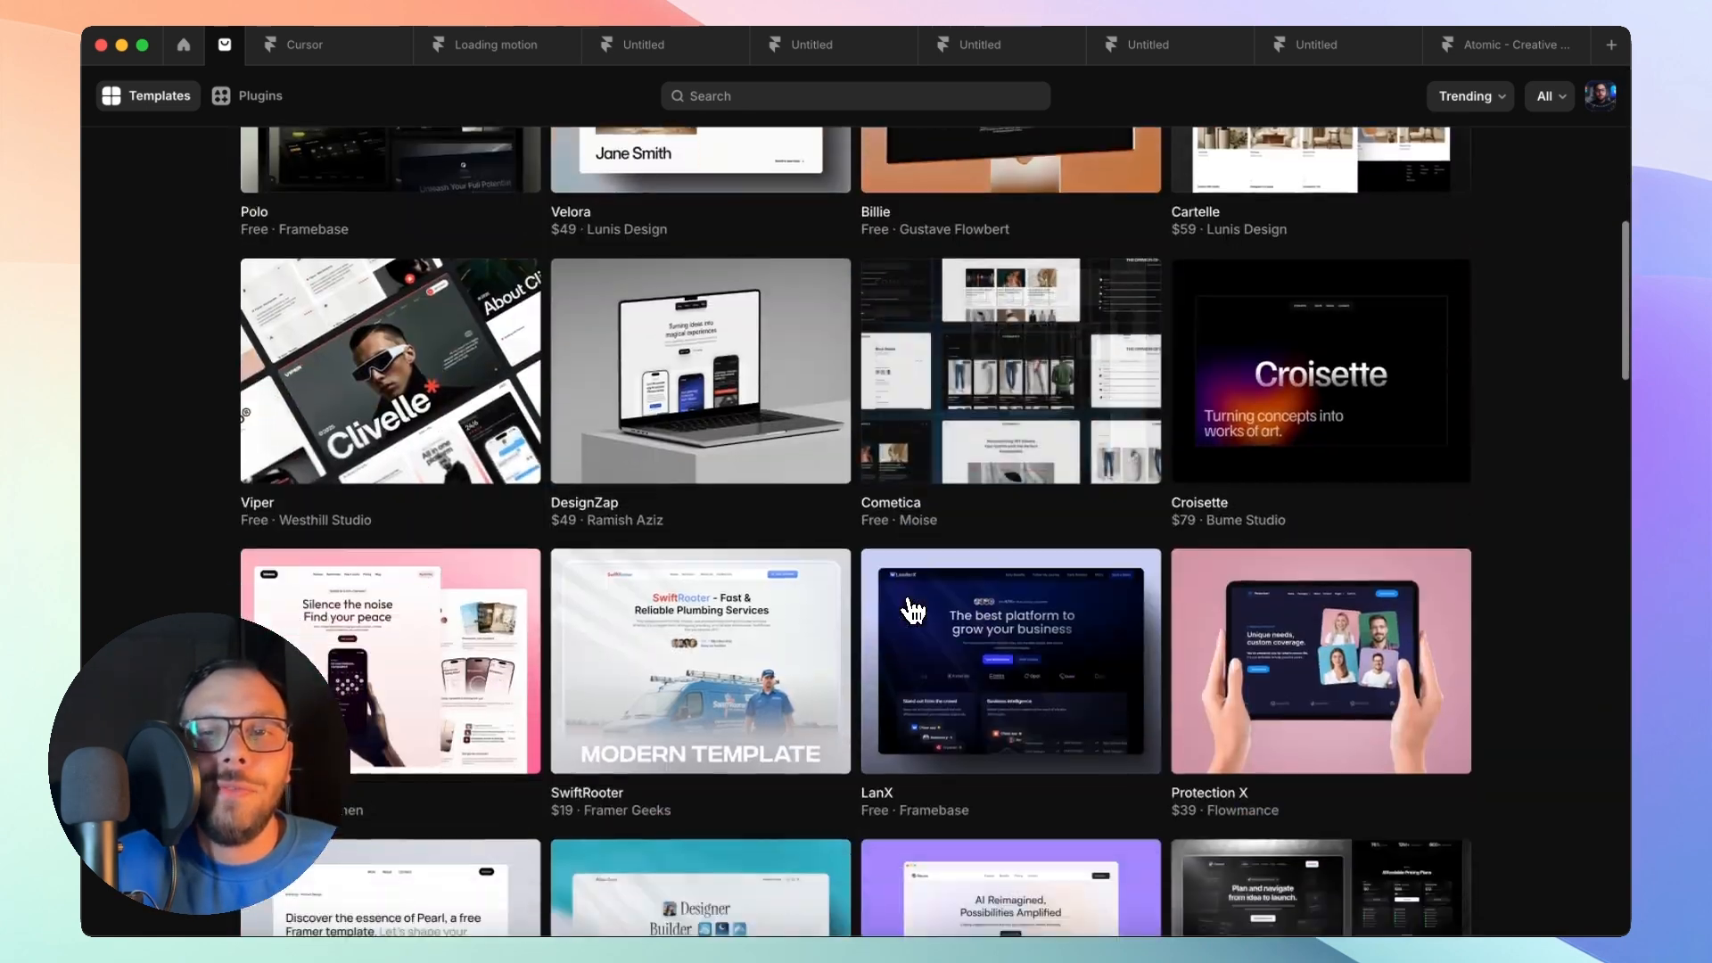
{"action": "scroll", "scroll_direction": "down", "scroll_amount": 3}
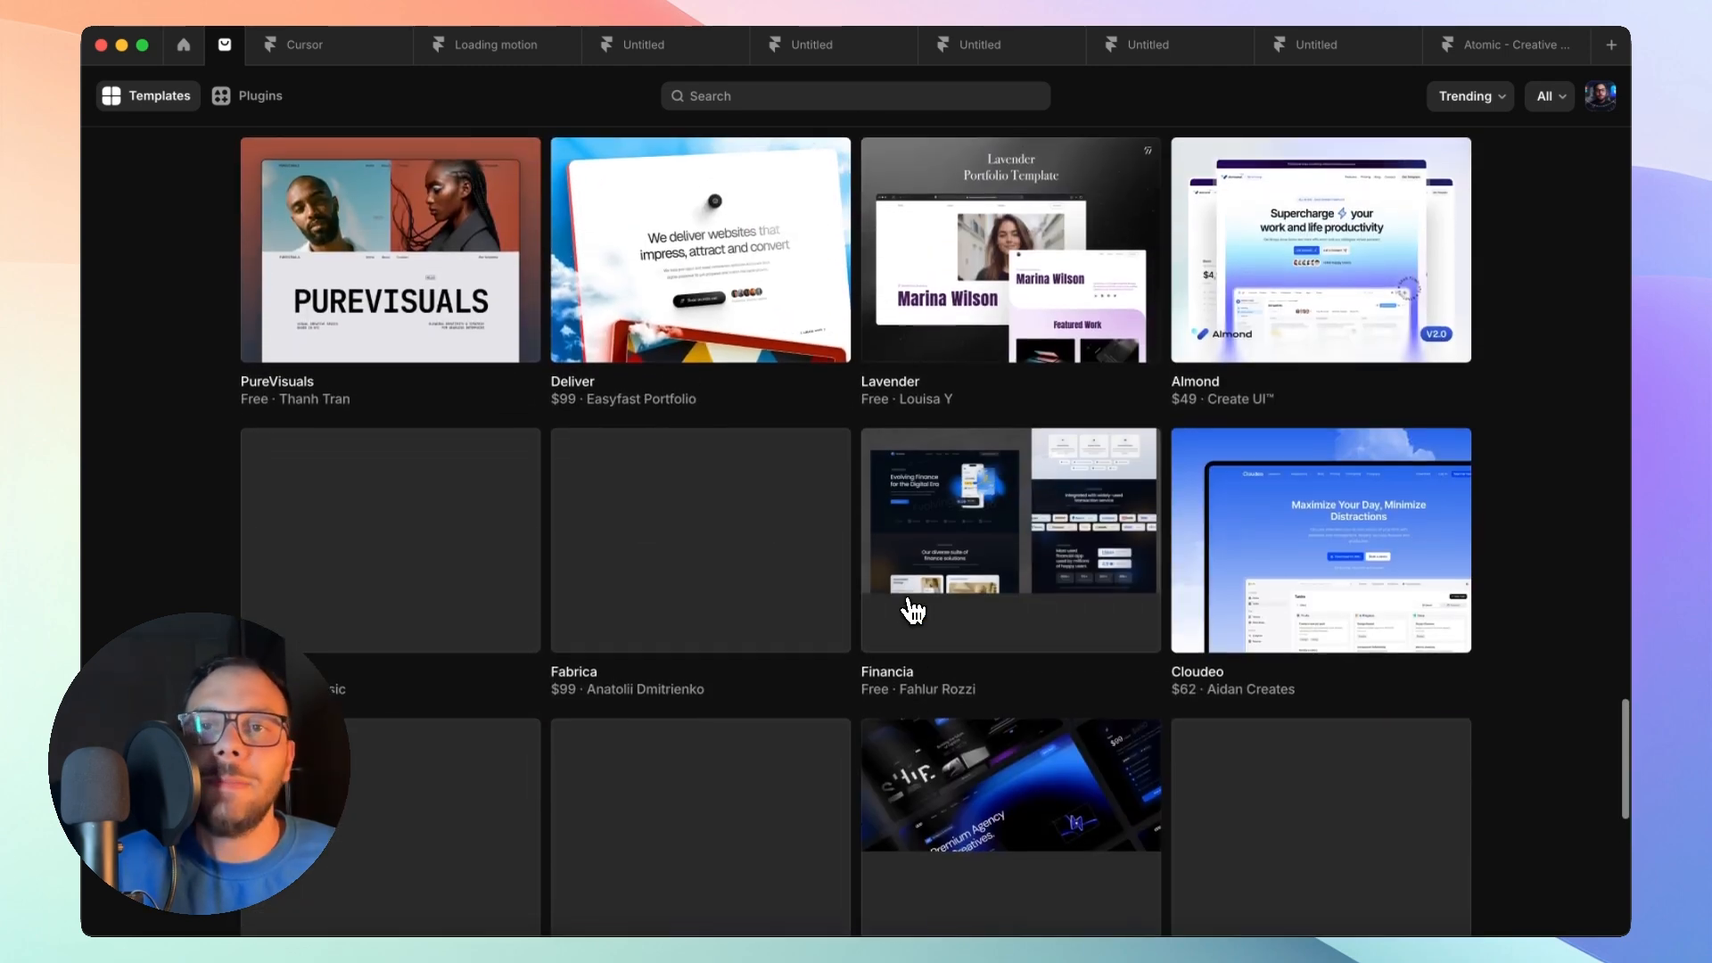
{"action": "scroll", "scroll_direction": "down", "scroll_amount": 3}
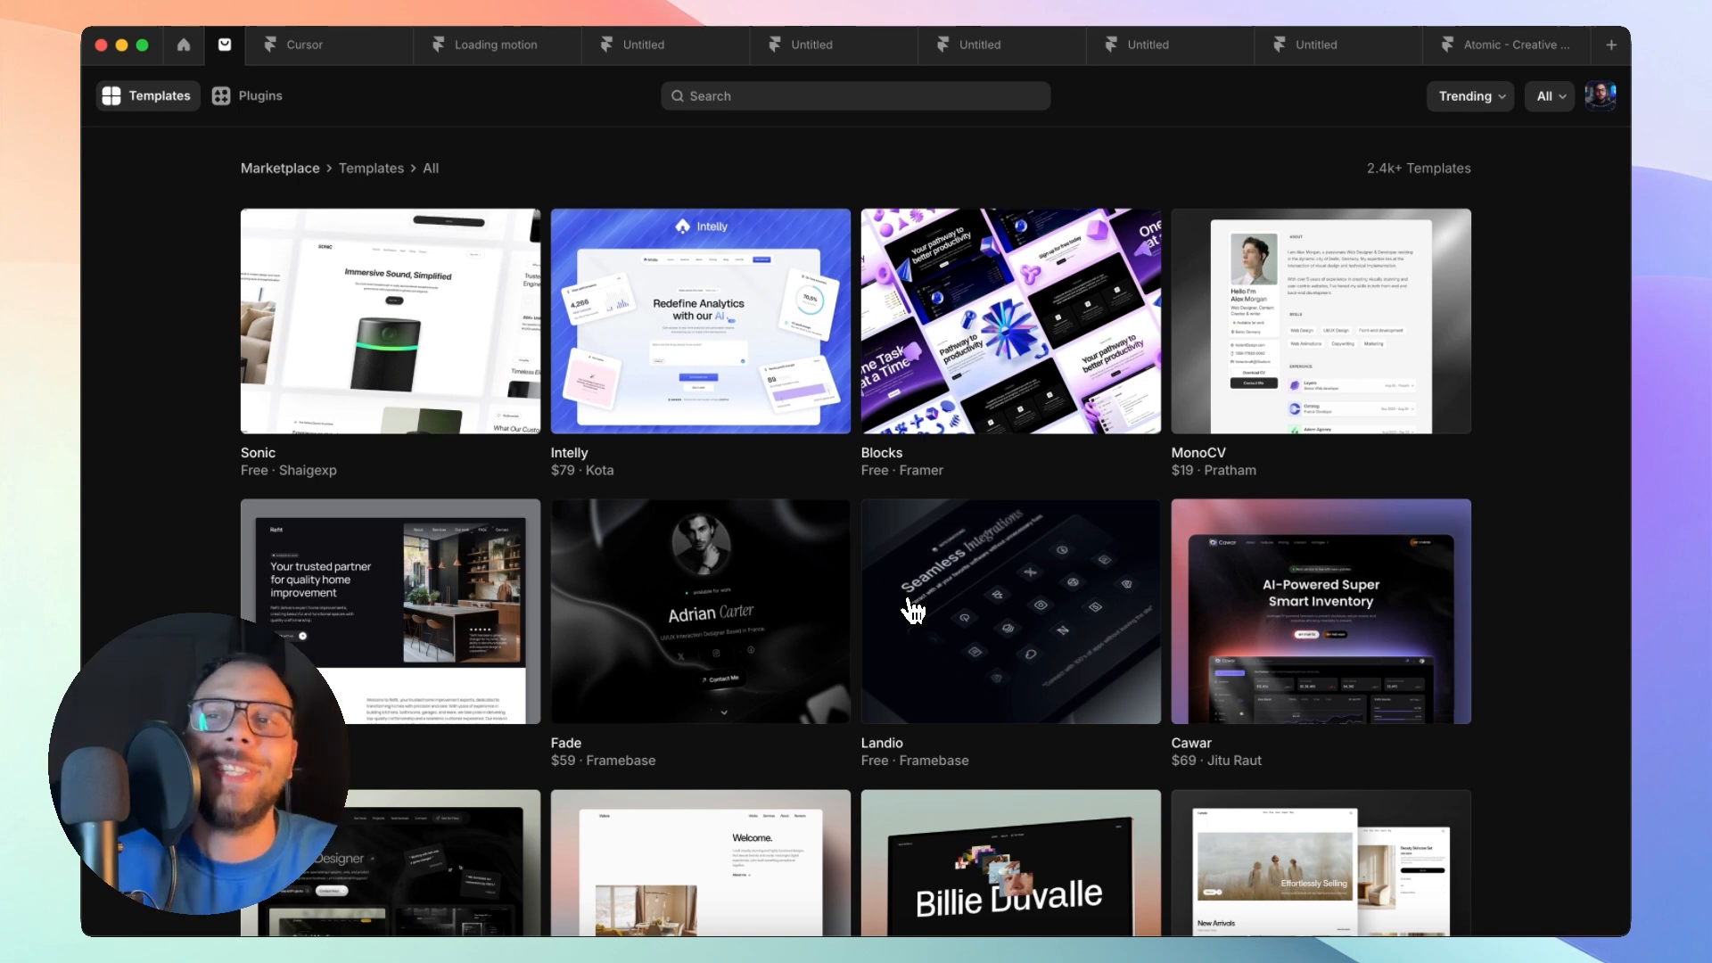
{"action": "left_click", "coordinate": [1507, 45]}
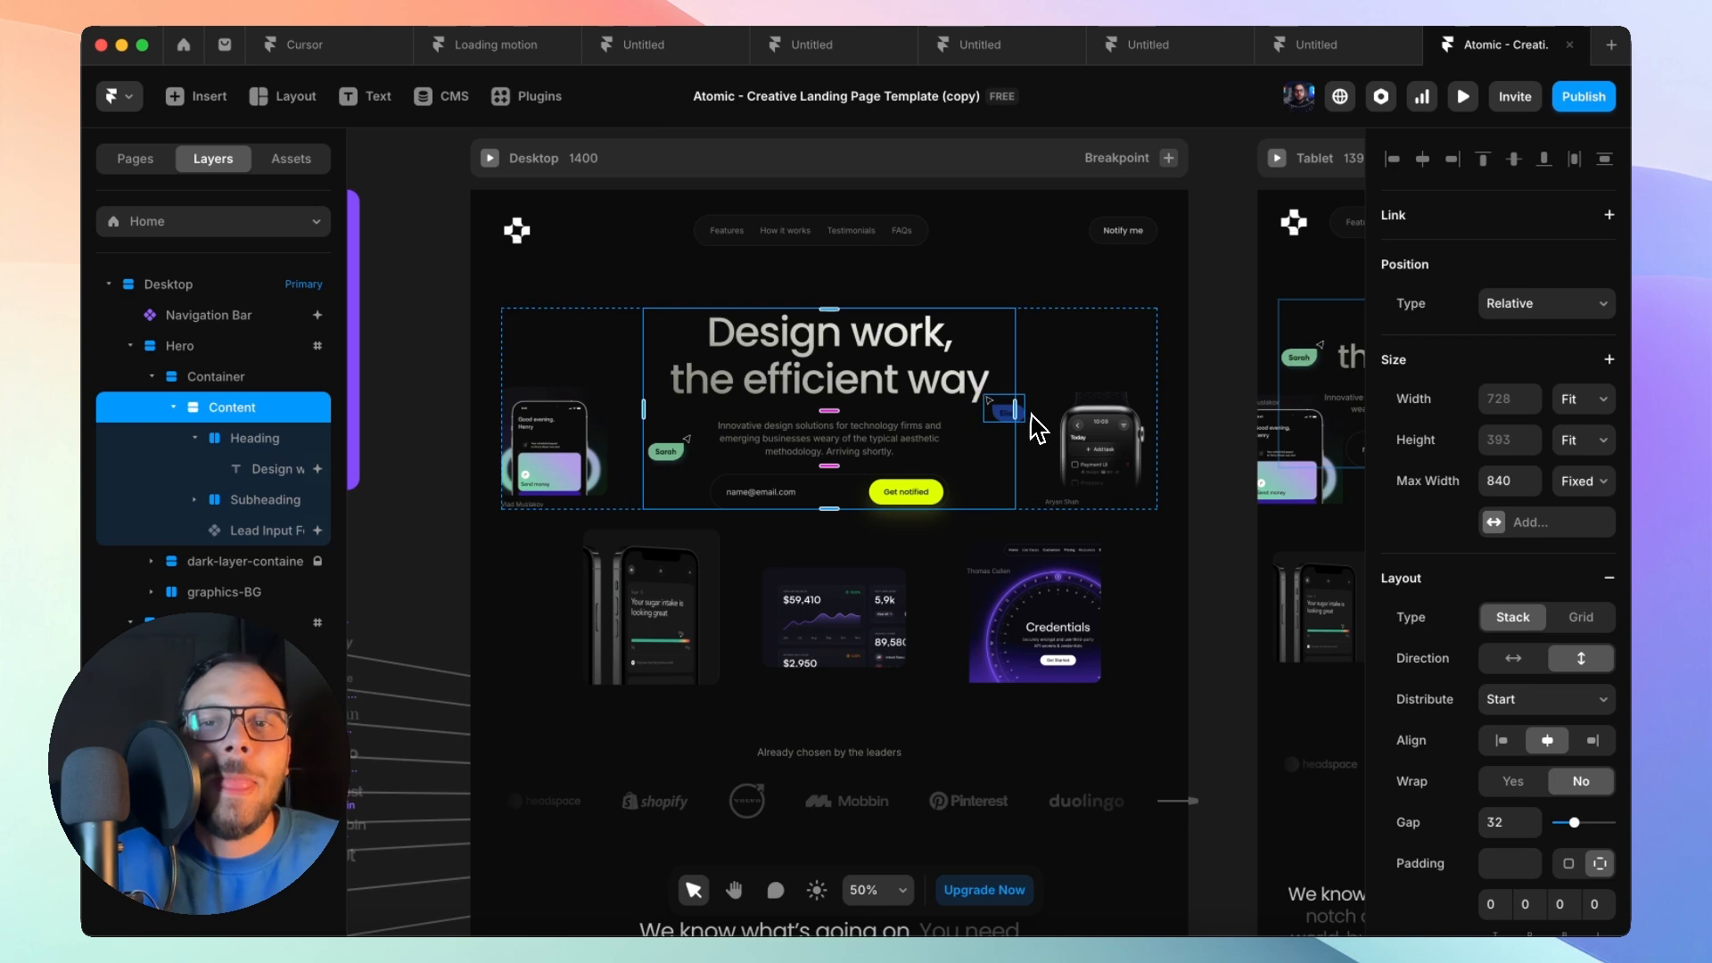